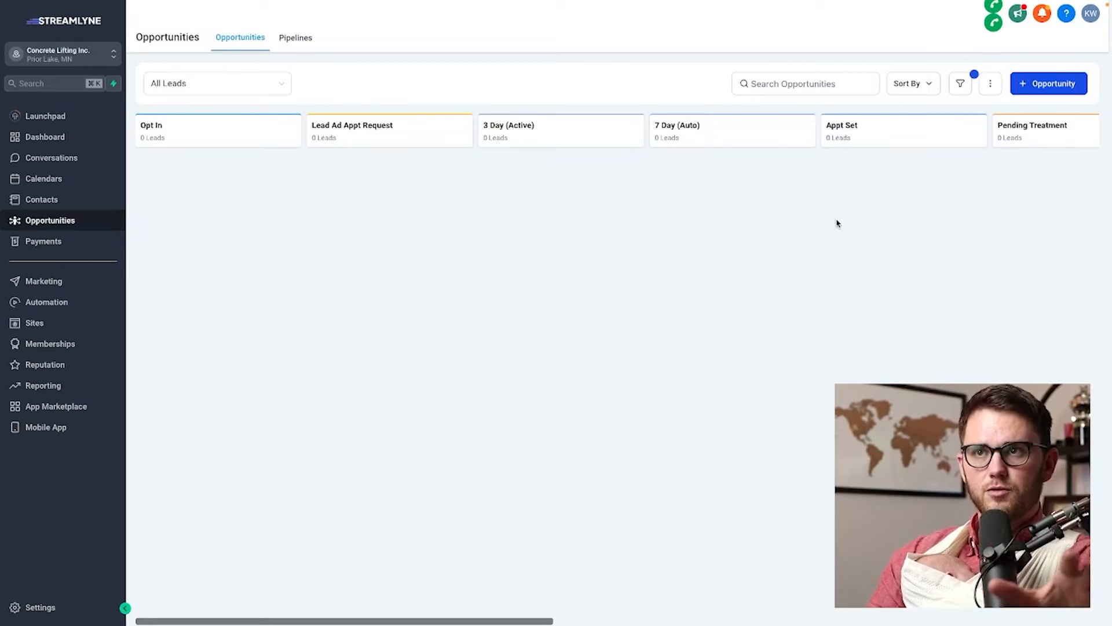
{"action": "mouse_move", "coordinate": [692, 250]}
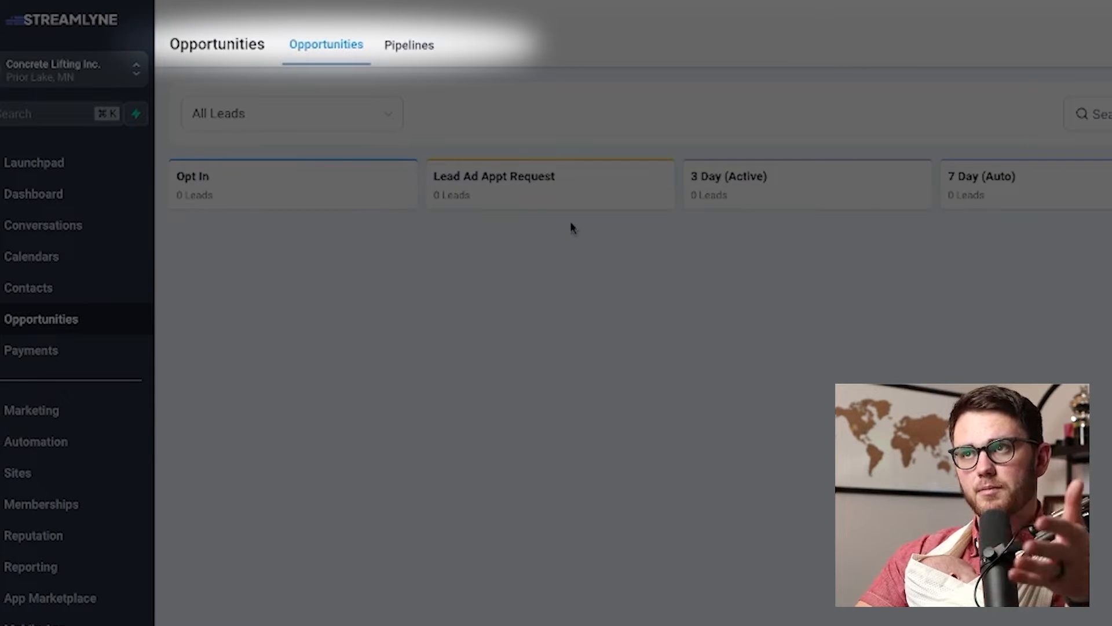
{"action": "mouse_move", "coordinate": [552, 203]}
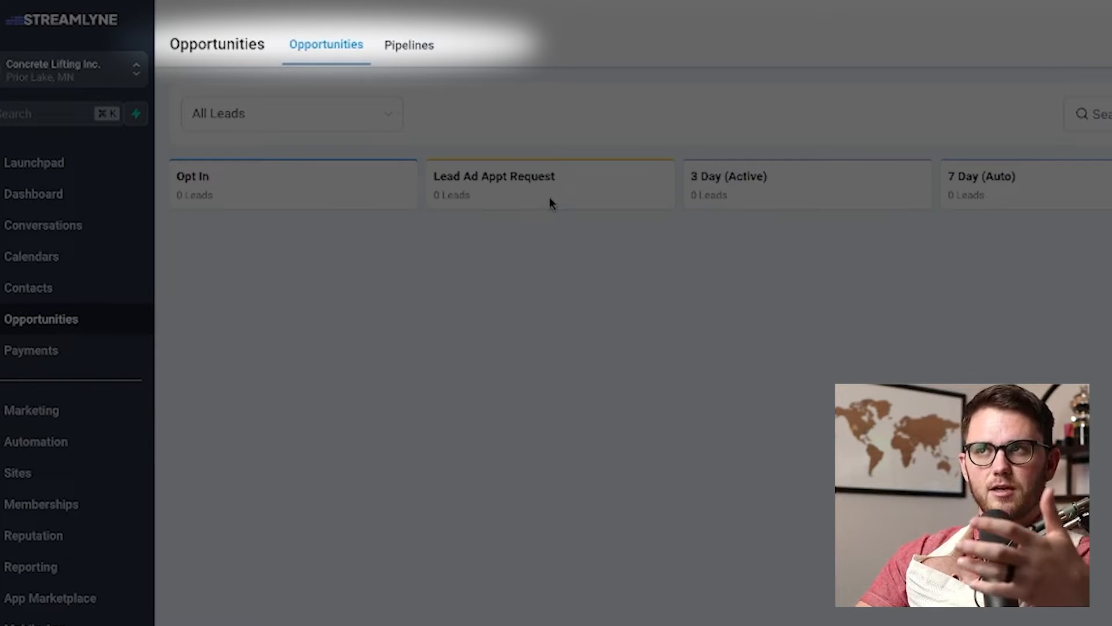
{"action": "mouse_move", "coordinate": [509, 455]}
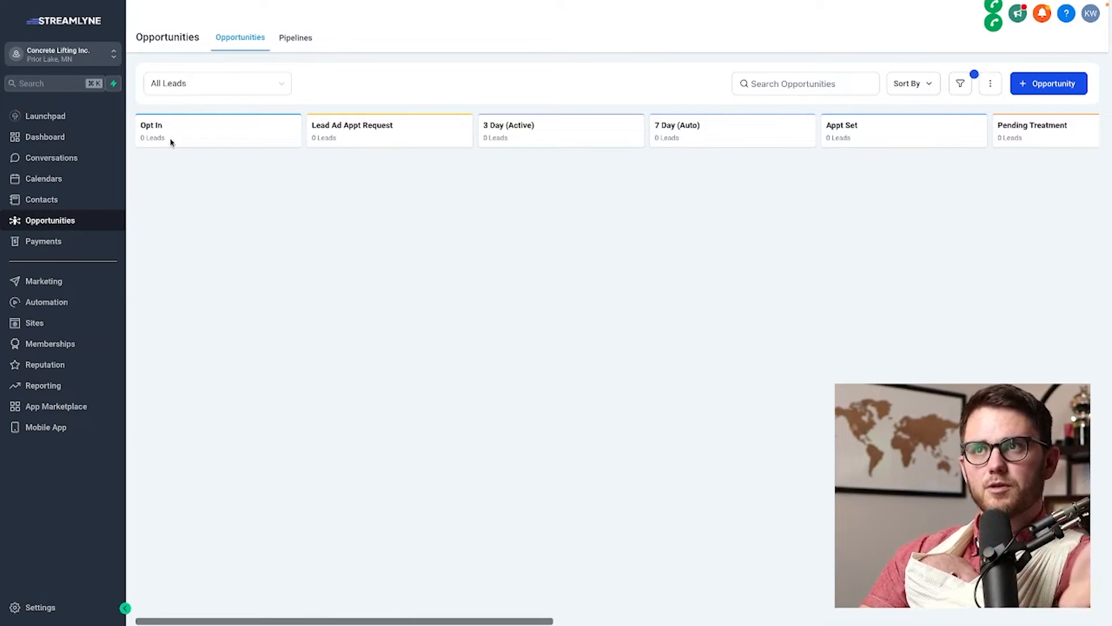
Start a new pipeline and add the Hot Lead, Closed and Not Closed stages after Optin
{"action": "scroll", "scroll_direction": "right", "scroll_amount": 3}
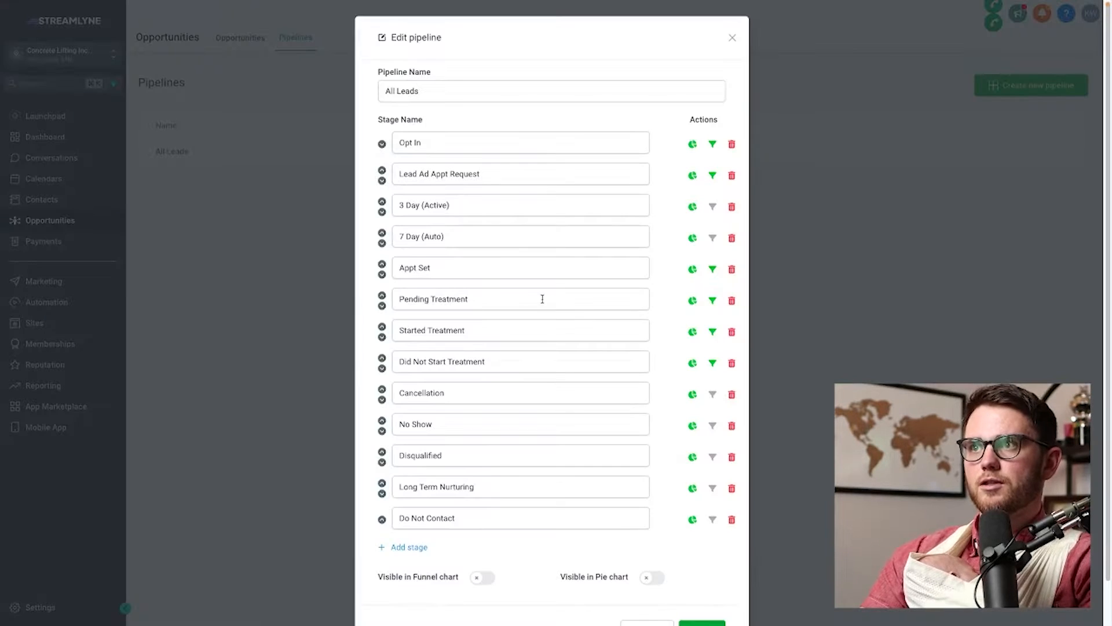
{"action": "mouse_move", "coordinate": [456, 260]}
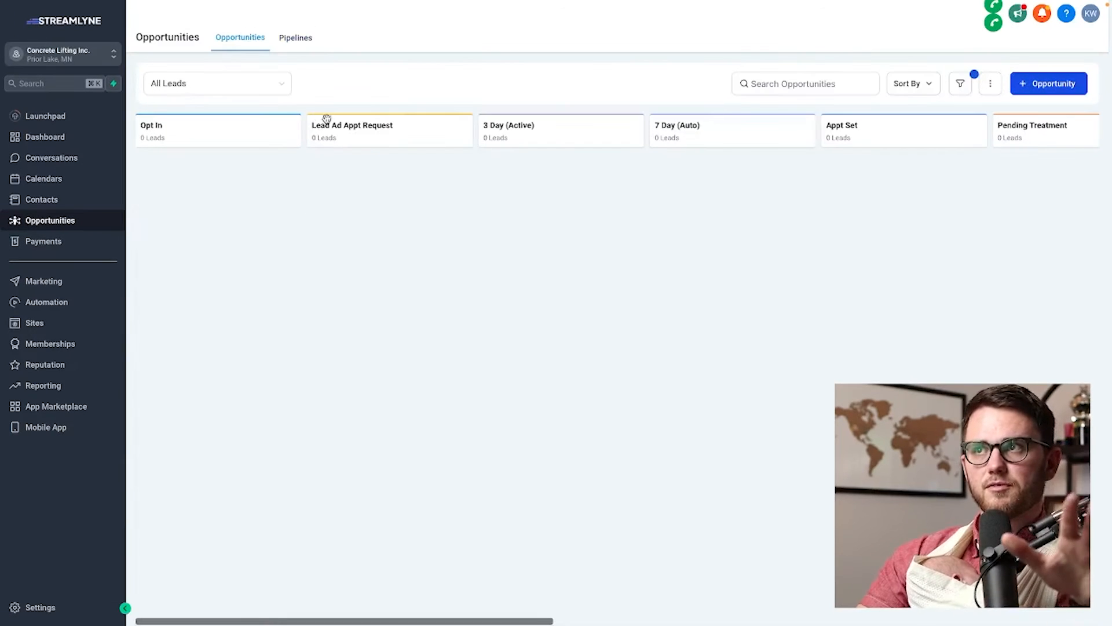
{"action": "left_click", "coordinate": [295, 38]}
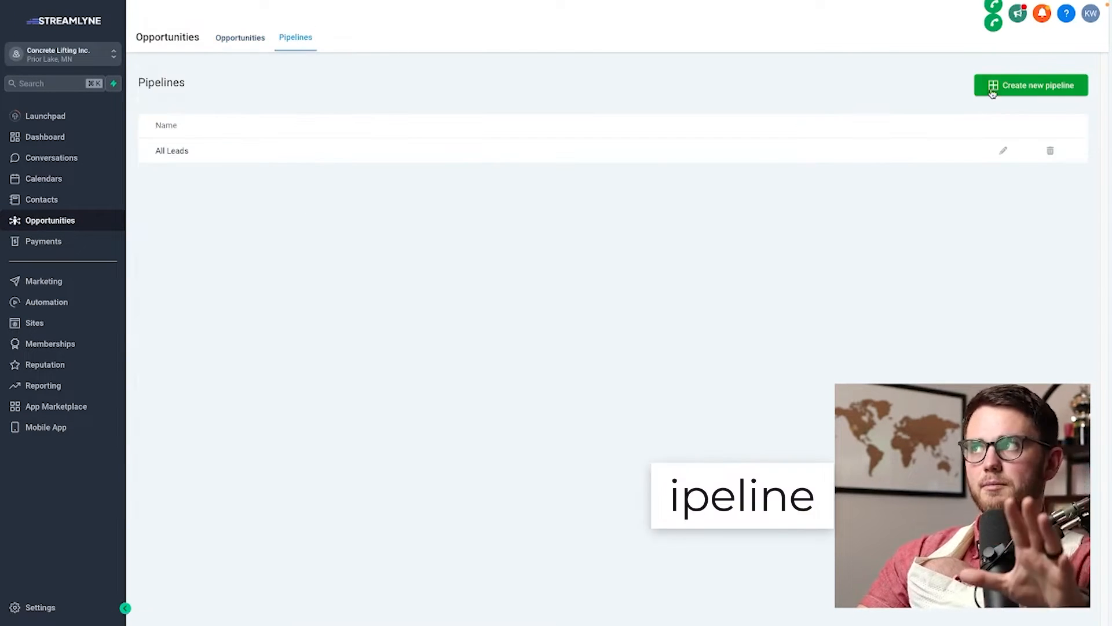
{"action": "left_click", "coordinate": [1031, 86]}
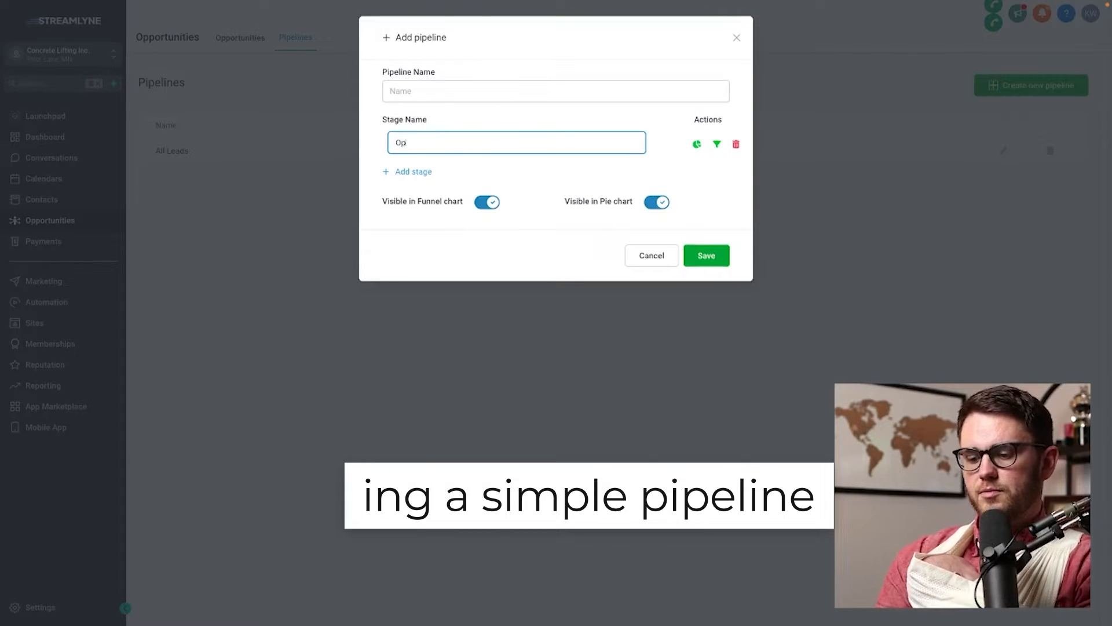
{"action": "left_click", "coordinate": [413, 171]}
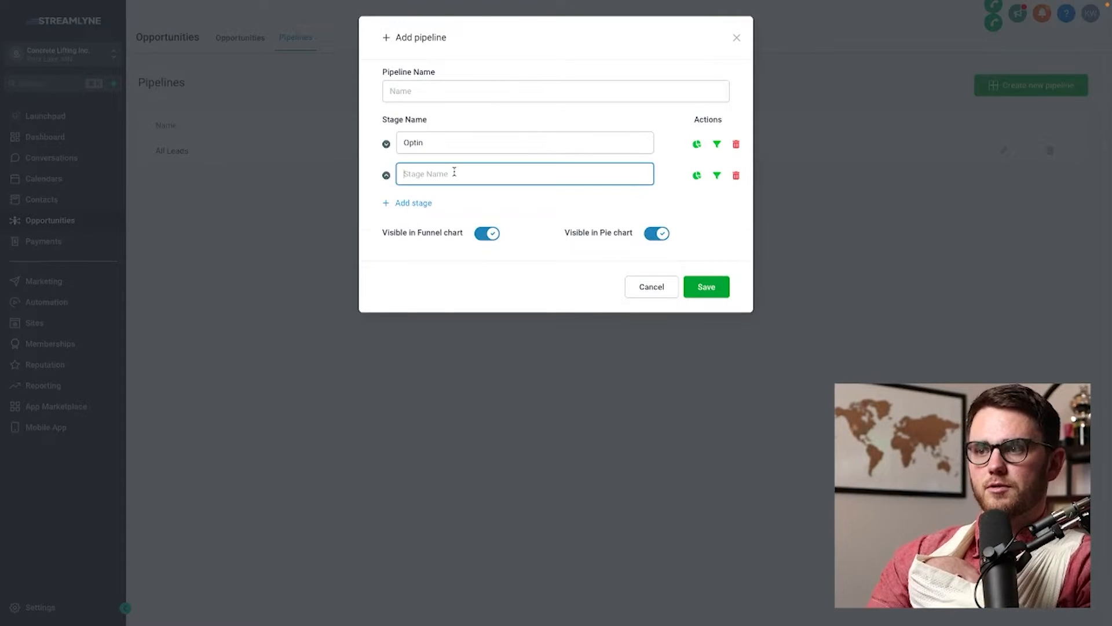
{"action": "type", "text": "Hot Lead"}
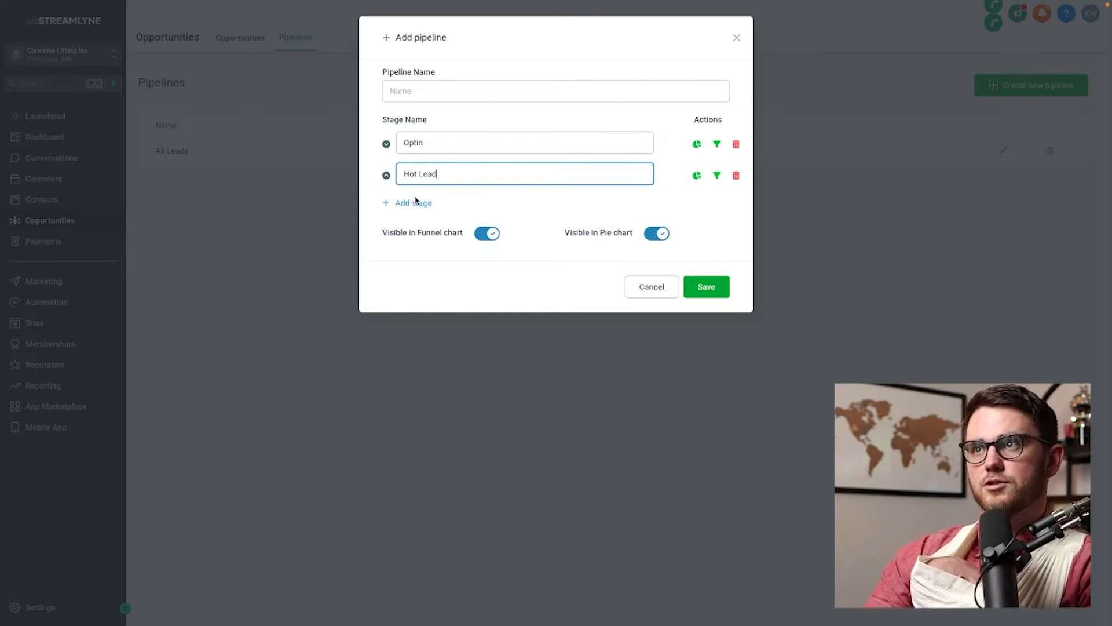
{"action": "left_click", "coordinate": [411, 203]}
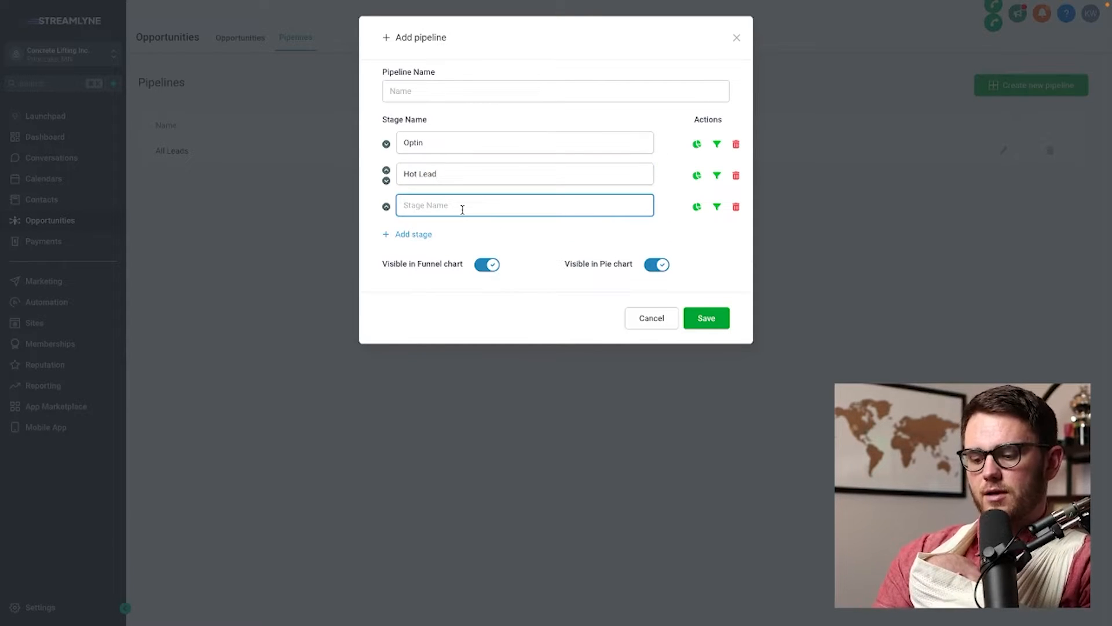
{"action": "type", "text": "Closed"}
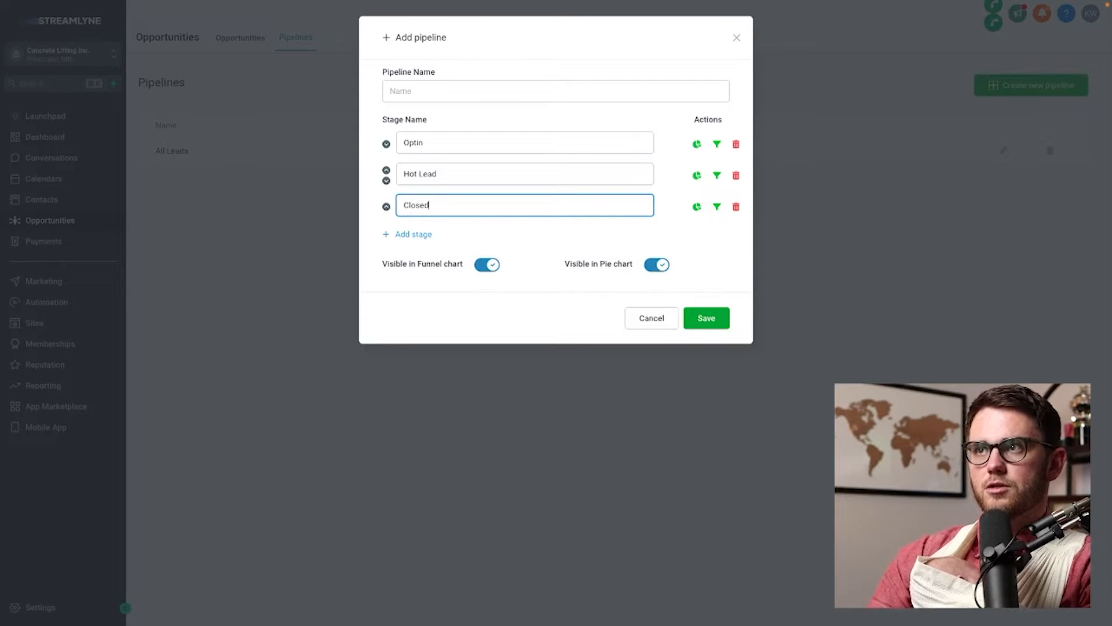
{"action": "left_click", "coordinate": [413, 234]}
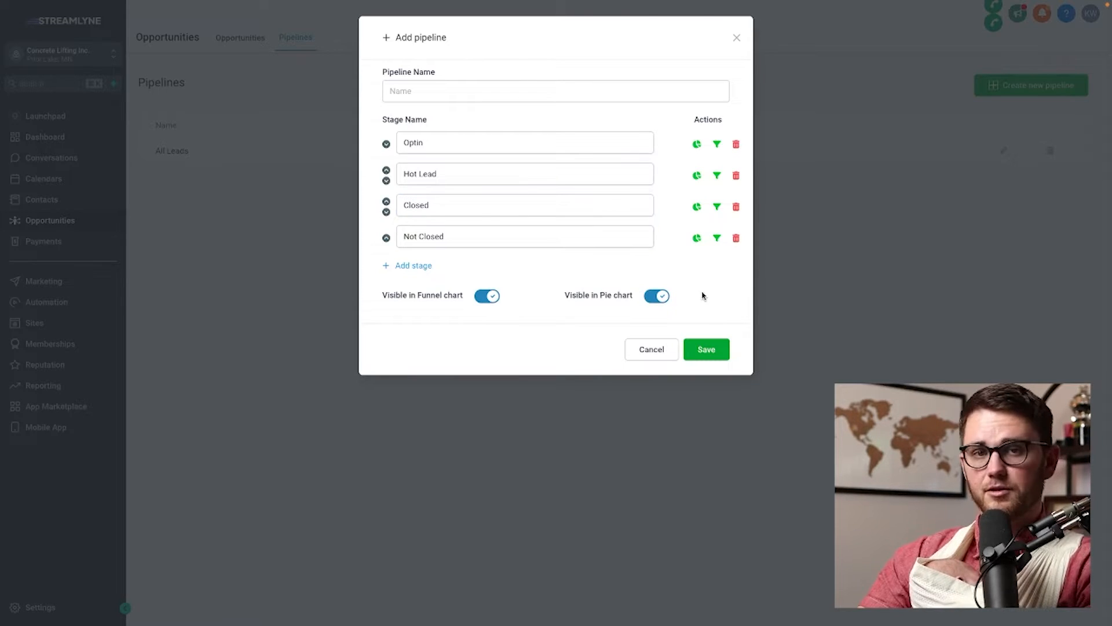
Name the pipeline 'Simple Pipleline' and save it
{"action": "left_click", "coordinate": [705, 348]}
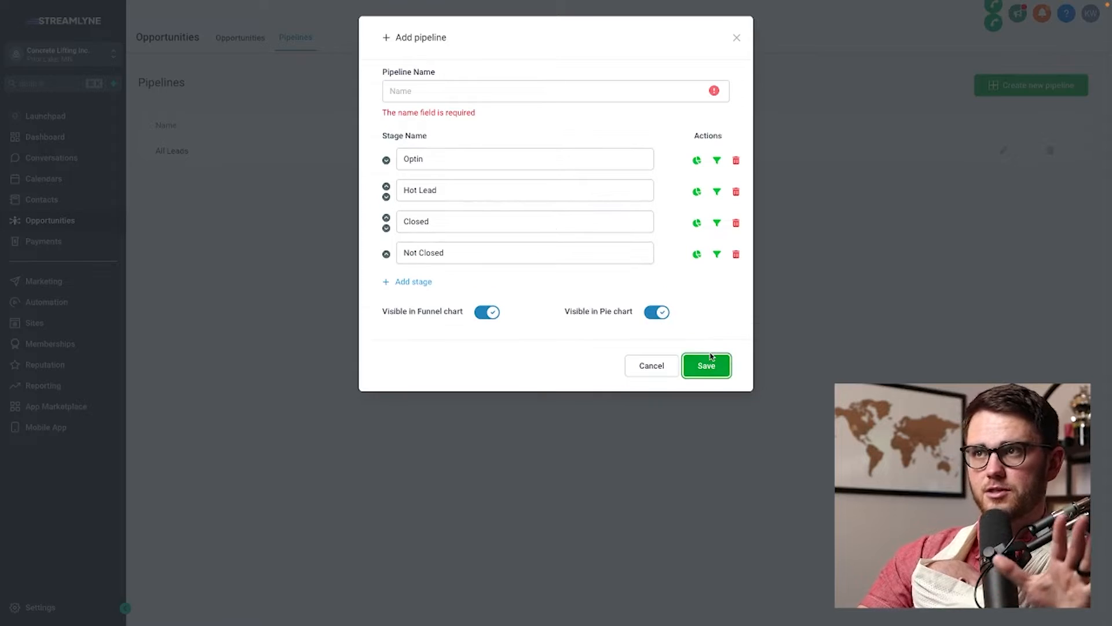
{"action": "type", "text": "Simple Pi"}
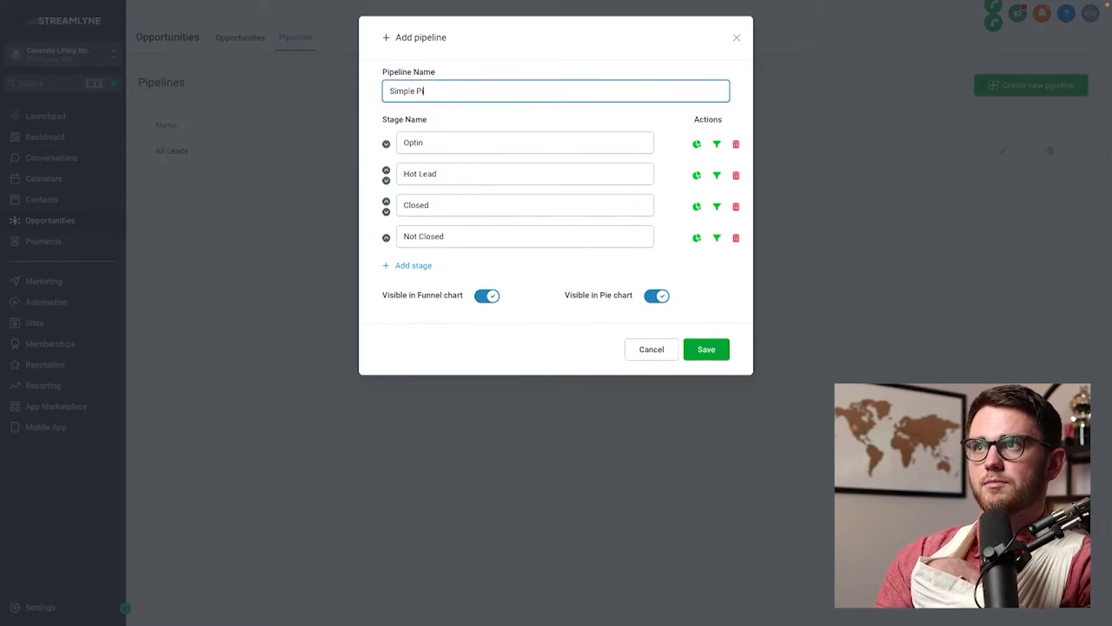
{"action": "left_click", "coordinate": [705, 349]}
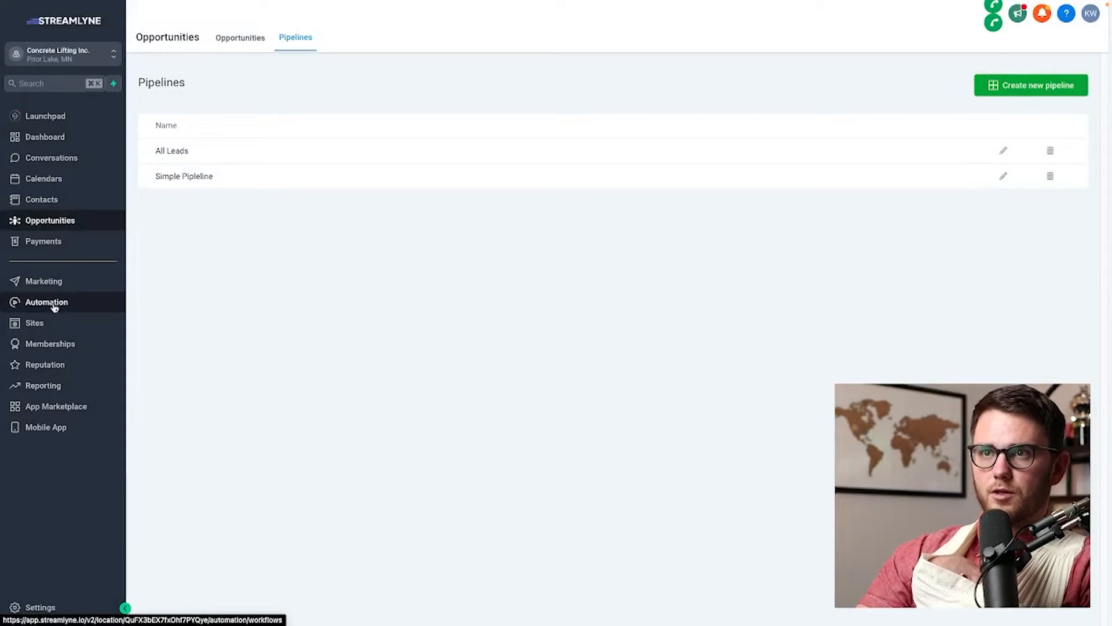
{"action": "left_click", "coordinate": [46, 301]}
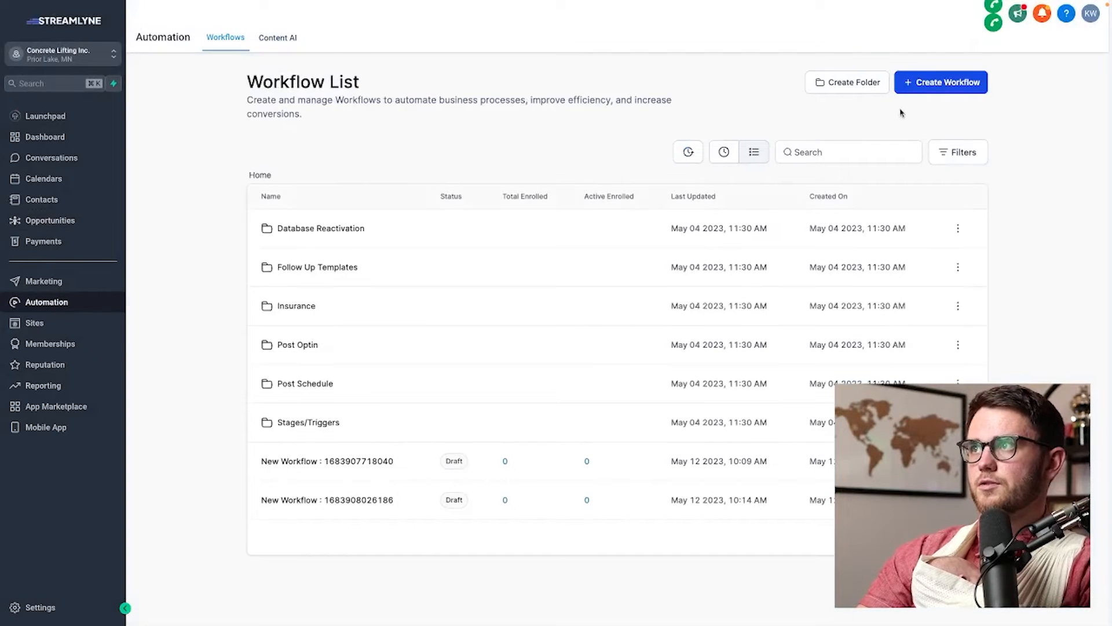
{"action": "left_click", "coordinate": [941, 82]}
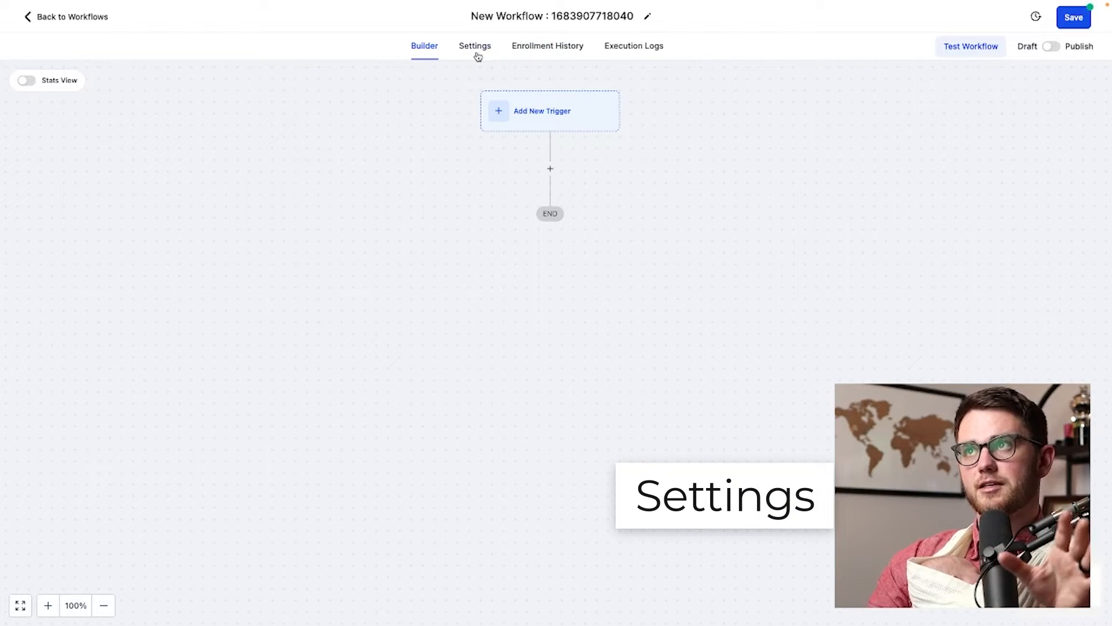
{"action": "left_click", "coordinate": [474, 45]}
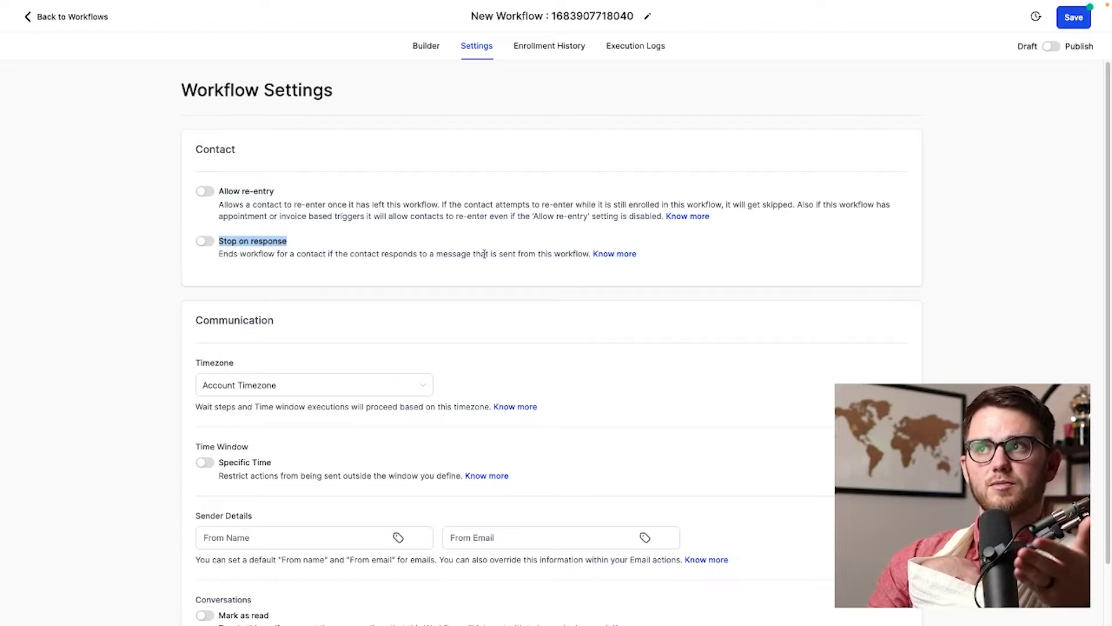
{"action": "mouse_move", "coordinate": [507, 323]}
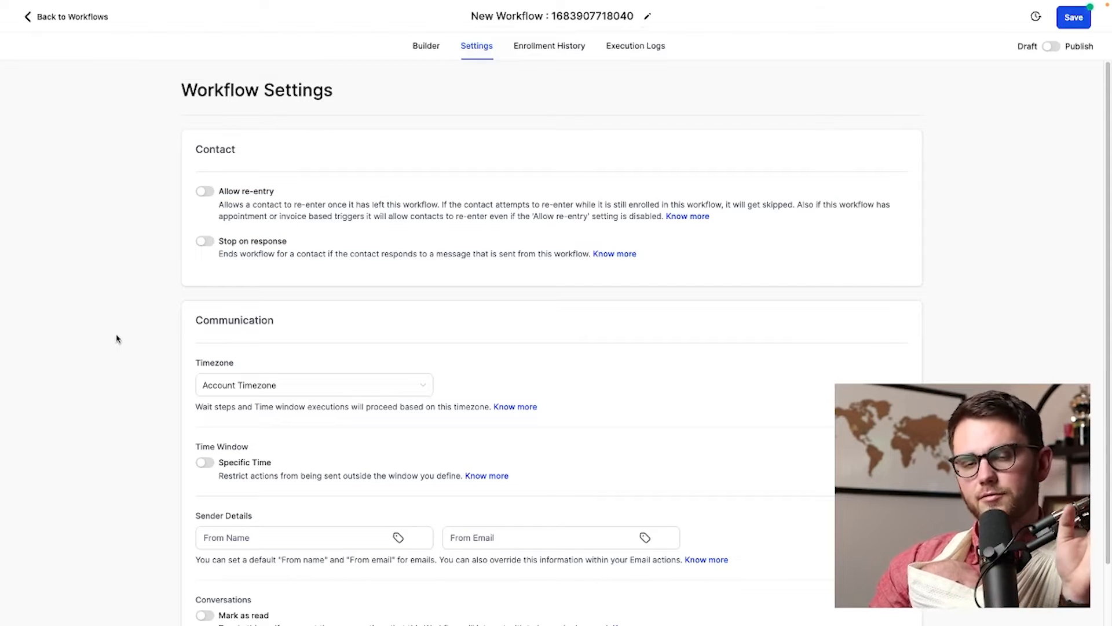
{"action": "scroll", "scroll_direction": "down", "scroll_amount": 3}
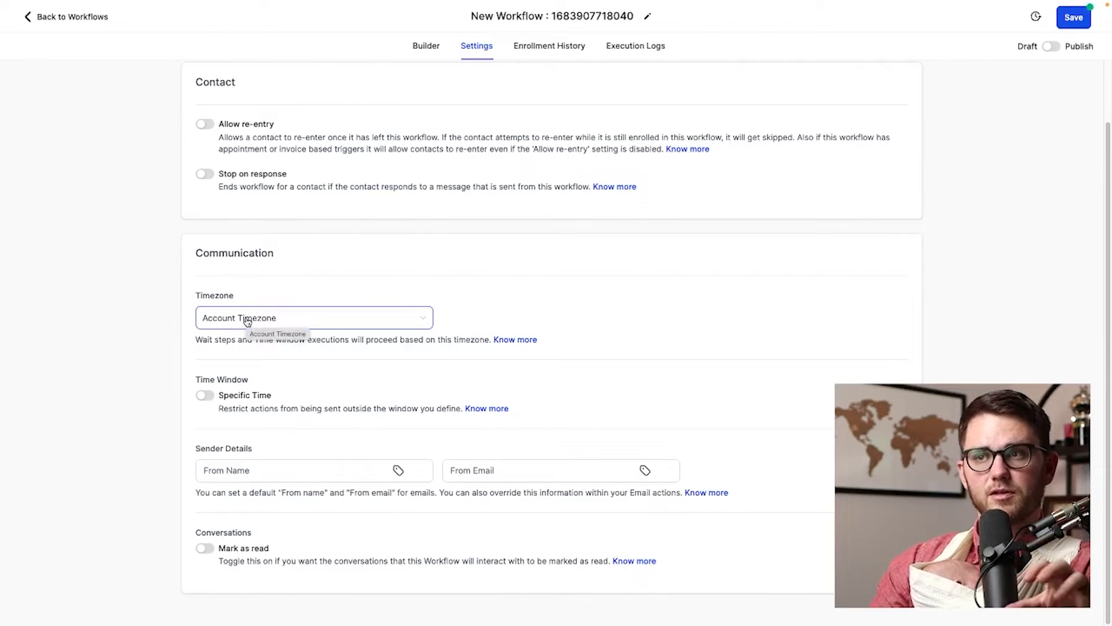
{"action": "left_click", "coordinate": [205, 394]}
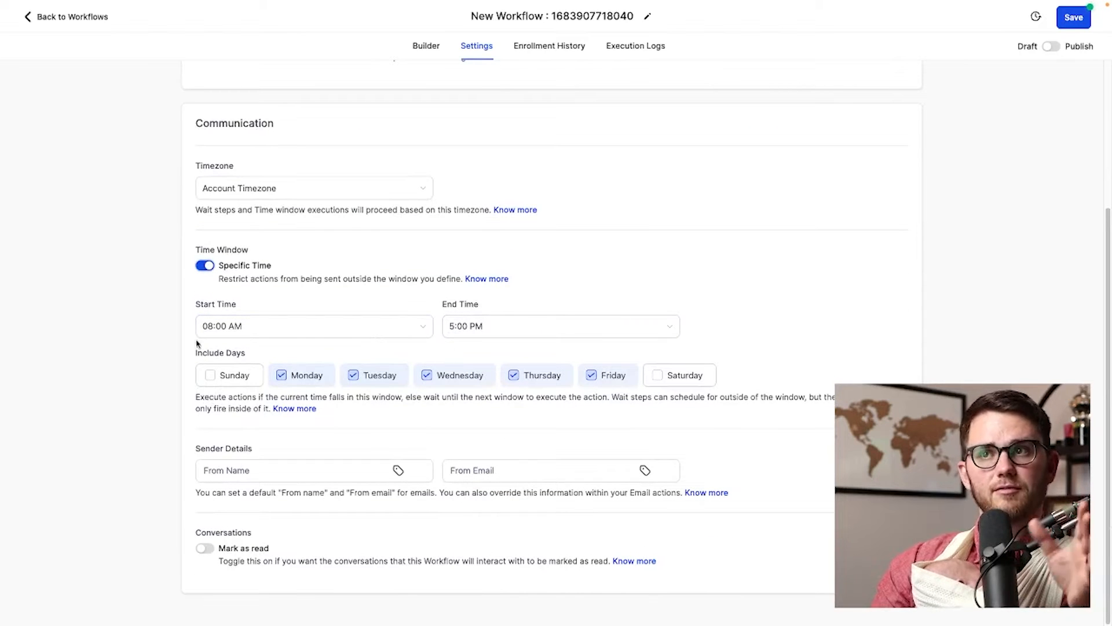
{"action": "left_click", "coordinate": [203, 265]}
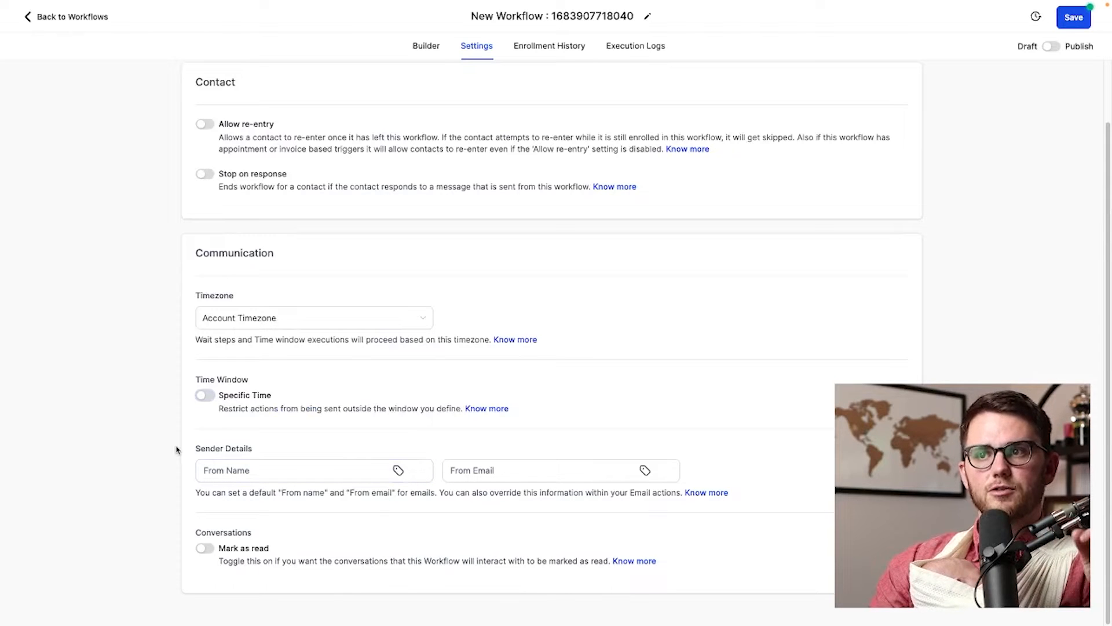
{"action": "left_click", "coordinate": [560, 470]}
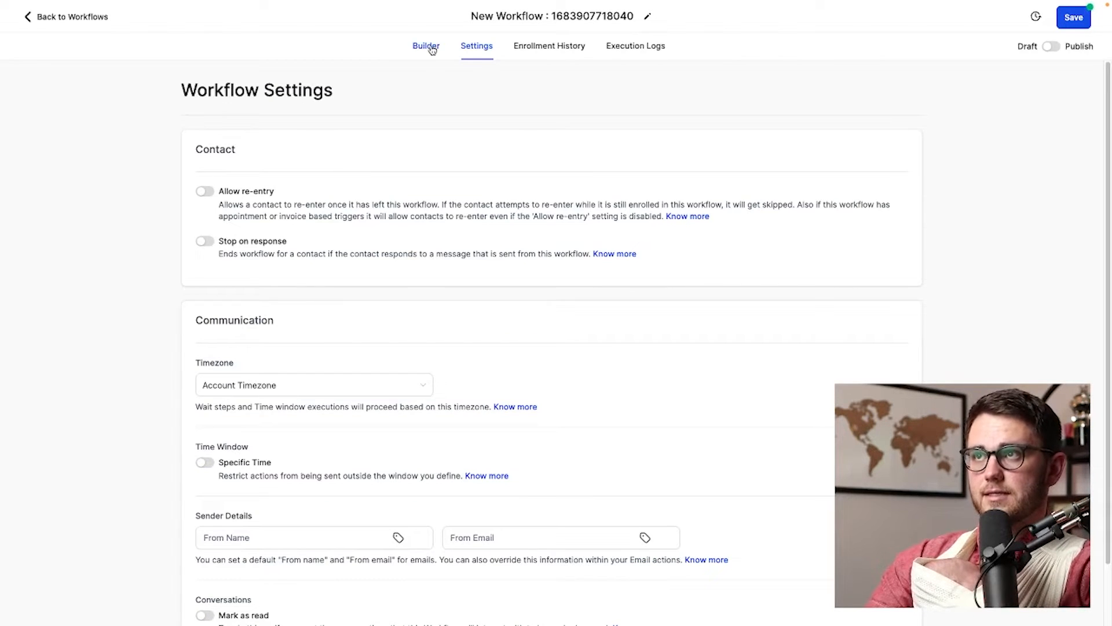
Return to the canvas, open Add New Trigger, and scroll through the trigger list
{"action": "left_click", "coordinate": [424, 46]}
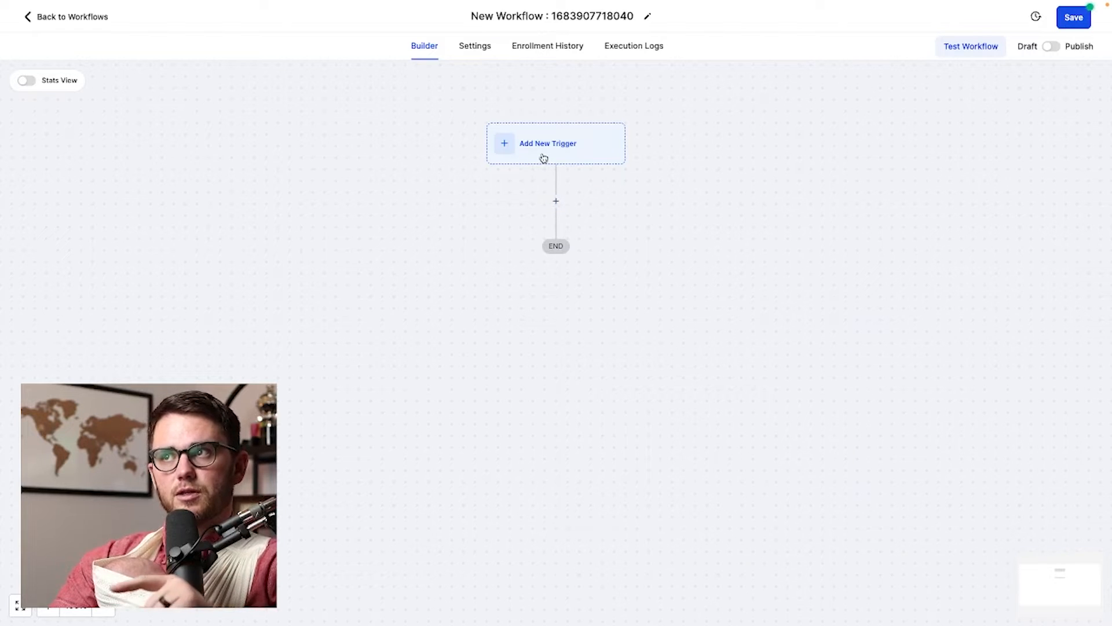
{"action": "left_click", "coordinate": [555, 143]}
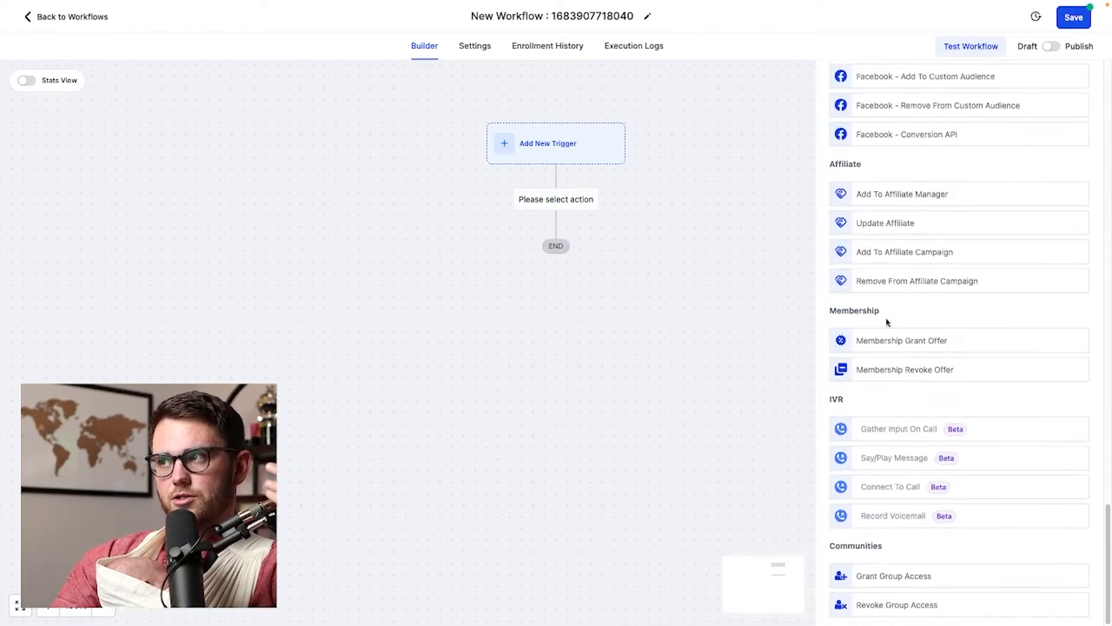
{"action": "left_click", "coordinate": [556, 143]}
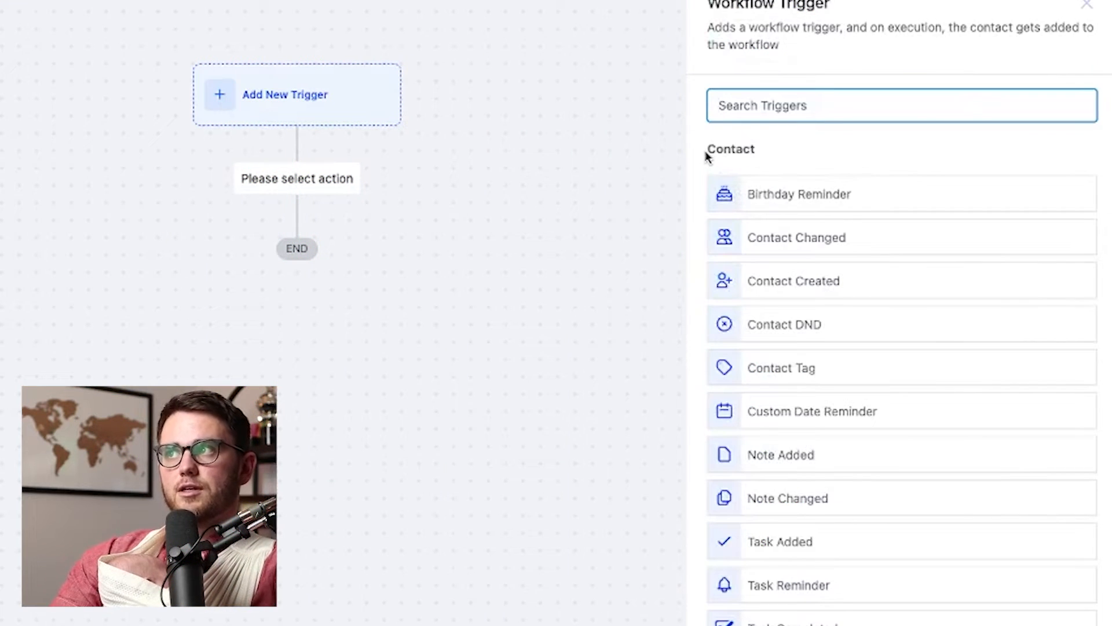
{"action": "scroll", "scroll_direction": "down", "scroll_amount": 3}
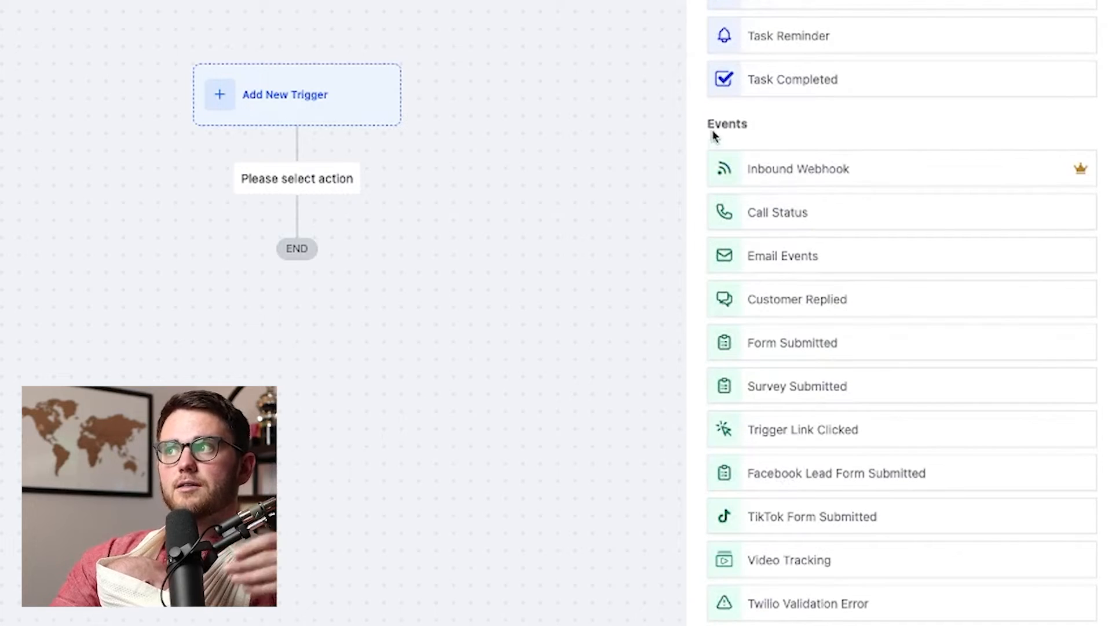
{"action": "scroll", "scroll_direction": "down", "scroll_amount": 3}
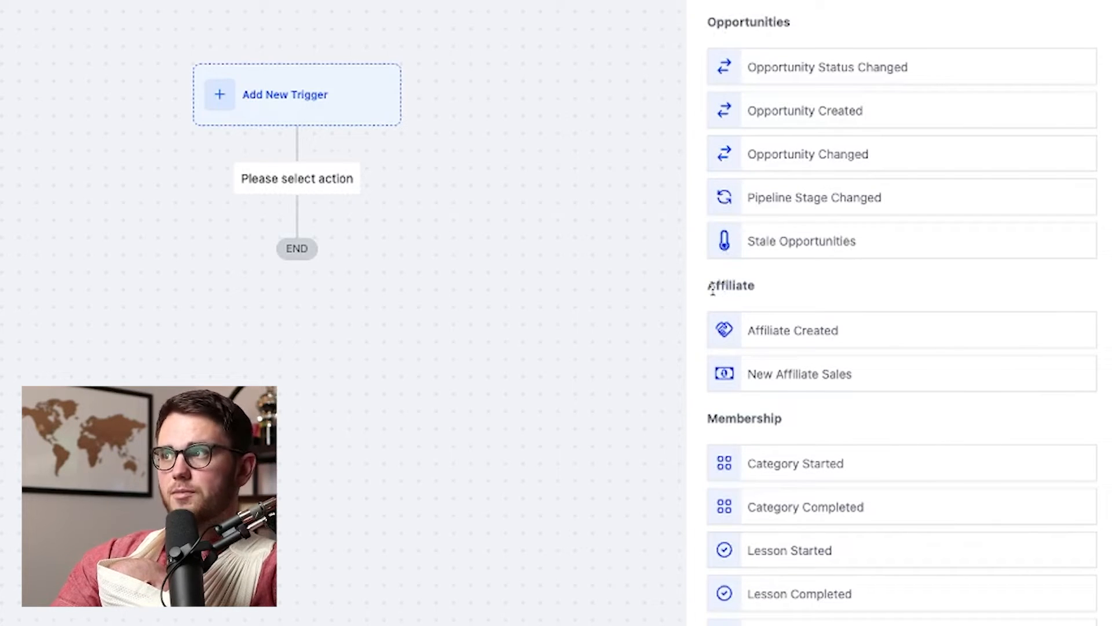
{"action": "scroll", "scroll_direction": "down", "scroll_amount": 3}
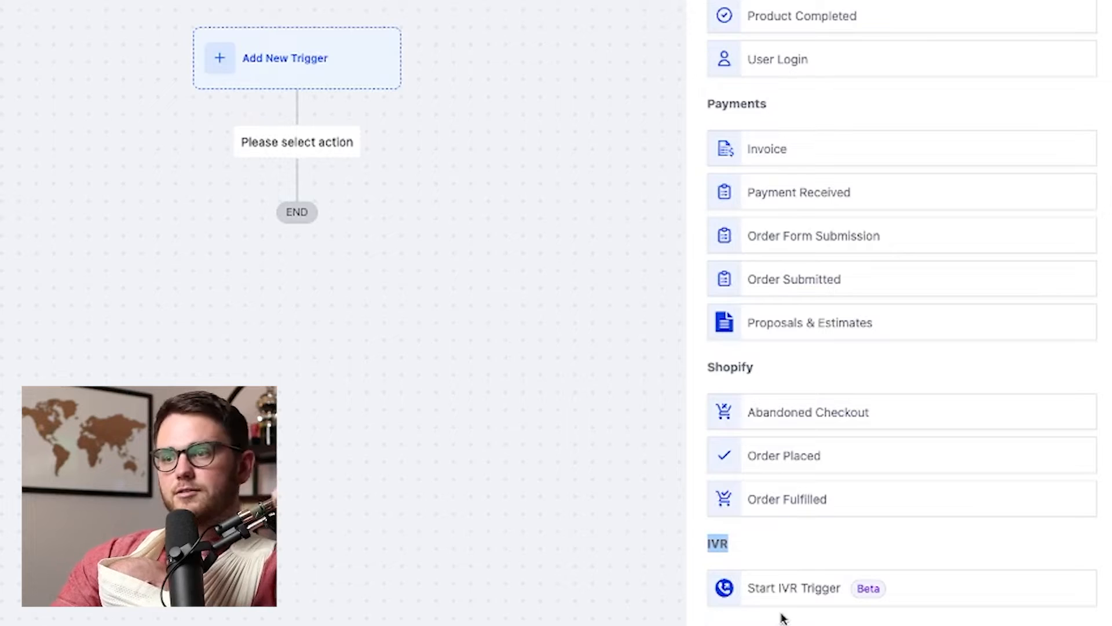
{"action": "scroll", "scroll_direction": "down", "scroll_amount": 3}
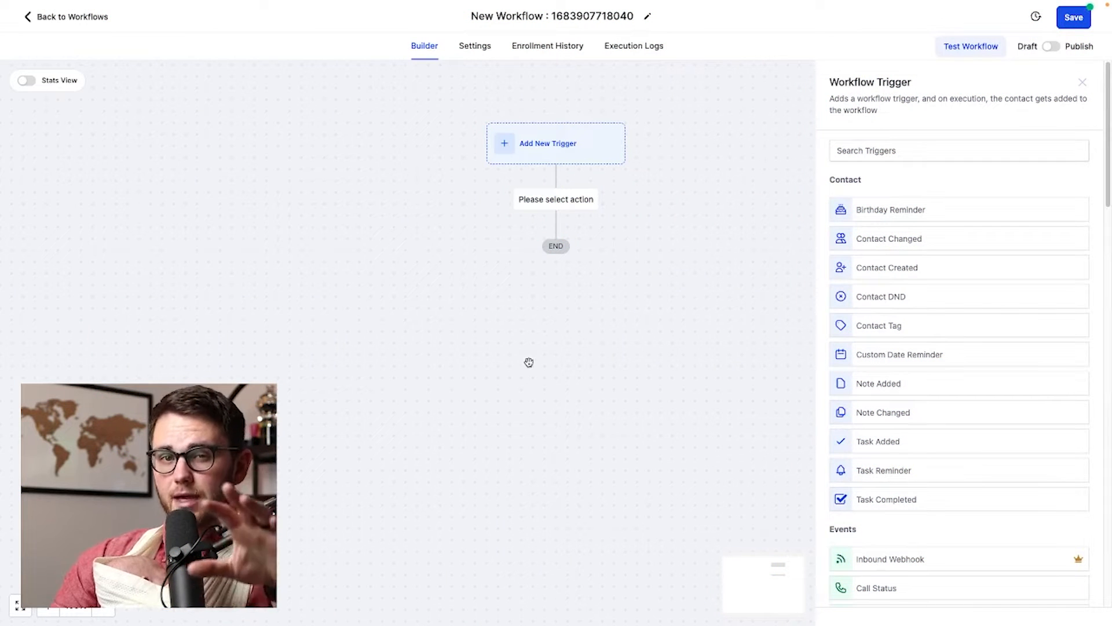
{"action": "mouse_move", "coordinate": [820, 445]}
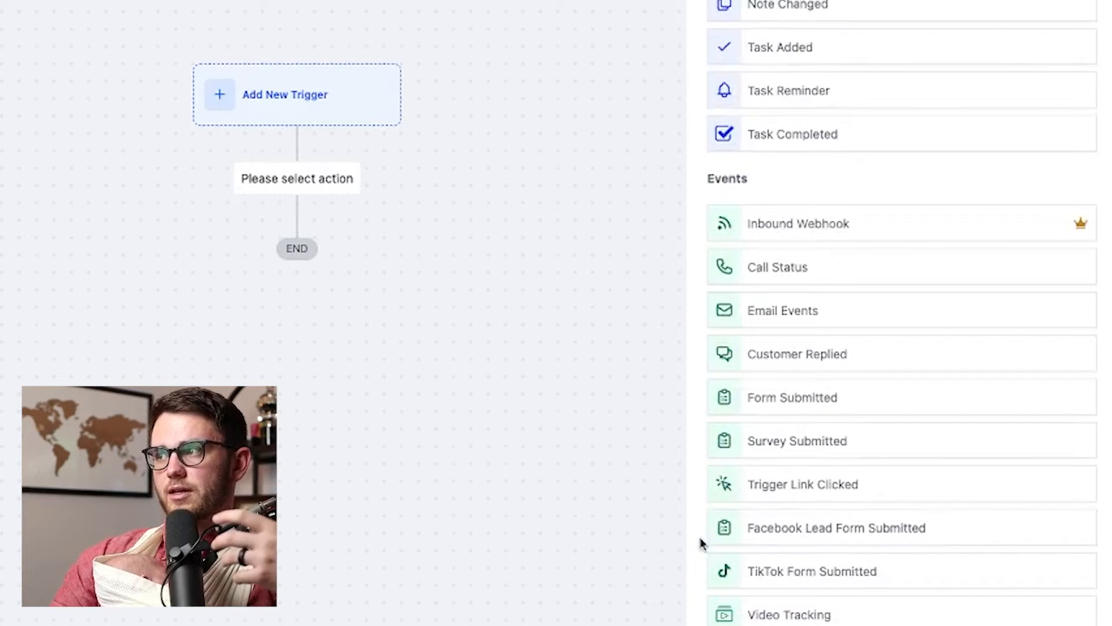
{"action": "scroll", "scroll_direction": "down", "scroll_amount": 3}
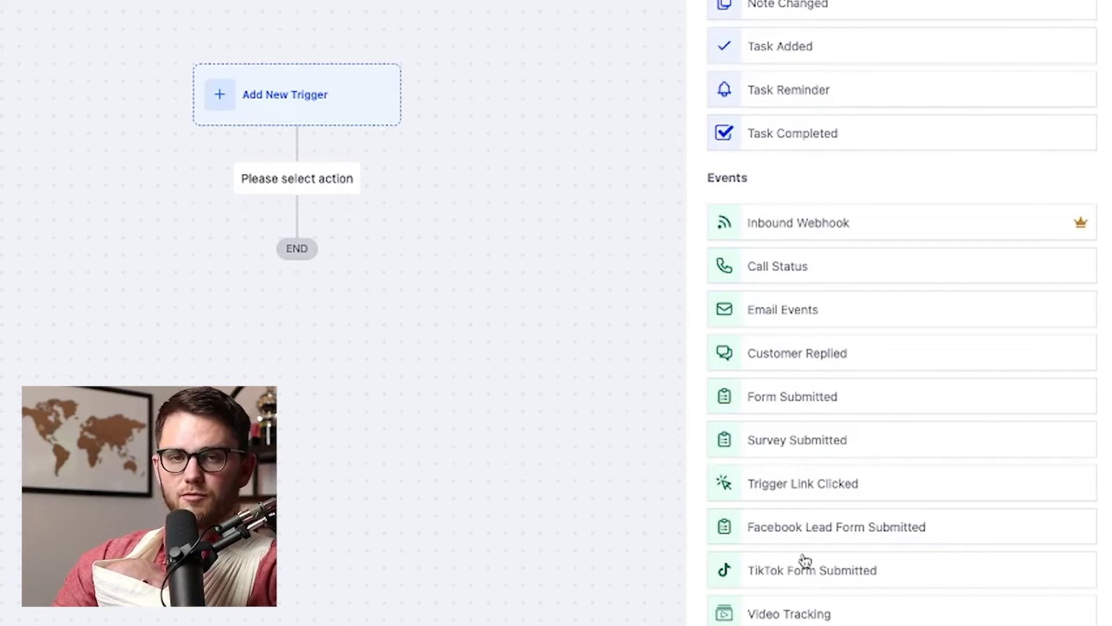
{"action": "mouse_move", "coordinate": [813, 442]}
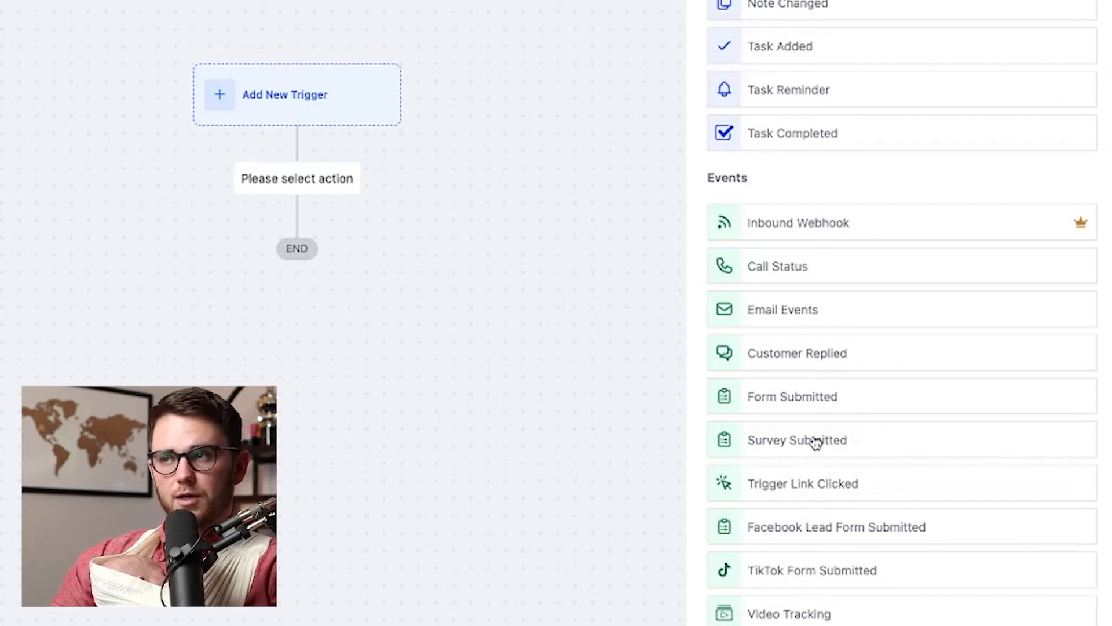
Add a Form Submitted trigger filtered by Form is Calendar Form
{"action": "left_click", "coordinate": [792, 395]}
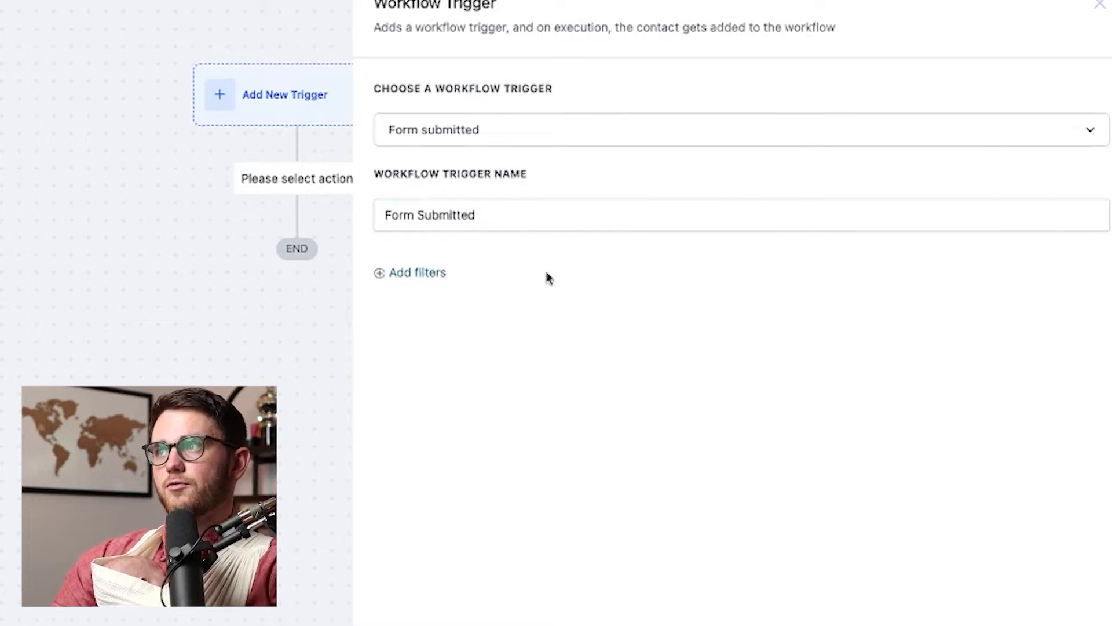
{"action": "left_click", "coordinate": [417, 272]}
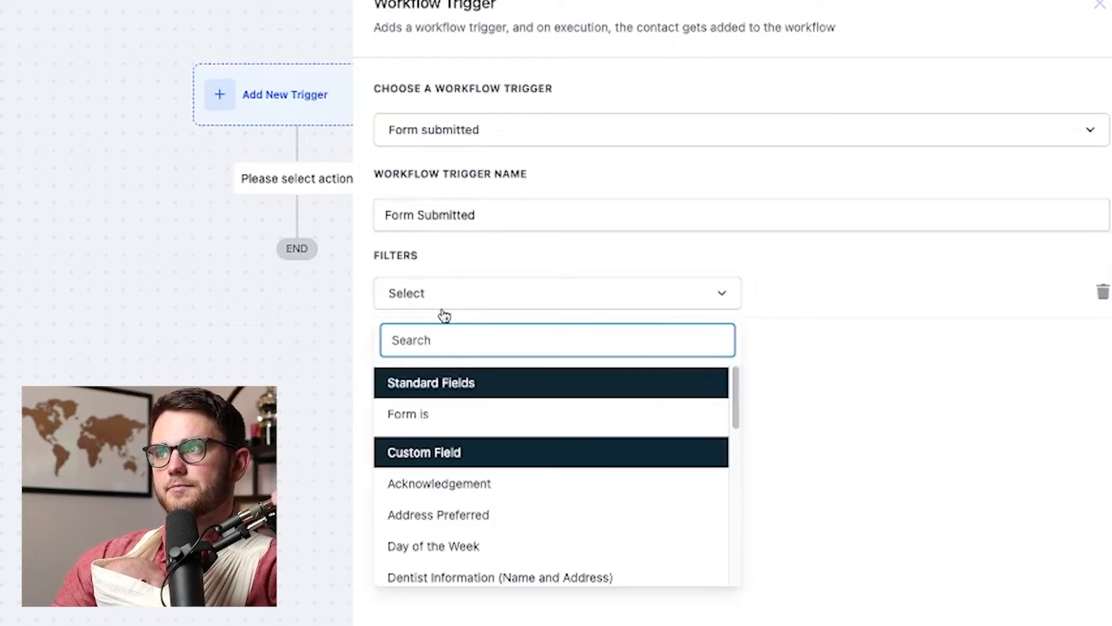
{"action": "left_click", "coordinate": [407, 414]}
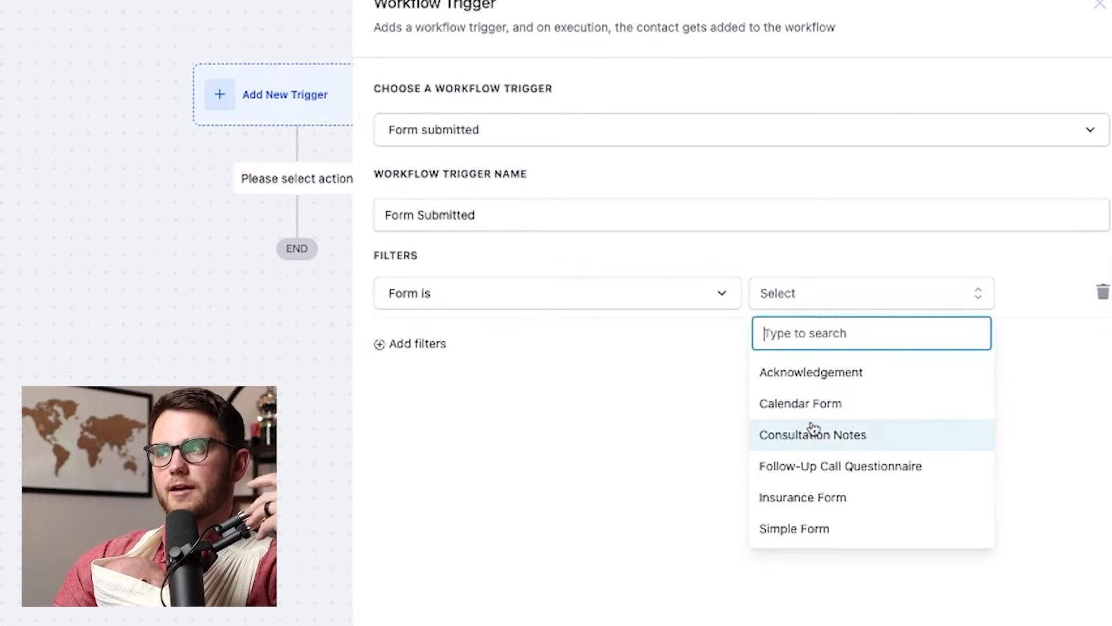
{"action": "mouse_move", "coordinate": [800, 404]}
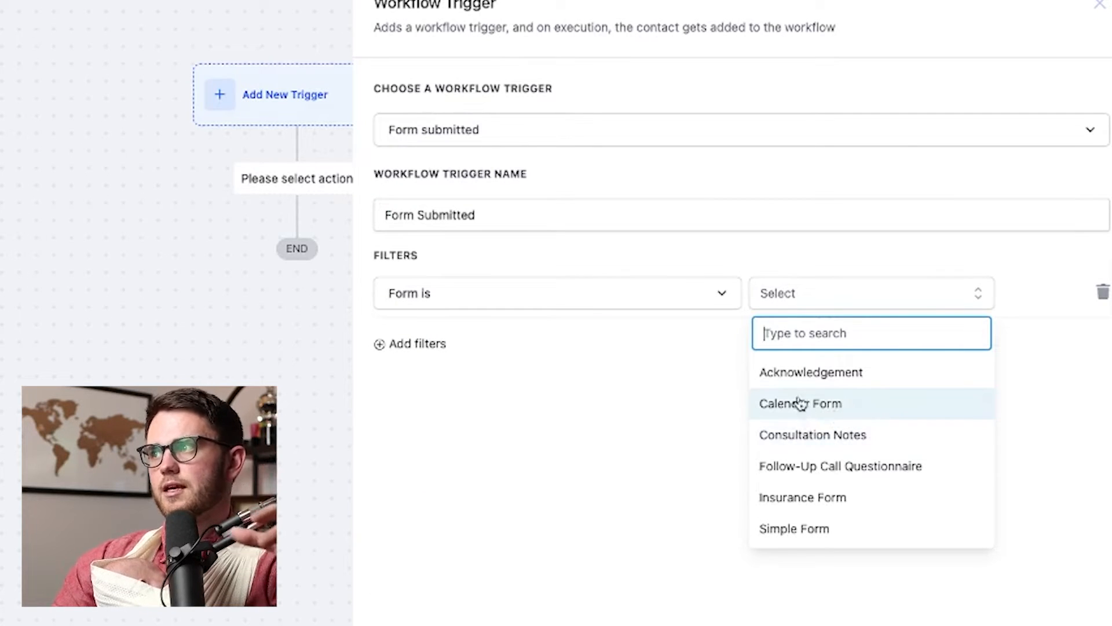
{"action": "left_click", "coordinate": [794, 527]}
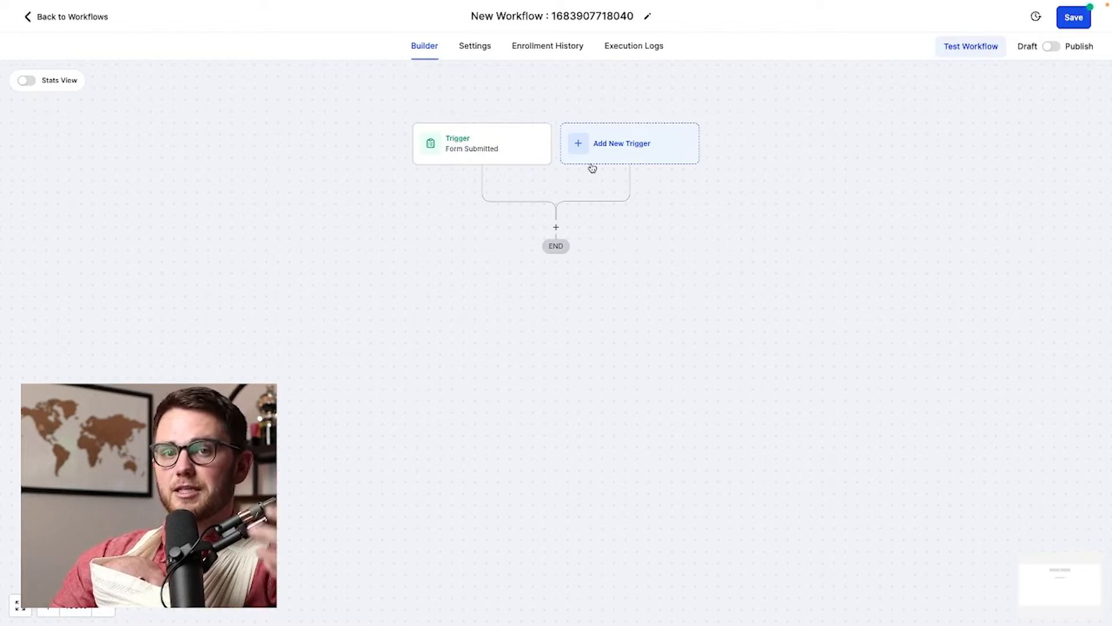
Add and save a second Form Submitted trigger with a form filter
{"action": "left_click", "coordinate": [620, 143]}
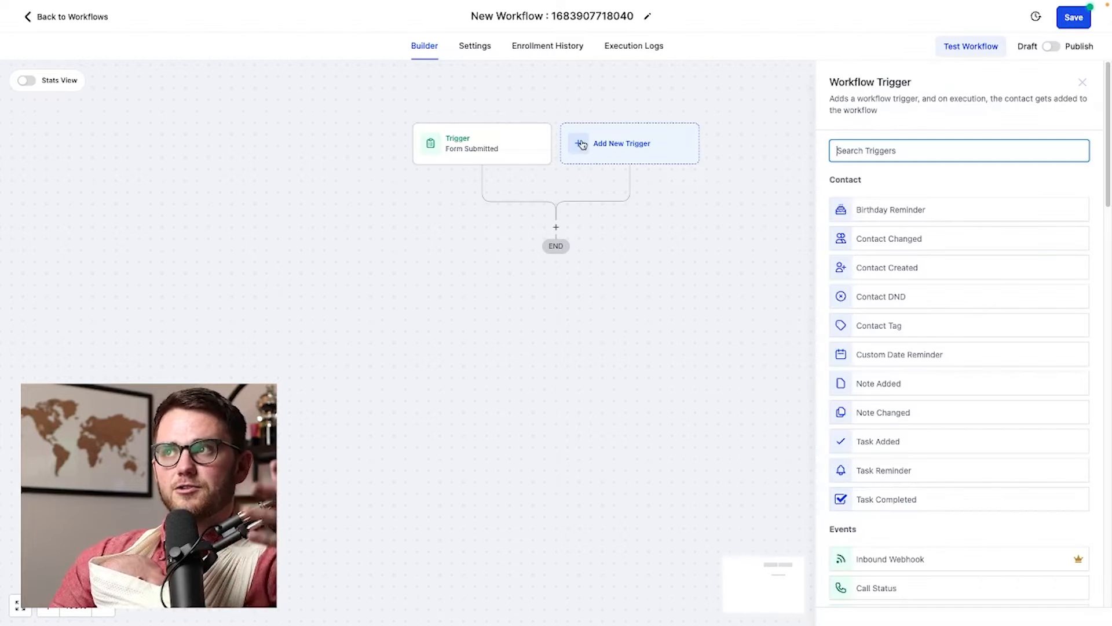
{"action": "mouse_move", "coordinate": [702, 267]}
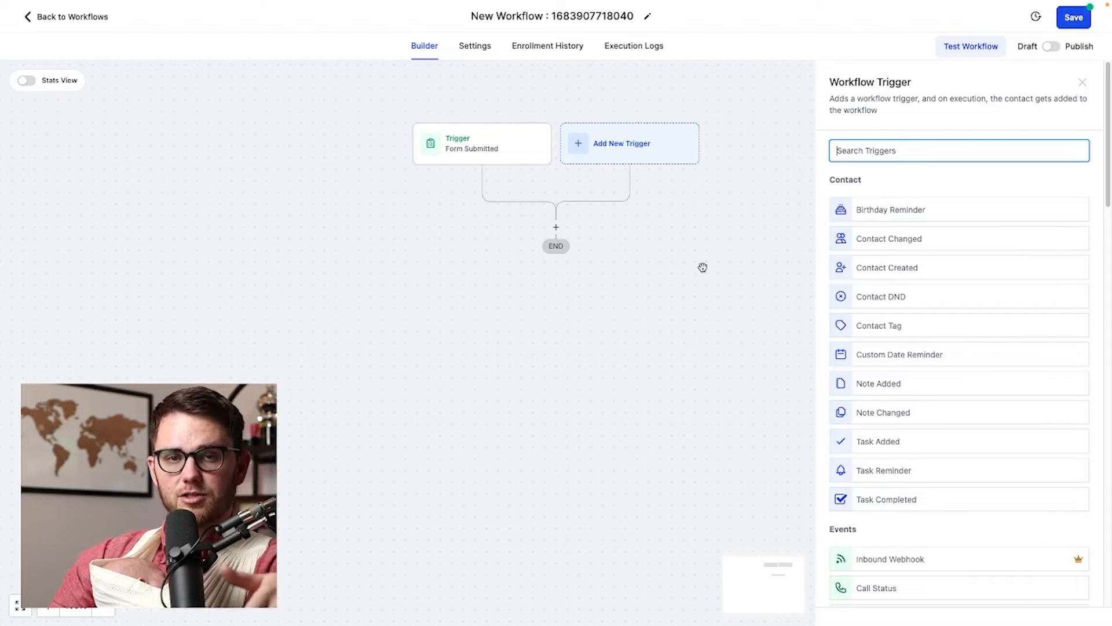
{"action": "scroll", "scroll_direction": "down", "scroll_amount": 3}
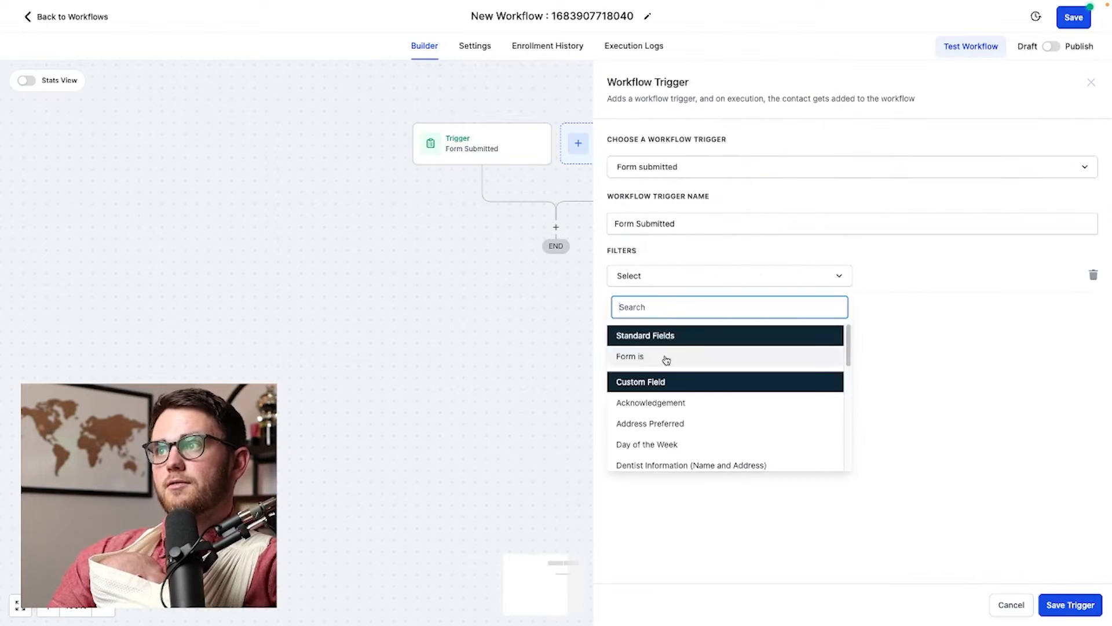
{"action": "left_click", "coordinate": [629, 356]}
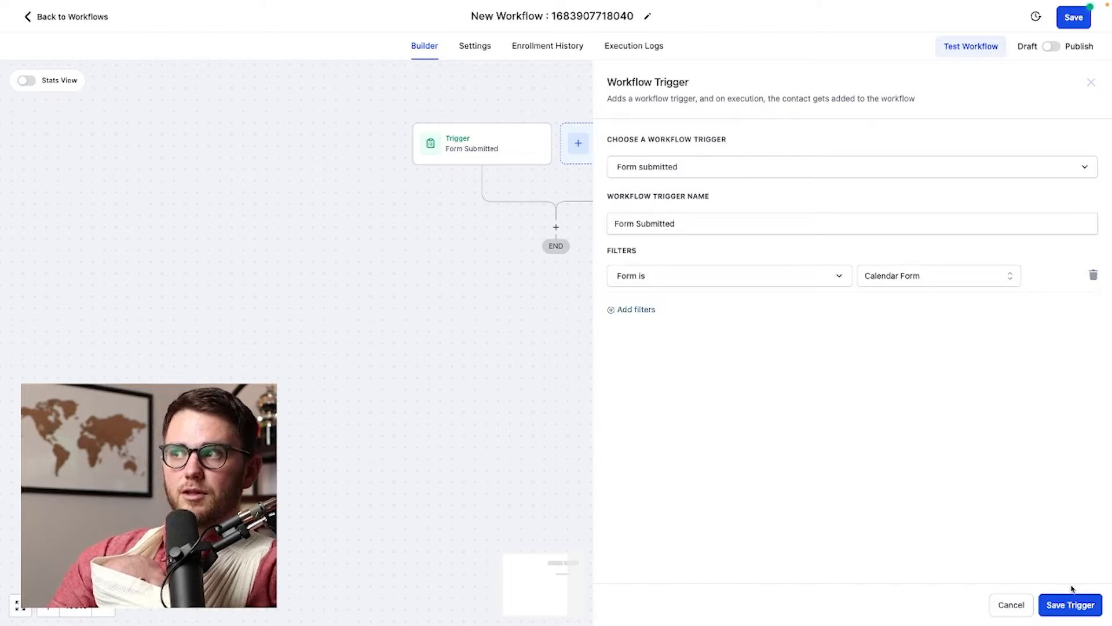
{"action": "left_click", "coordinate": [1071, 604]}
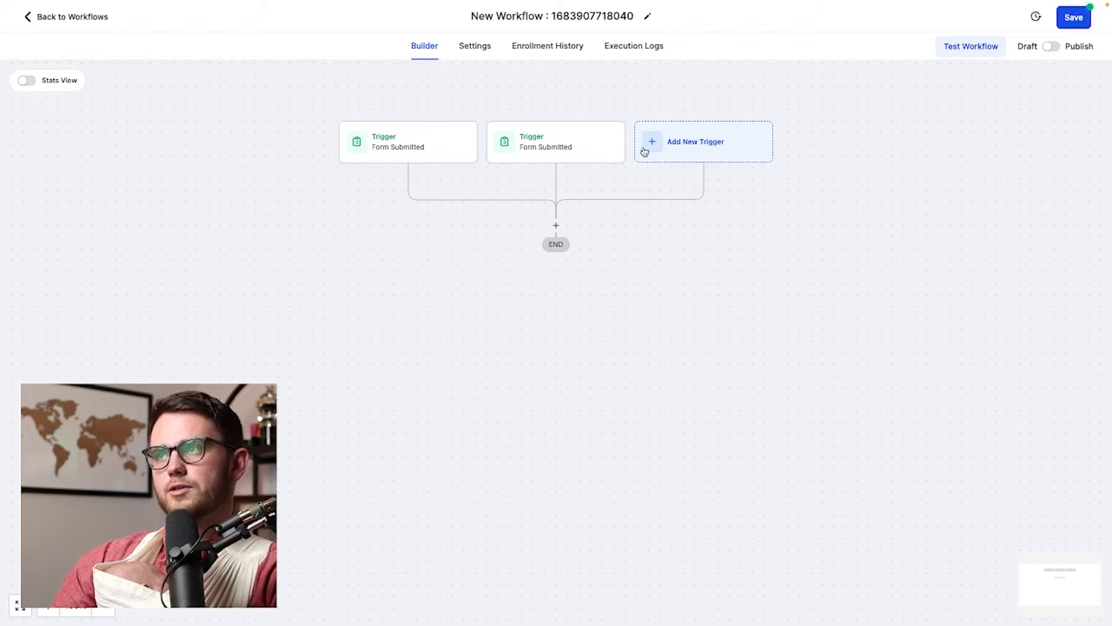
{"action": "mouse_move", "coordinate": [555, 347]}
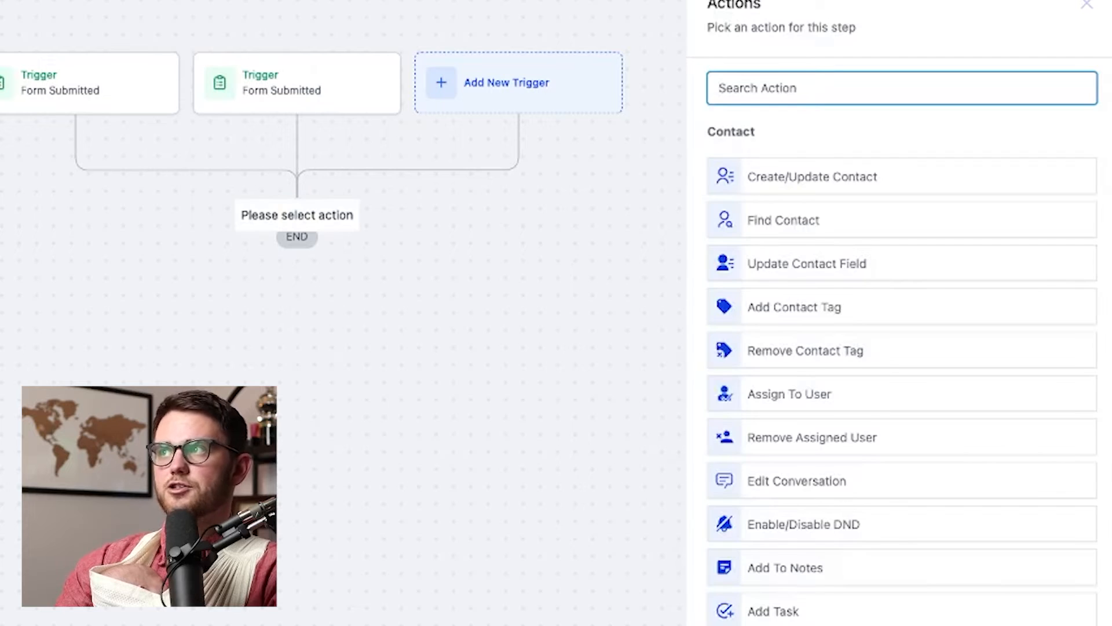
Add a Create Or Update Opportunity action in Simple Pipleline, Optin stage, named {{contact.name}}
{"action": "type", "text": "opp"}
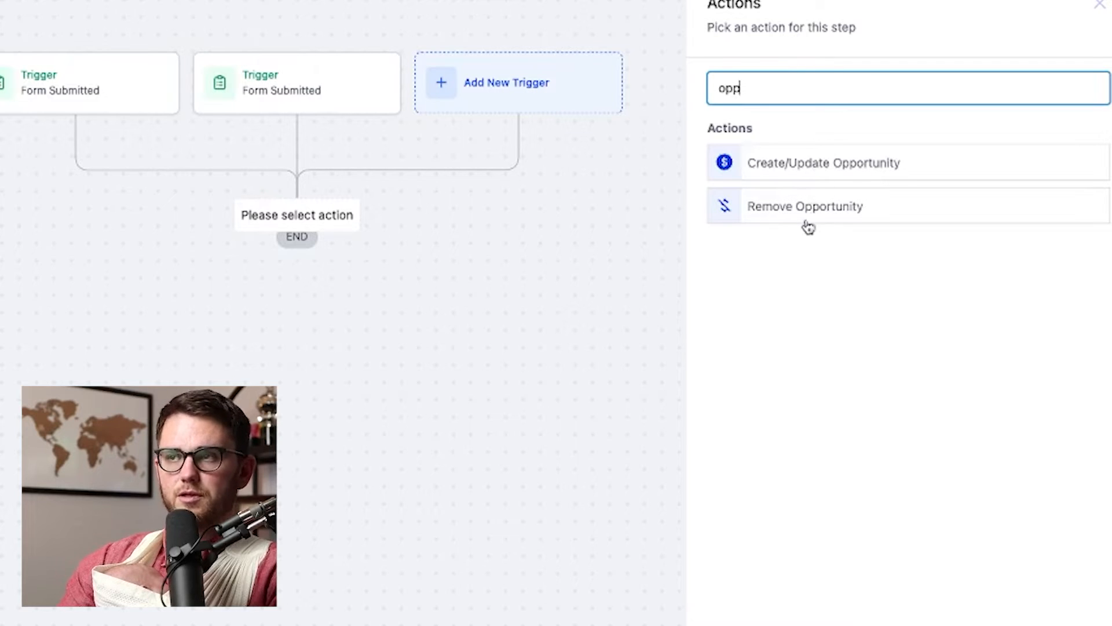
{"action": "left_click", "coordinate": [823, 162]}
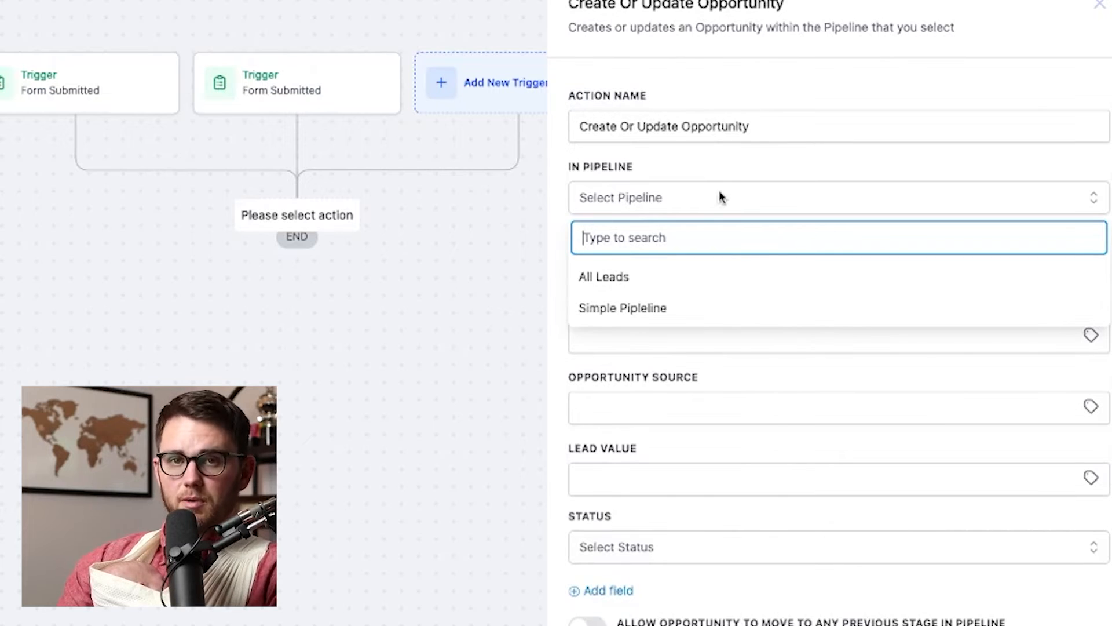
{"action": "left_click", "coordinate": [622, 307]}
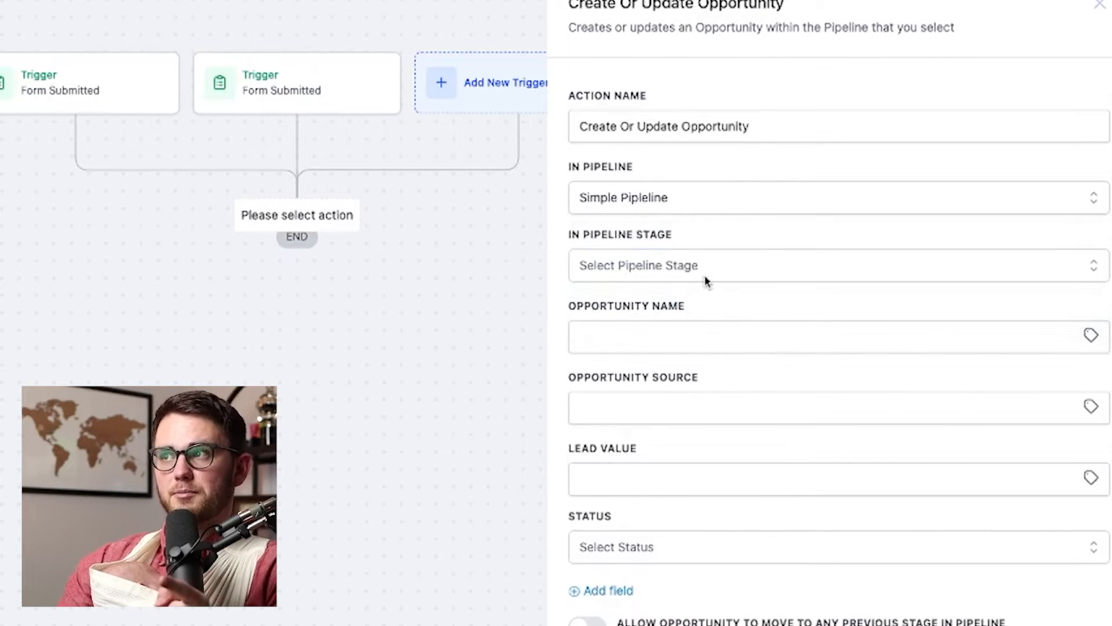
{"action": "left_click", "coordinate": [837, 265]}
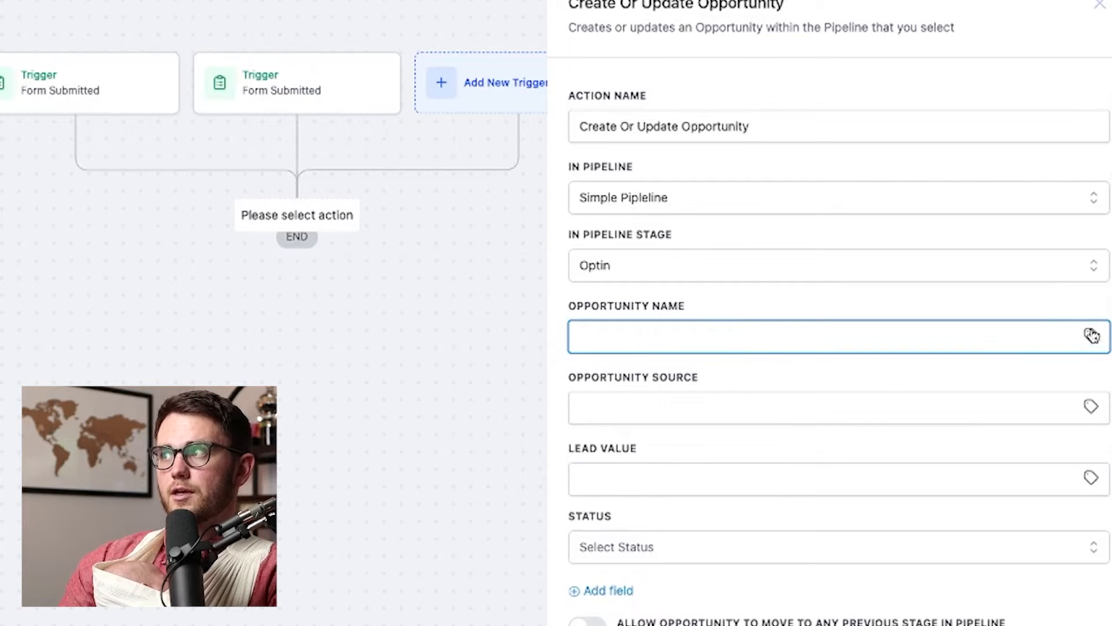
{"action": "left_click", "coordinate": [1092, 336]}
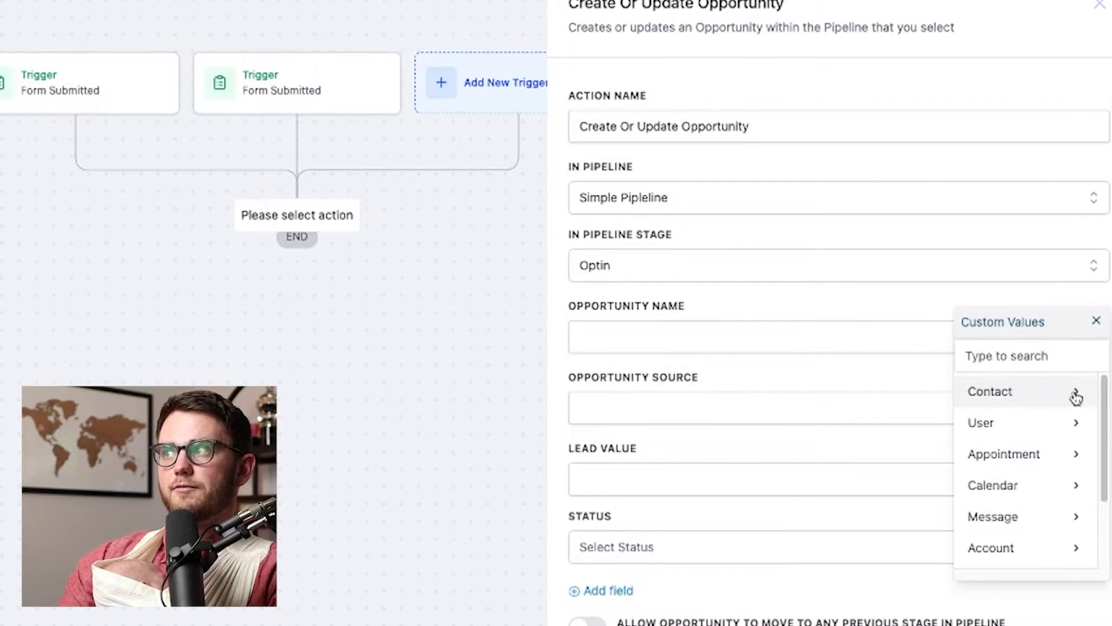
{"action": "left_click", "coordinate": [990, 391]}
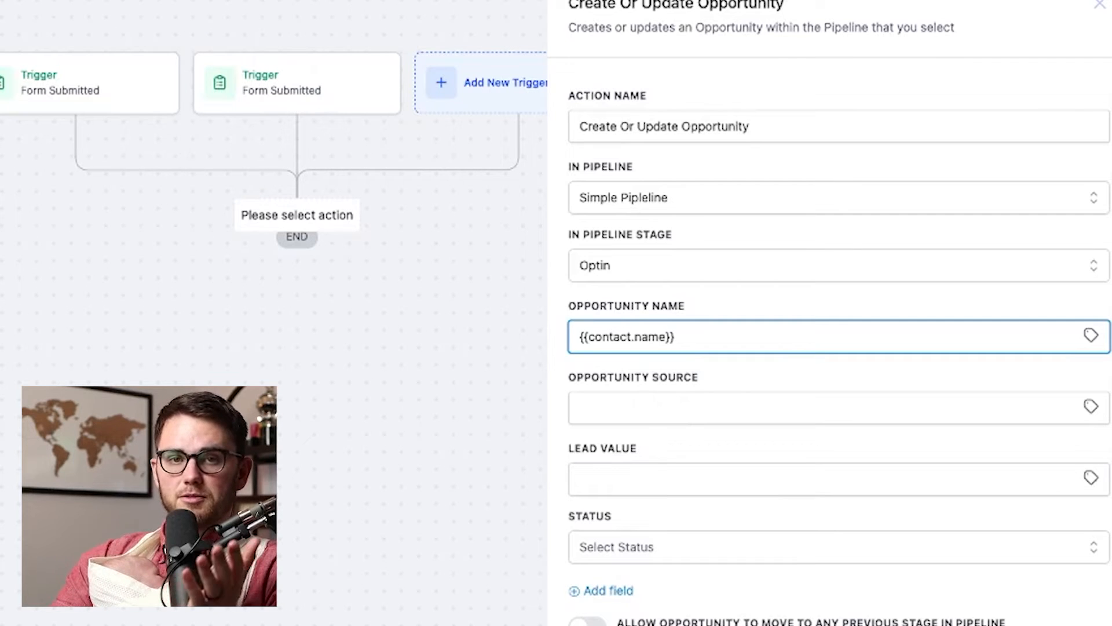
{"action": "mouse_move", "coordinate": [686, 386]}
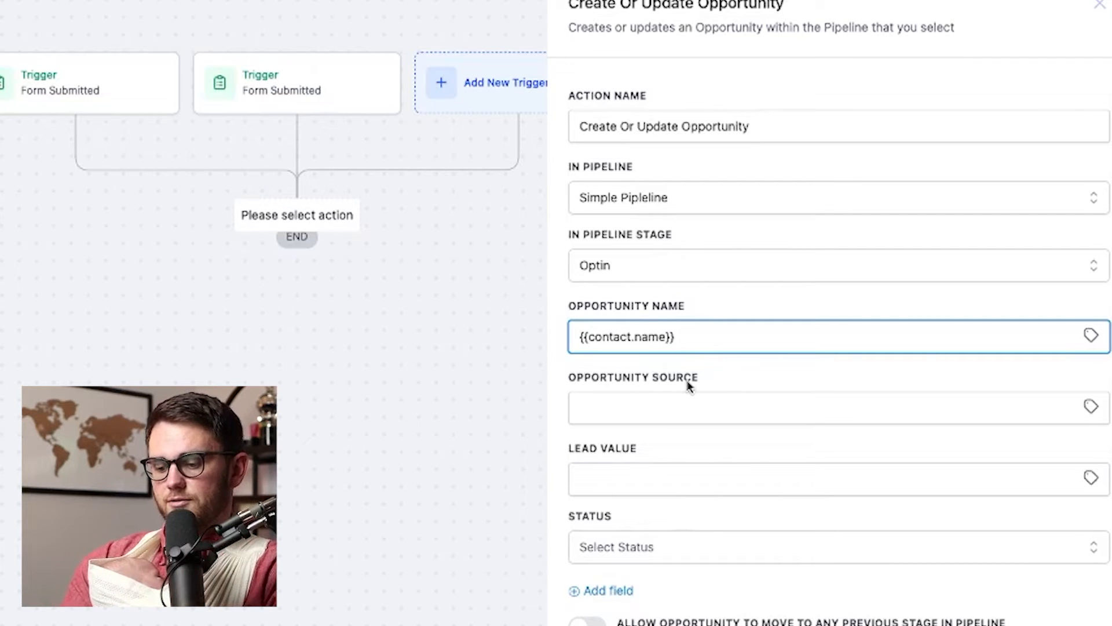
{"action": "type", "text": "Website Form"}
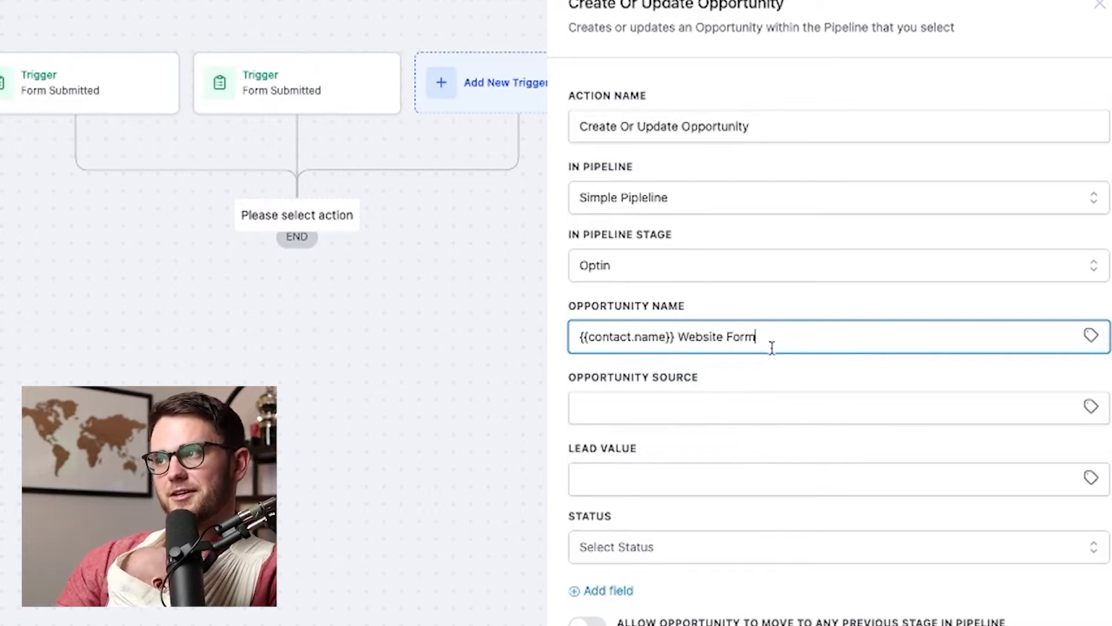
{"action": "mouse_move", "coordinate": [770, 366]}
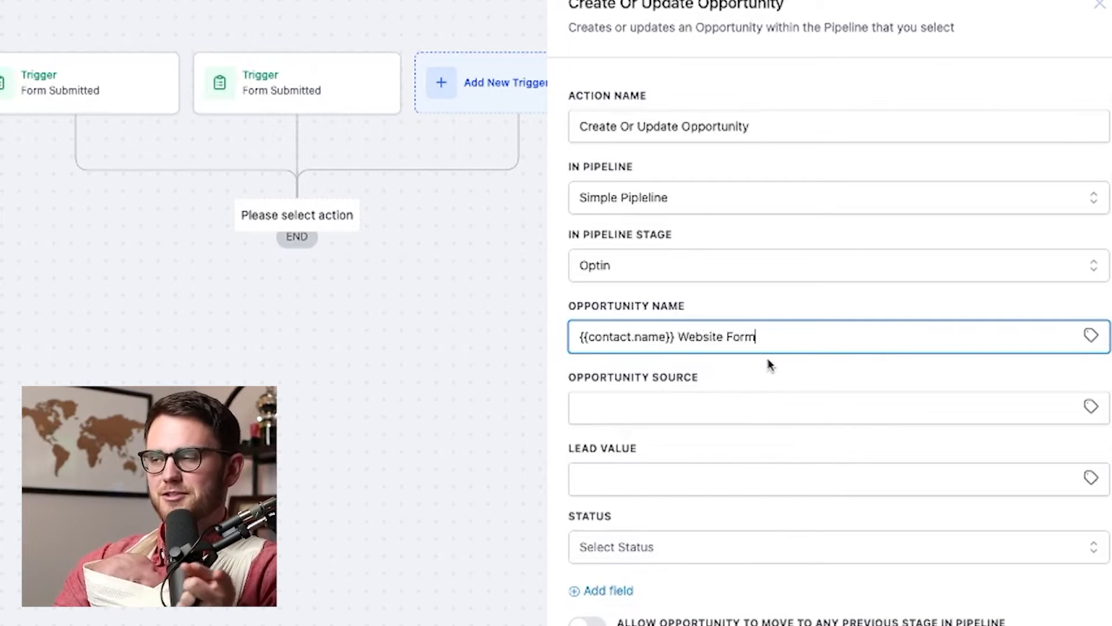
{"action": "key", "text": "Backspace"}
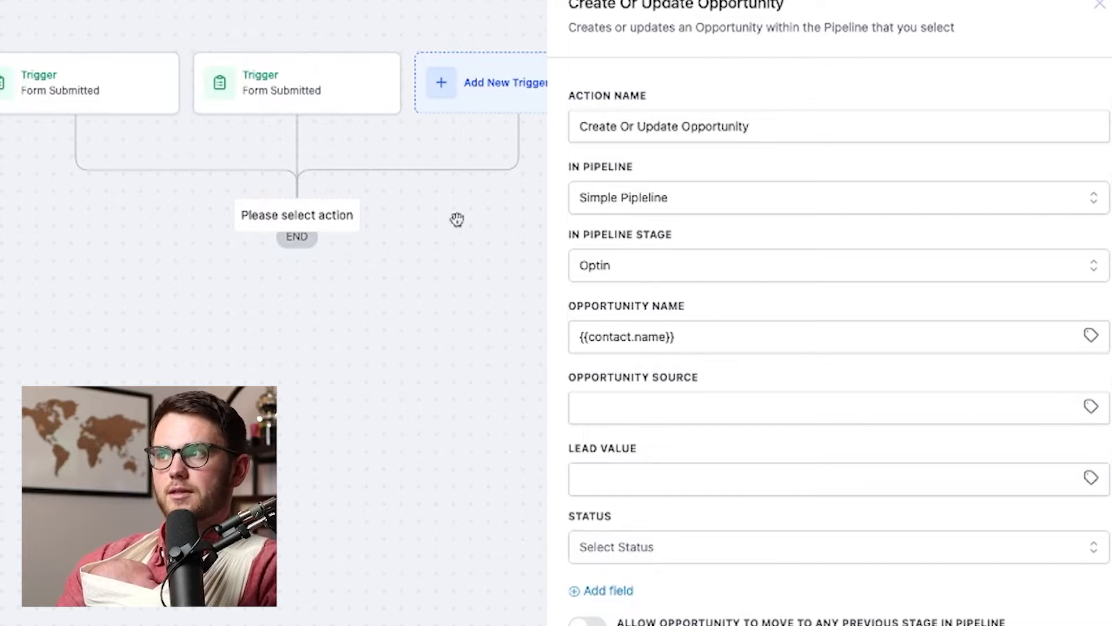
{"action": "mouse_move", "coordinate": [89, 99]}
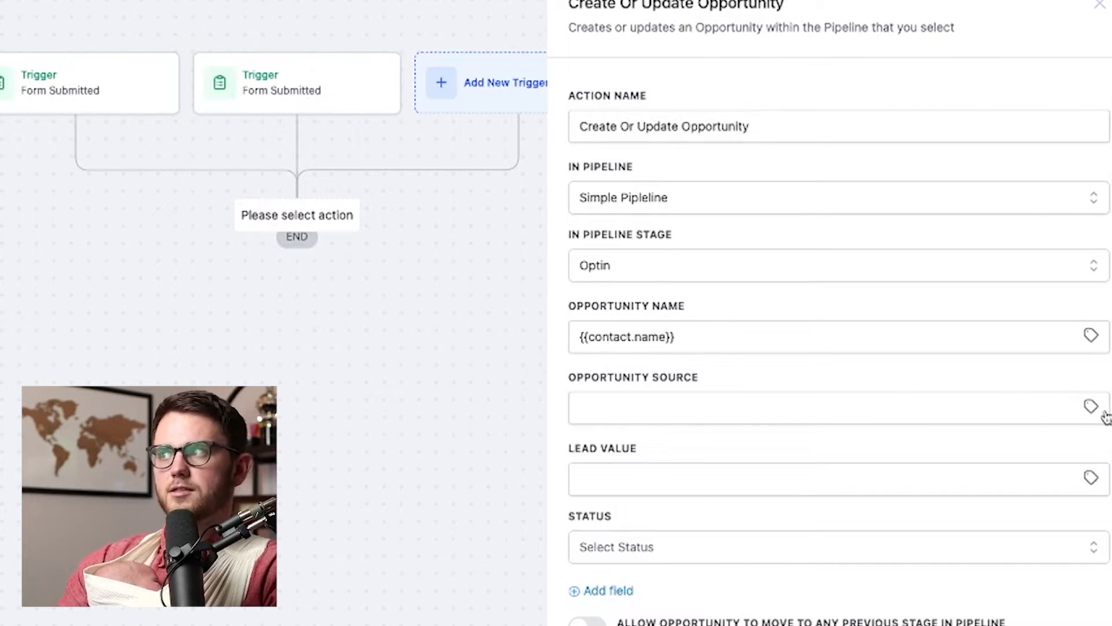
Set the opportunity source to the first-touch attribution value and the status to open
{"action": "left_click", "coordinate": [1091, 406]}
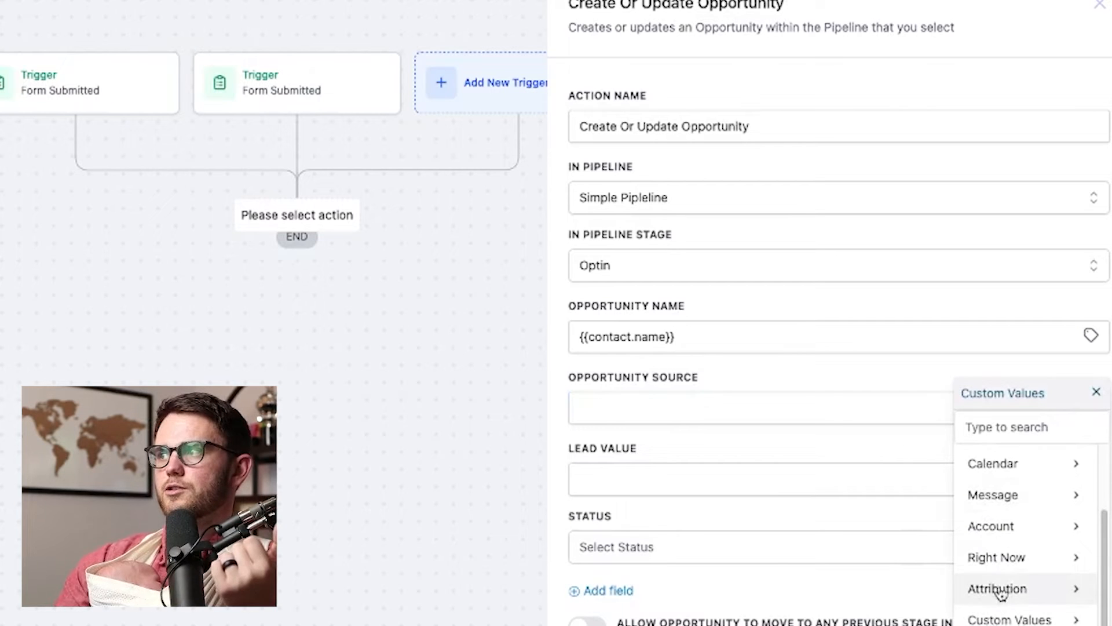
{"action": "left_click", "coordinate": [998, 588]}
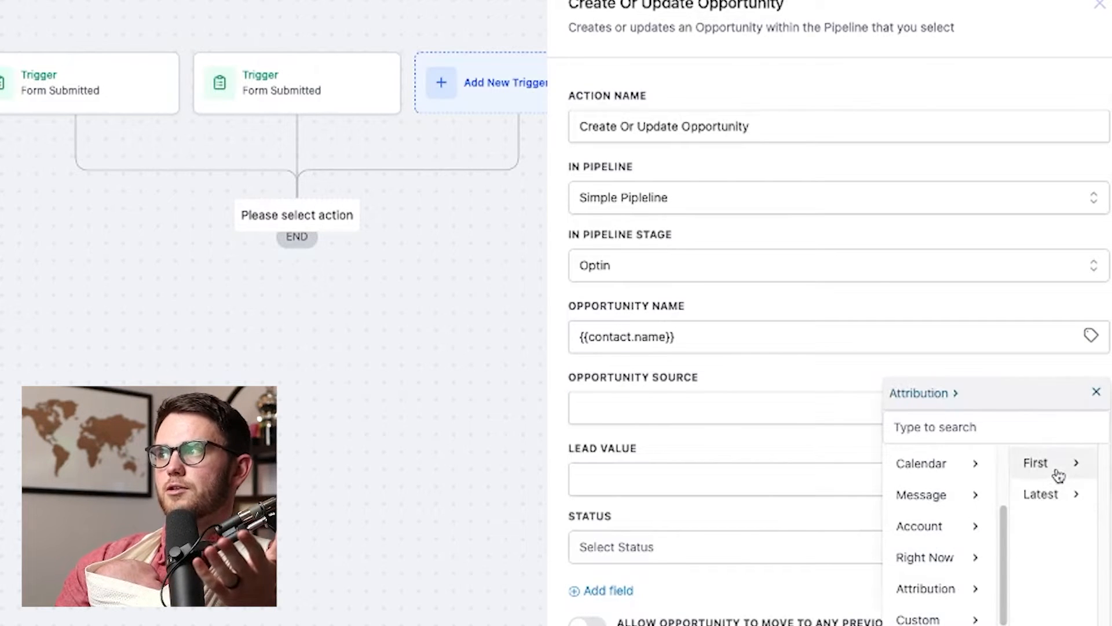
{"action": "left_click", "coordinate": [1035, 462]}
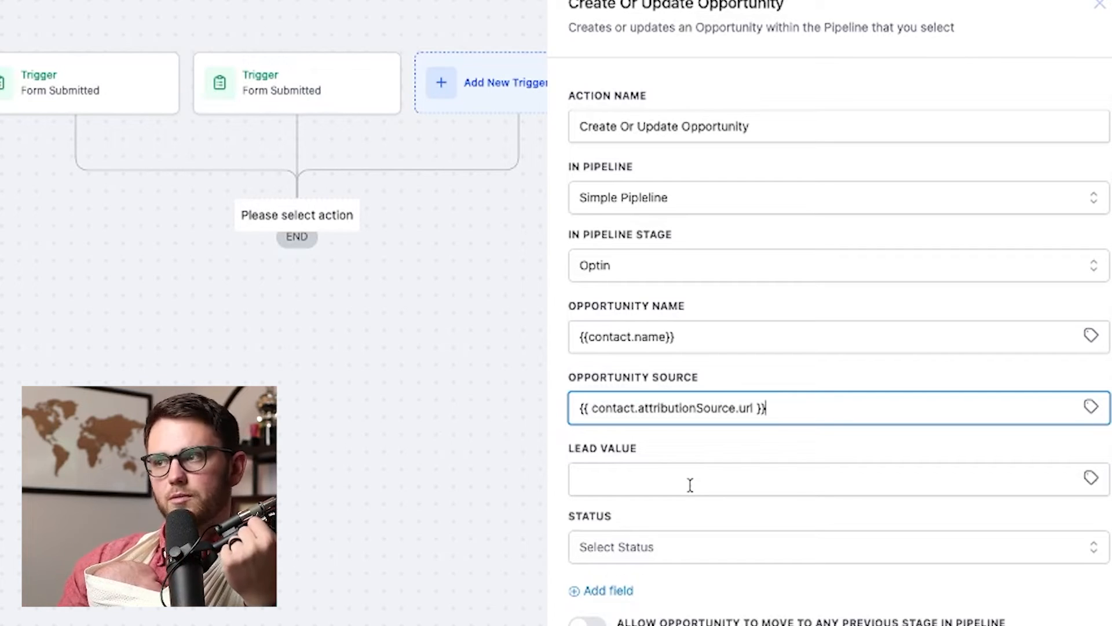
{"action": "left_click", "coordinate": [830, 479]}
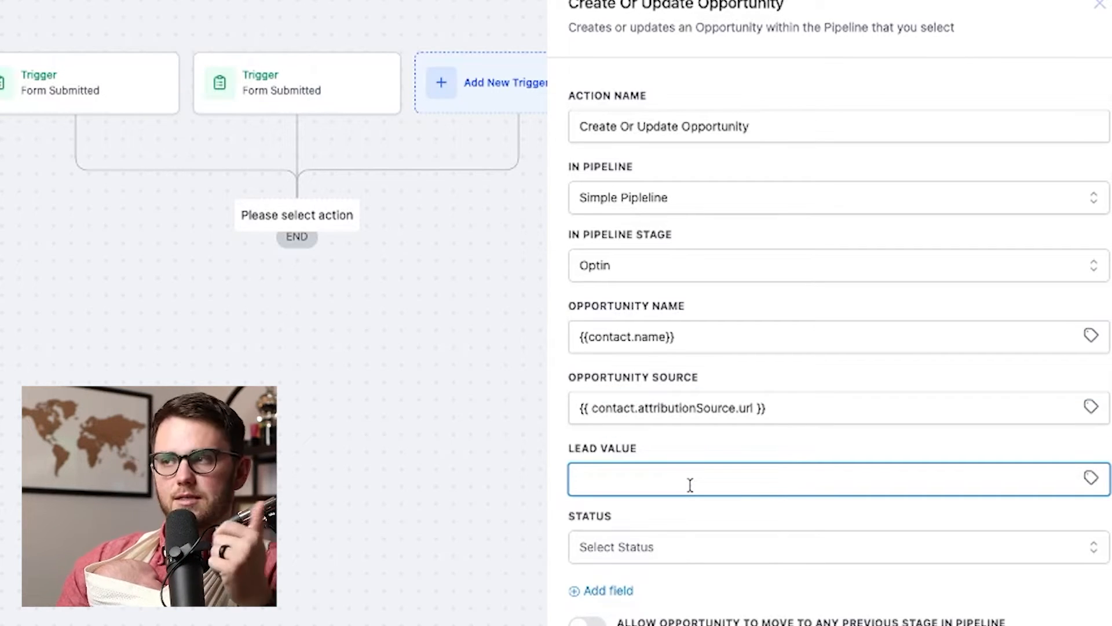
{"action": "left_click", "coordinate": [837, 437]}
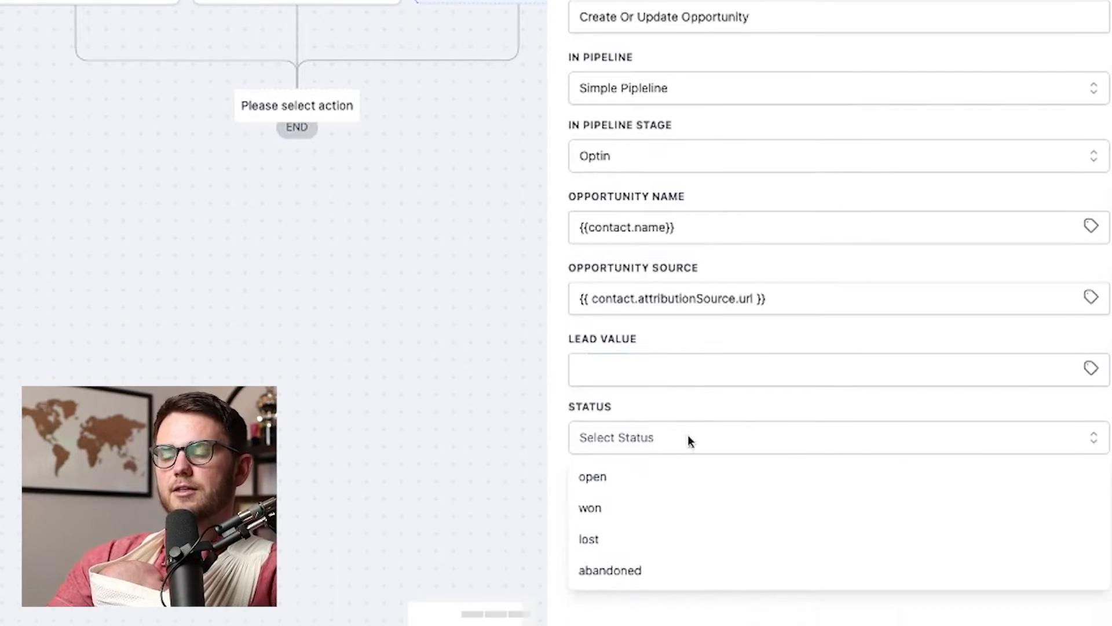
{"action": "left_click", "coordinate": [592, 476]}
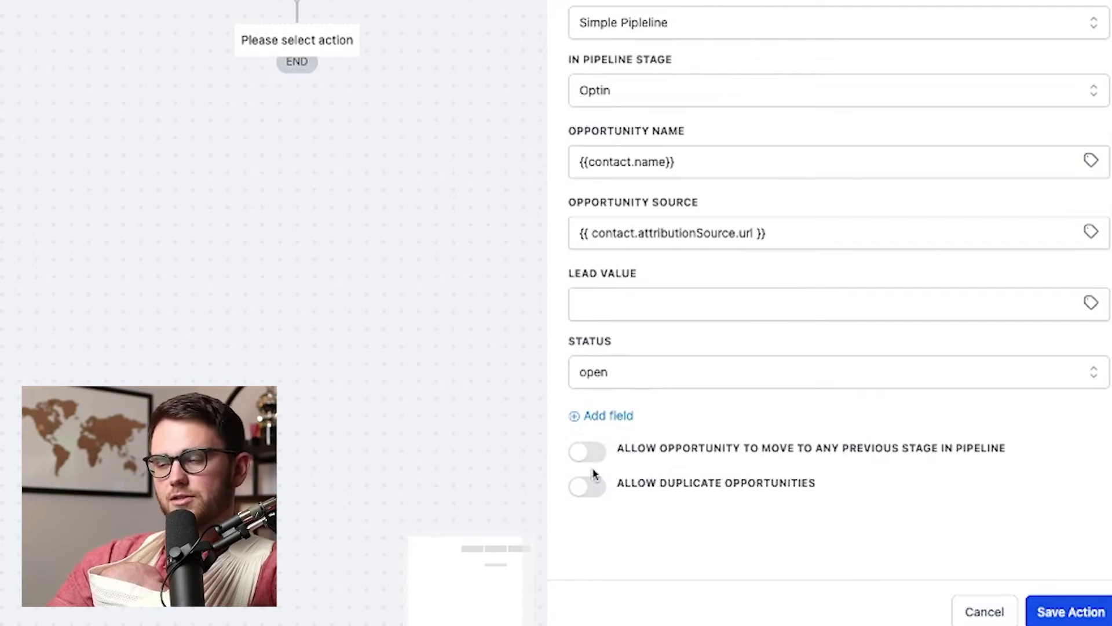
{"action": "mouse_move", "coordinate": [238, 250]}
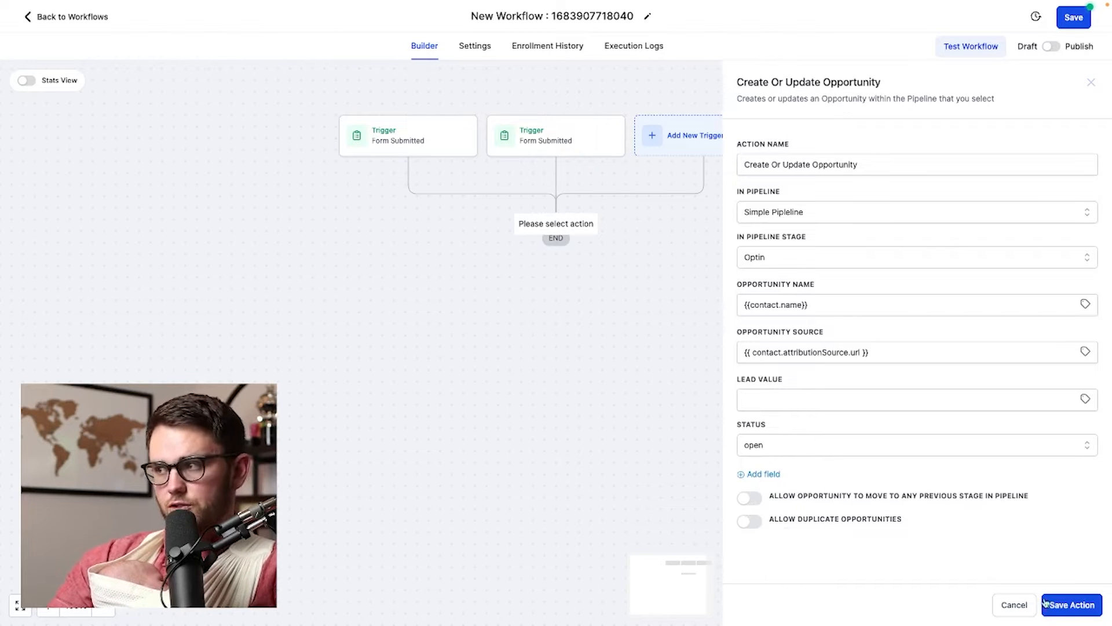
Save the opportunity step as Create Optin Opportunity and append '- Simple Form' to a trigger
{"action": "left_click", "coordinate": [1070, 604]}
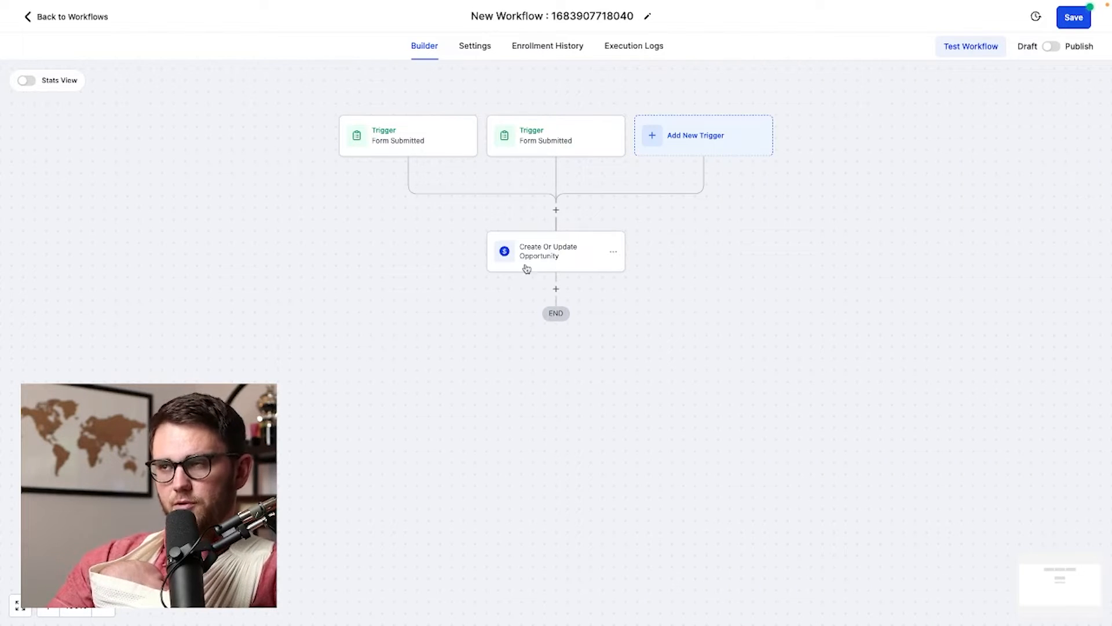
{"action": "mouse_move", "coordinate": [543, 255]}
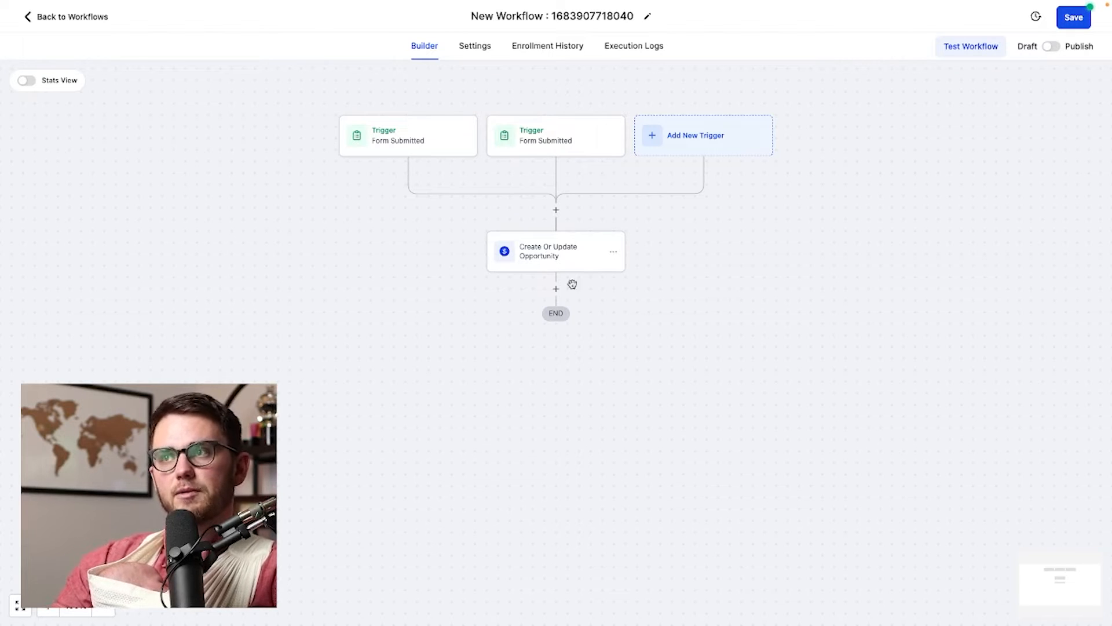
{"action": "mouse_move", "coordinate": [563, 252]}
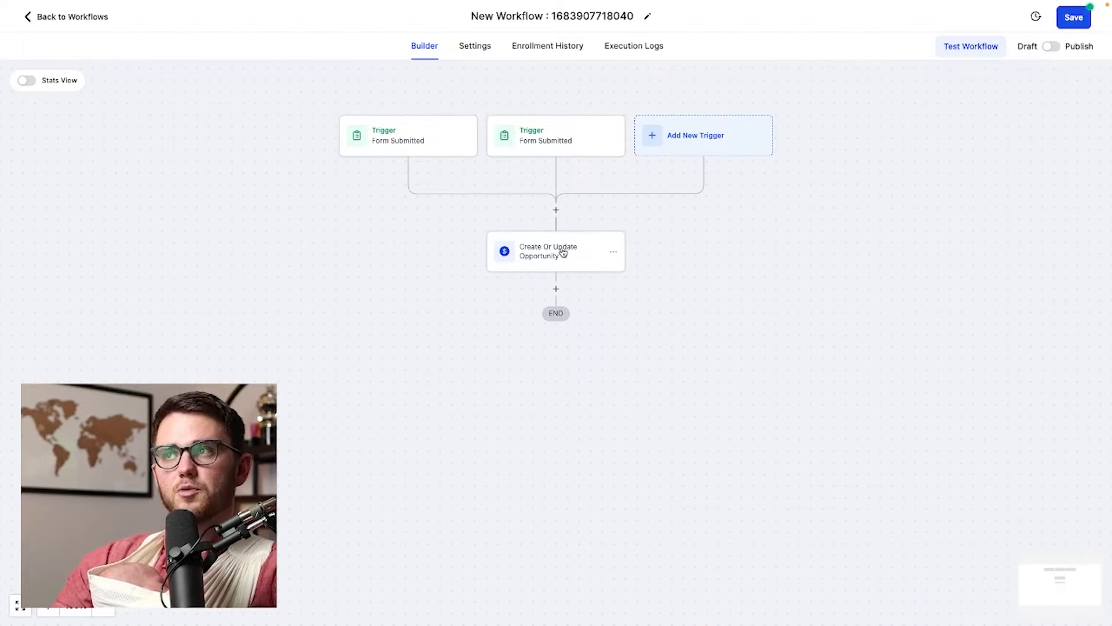
{"action": "left_click", "coordinate": [555, 251]}
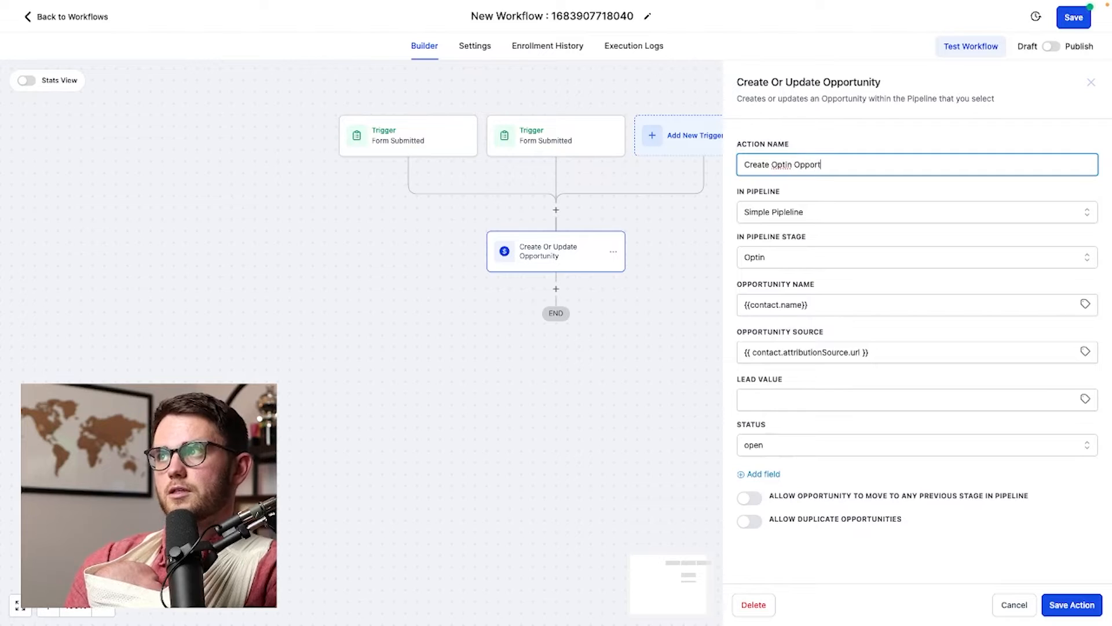
{"action": "left_click", "coordinate": [1071, 604]}
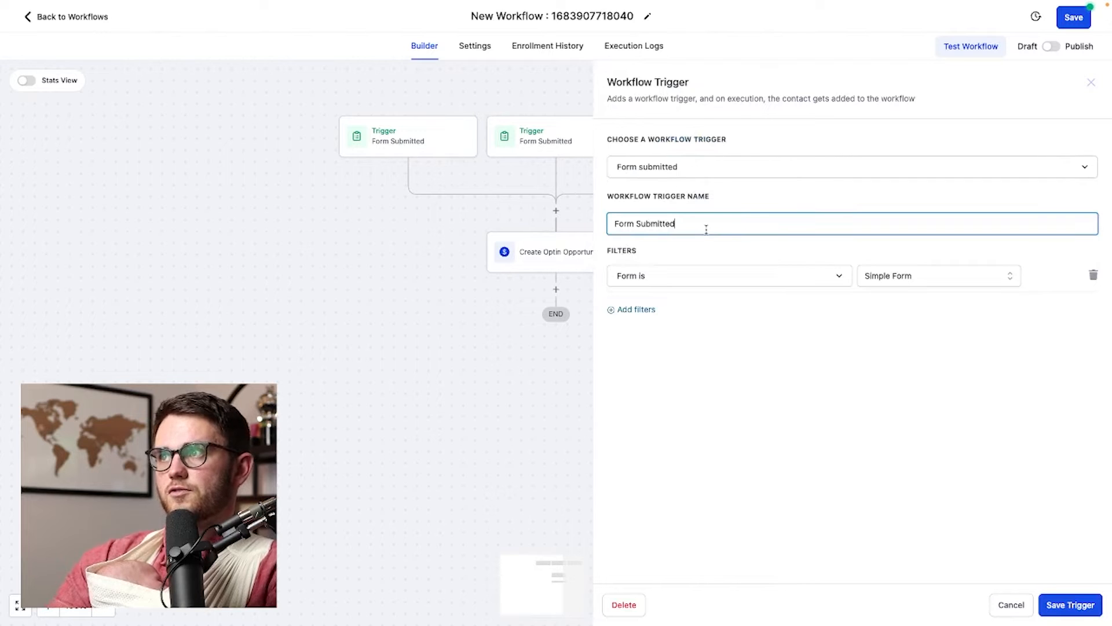
{"action": "type", "text": "- Simple Form"}
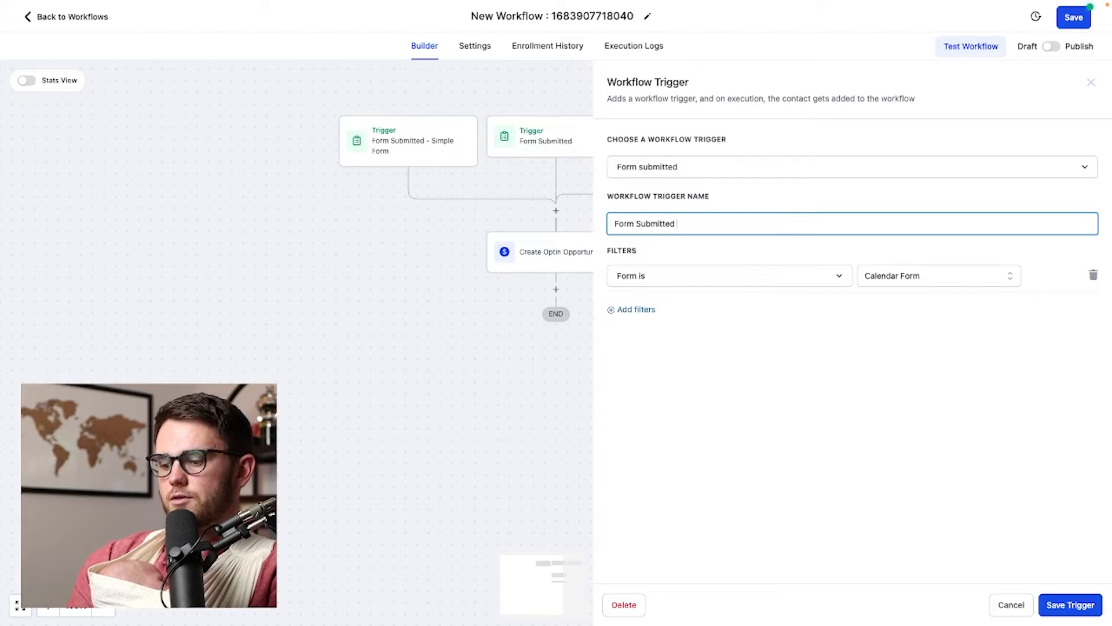
{"action": "left_click", "coordinate": [1070, 604]}
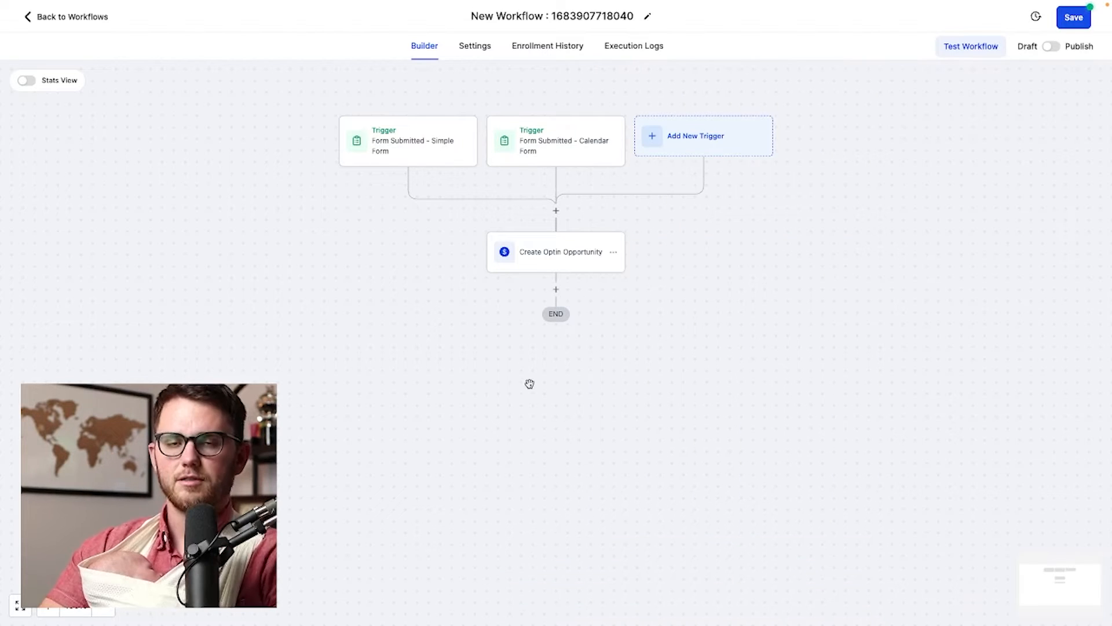
Choose the Add Contact Tag action and delete the Calendar Form trigger
{"action": "left_click", "coordinate": [555, 289]}
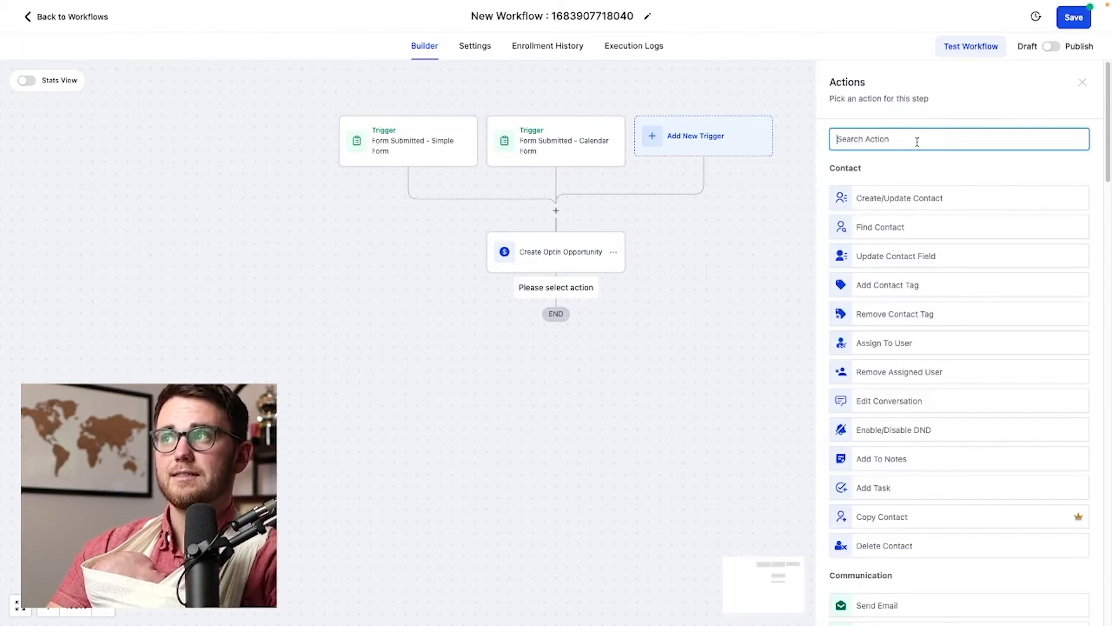
{"action": "type", "text": "tag"}
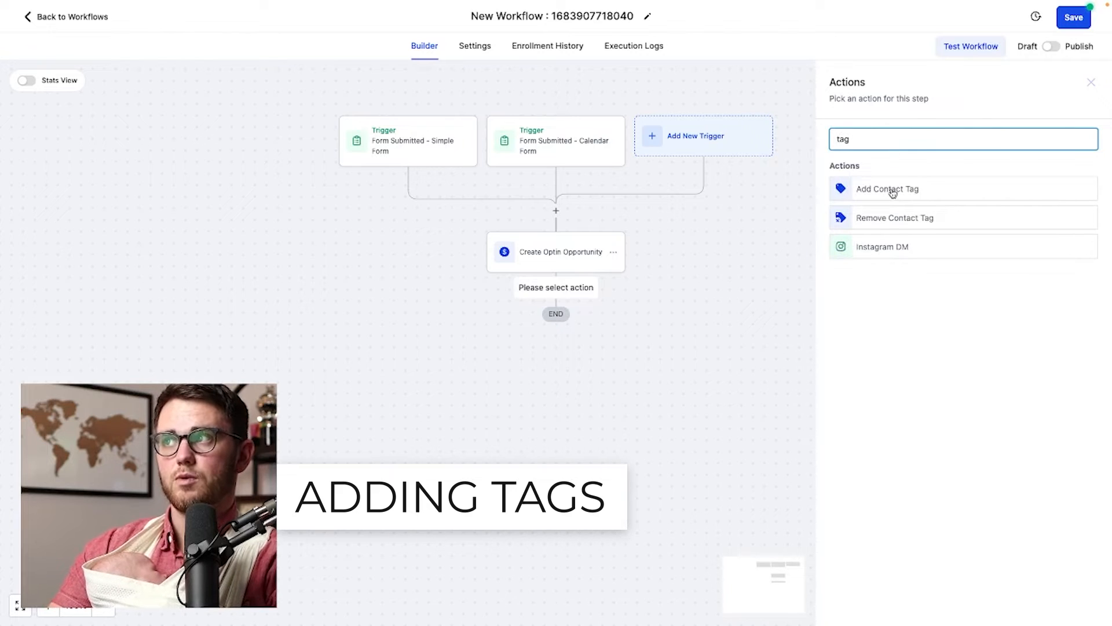
{"action": "left_click", "coordinate": [886, 189]}
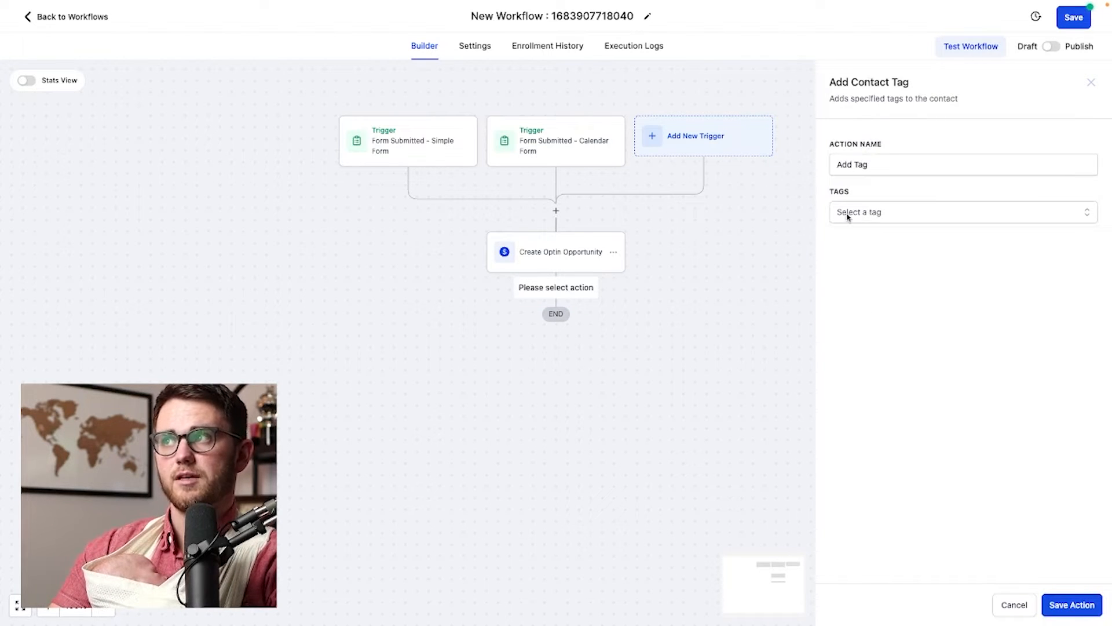
{"action": "mouse_move", "coordinate": [585, 135]}
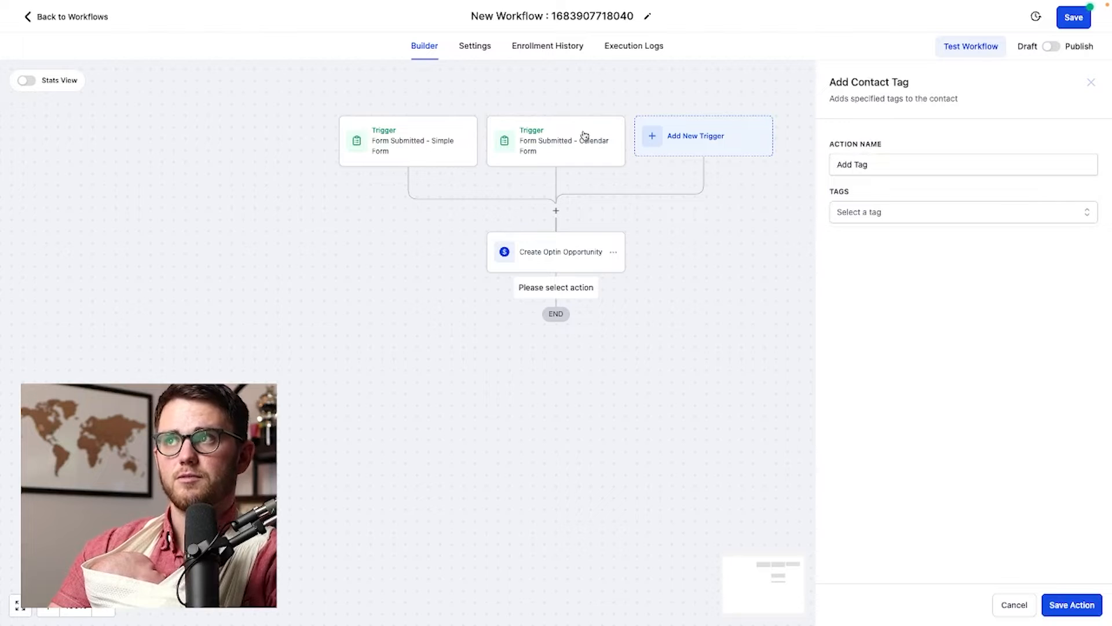
{"action": "left_click", "coordinate": [962, 212]}
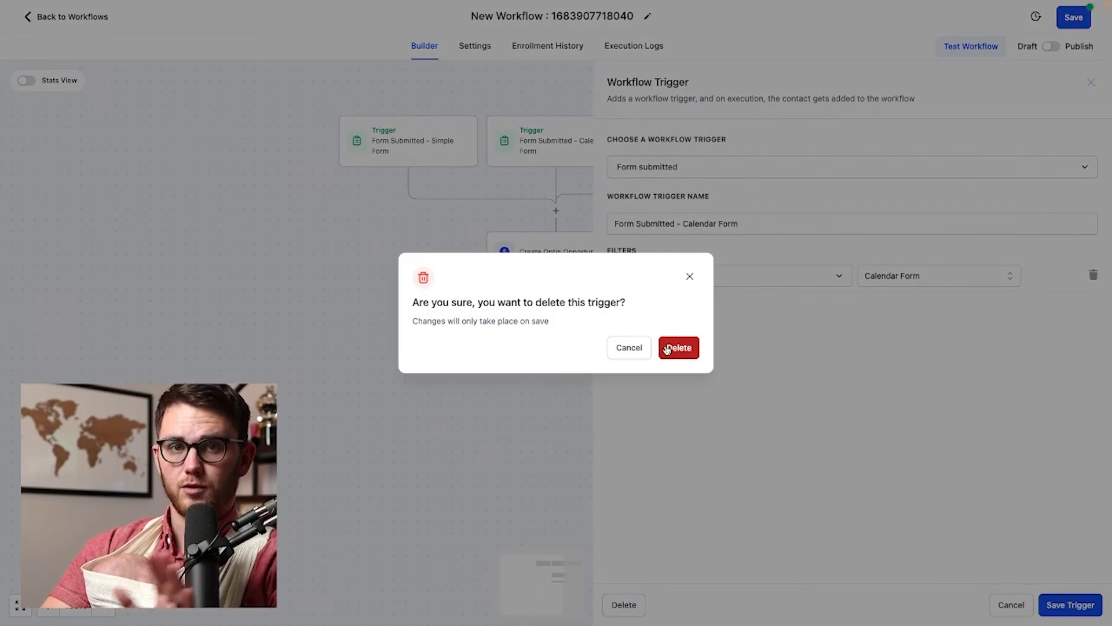
{"action": "left_click", "coordinate": [677, 348]}
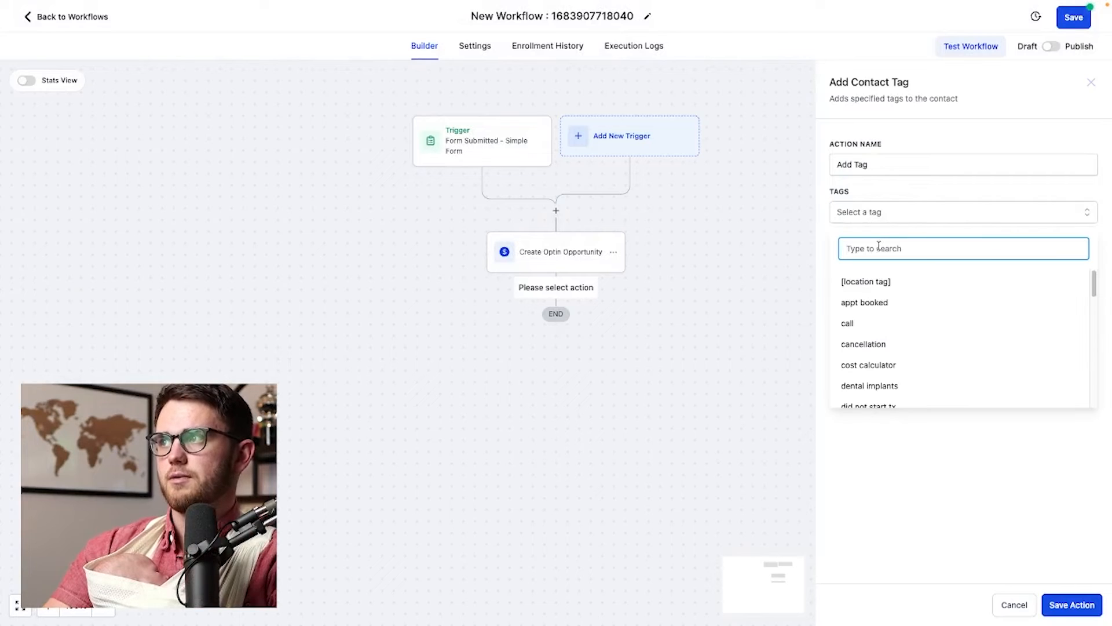
Create the 'simple form' tag and save the step as Add Simple Form Tag
{"action": "type", "text": "simple form"}
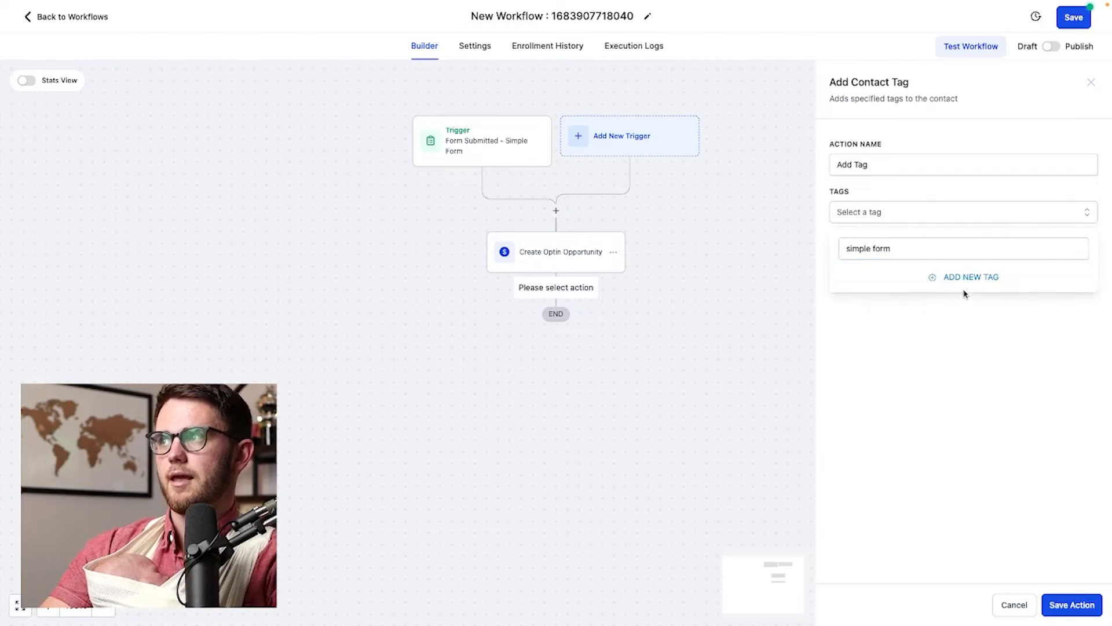
{"action": "left_click", "coordinate": [869, 249]}
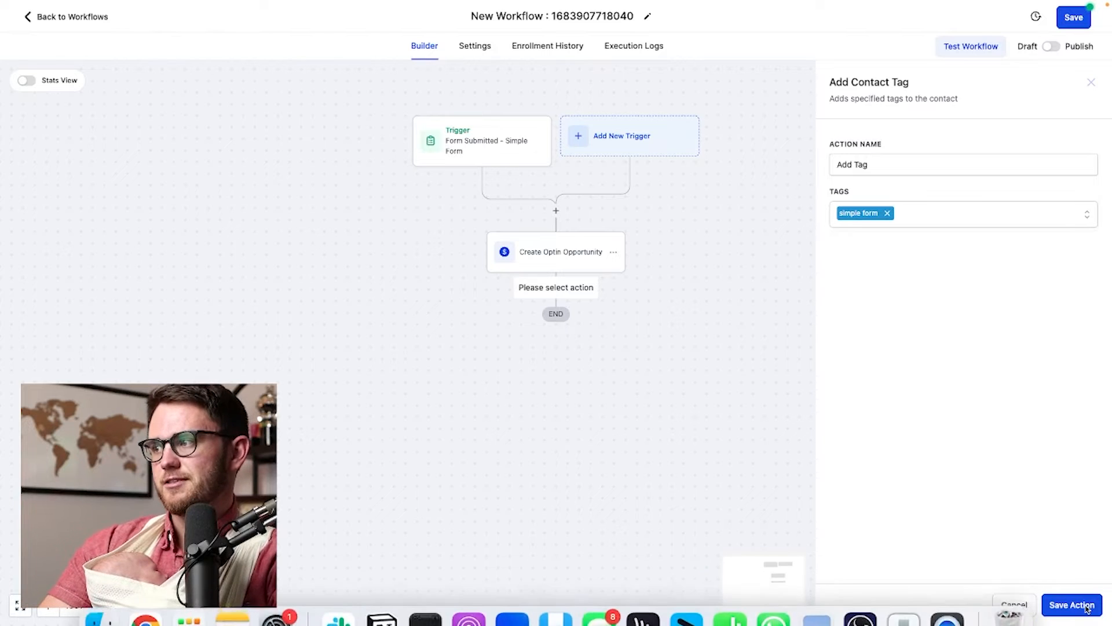
{"action": "left_click", "coordinate": [1070, 604]}
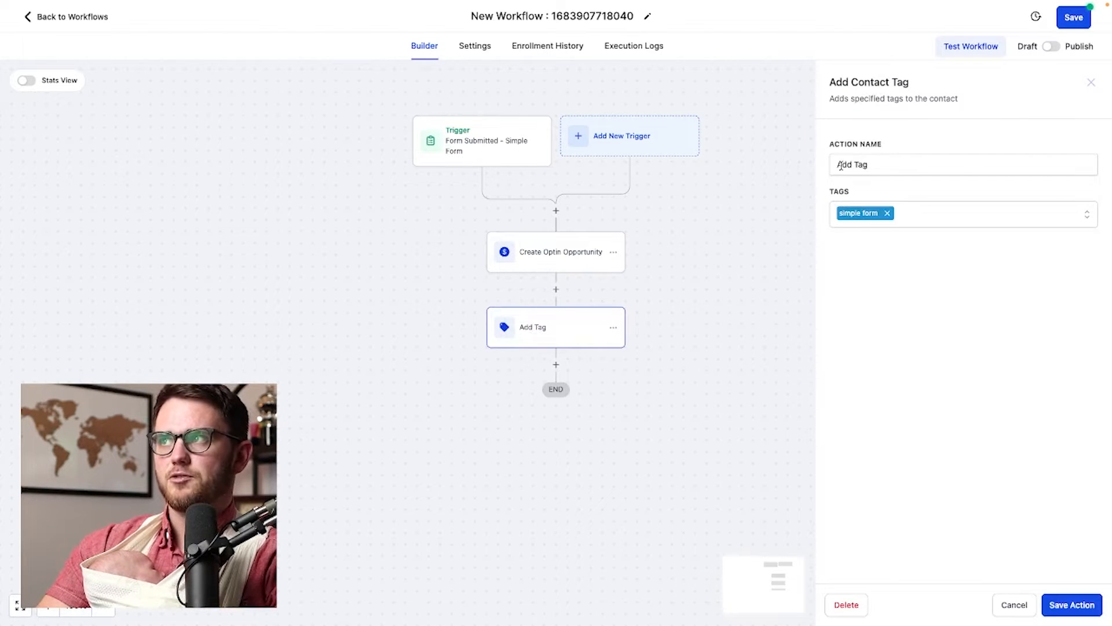
{"action": "type", "text": "Add Simple Fo"}
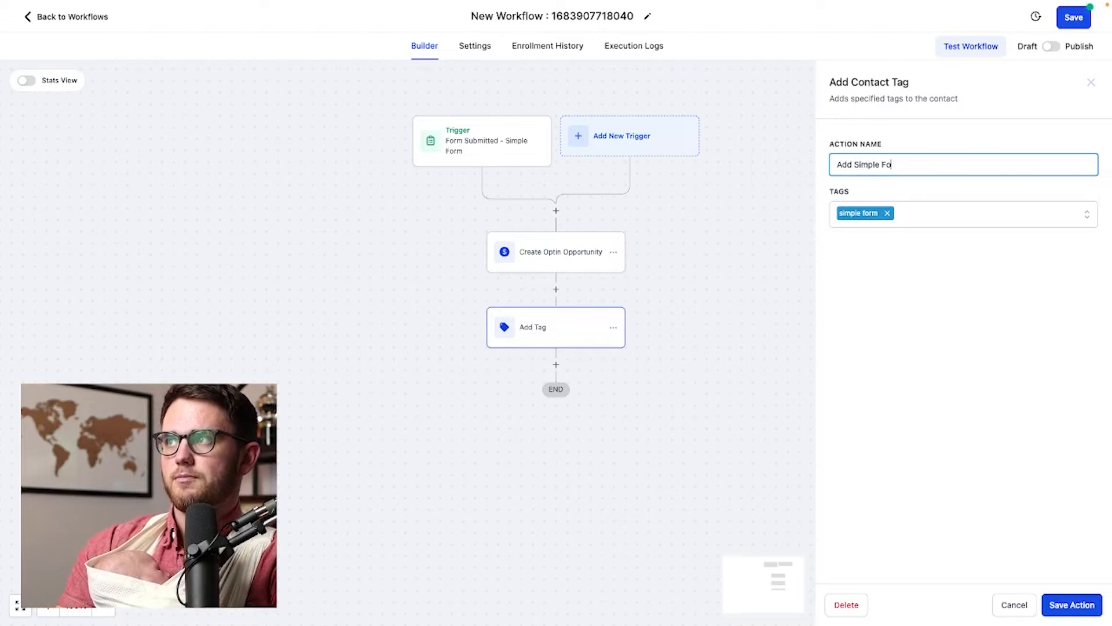
{"action": "left_click", "coordinate": [1071, 605]}
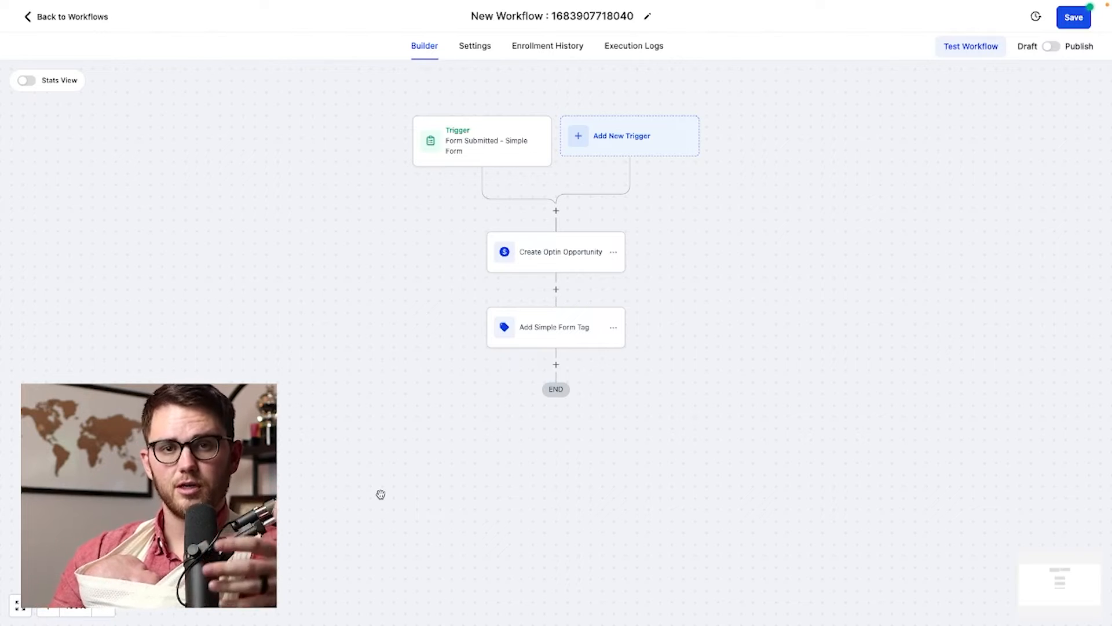
{"action": "mouse_move", "coordinate": [547, 320]}
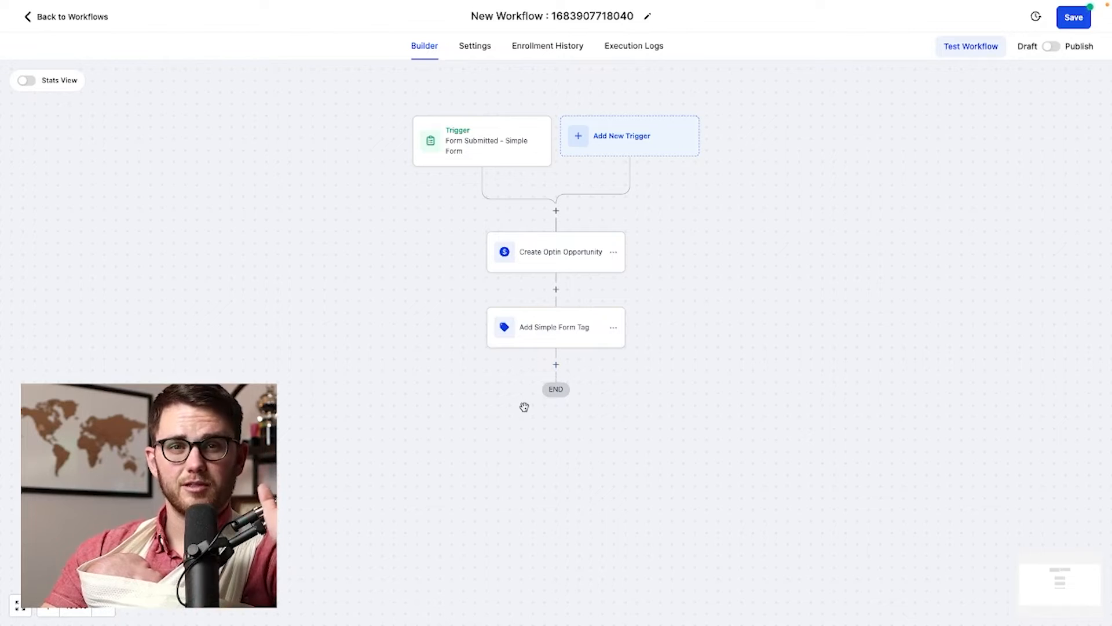
{"action": "mouse_move", "coordinate": [551, 335]}
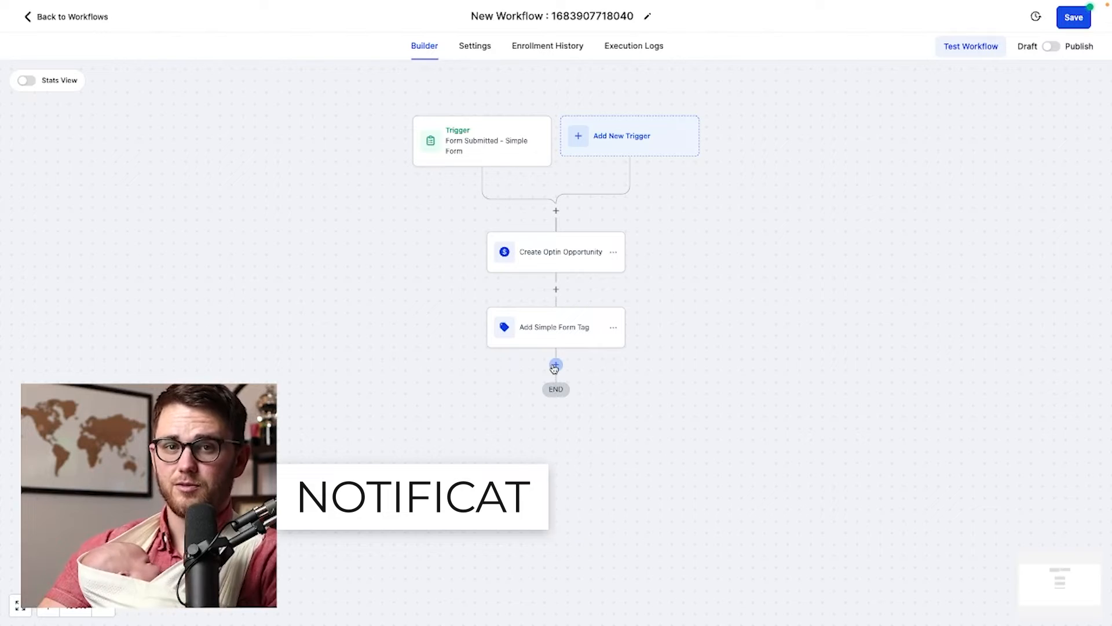
Add an Internal Notification action after the tag step
{"action": "left_click", "coordinate": [555, 366]}
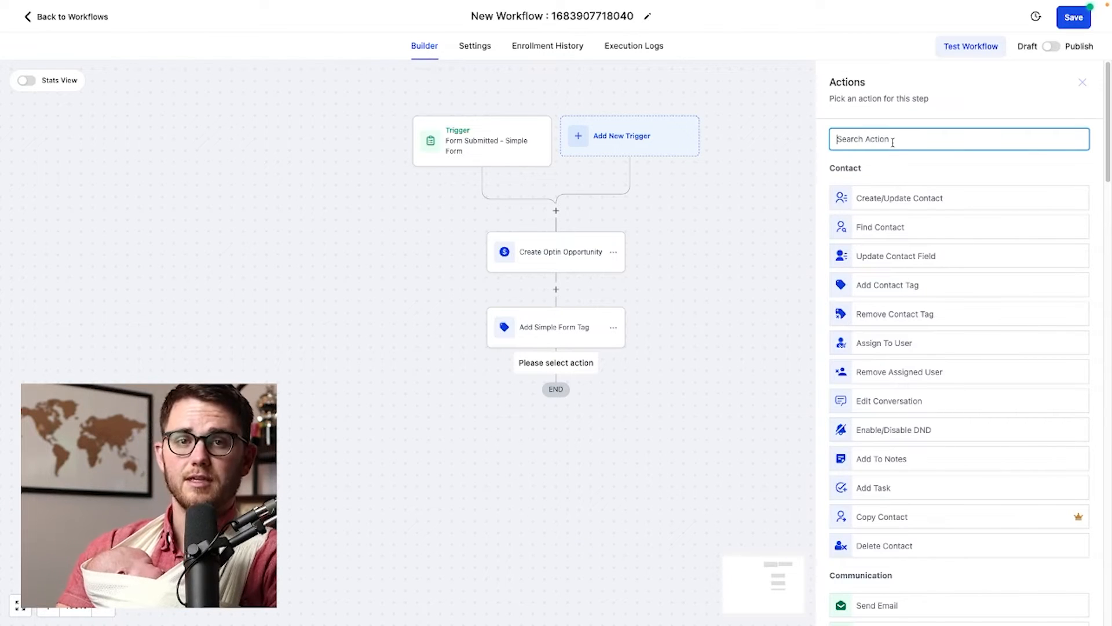
{"action": "type", "text": "inte"}
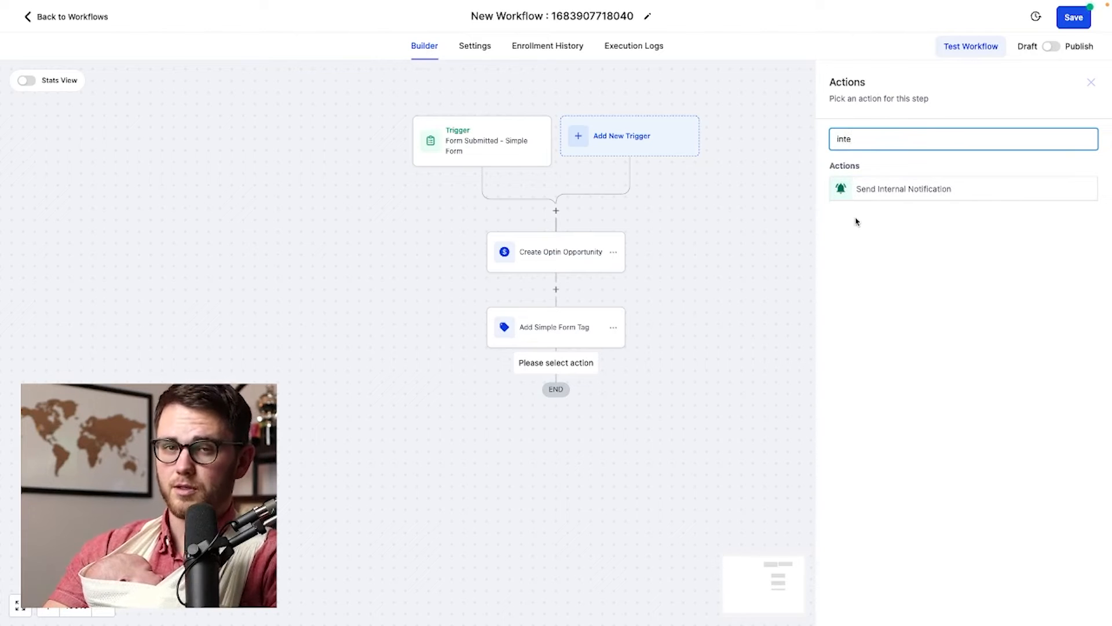
{"action": "type", "text": "s"}
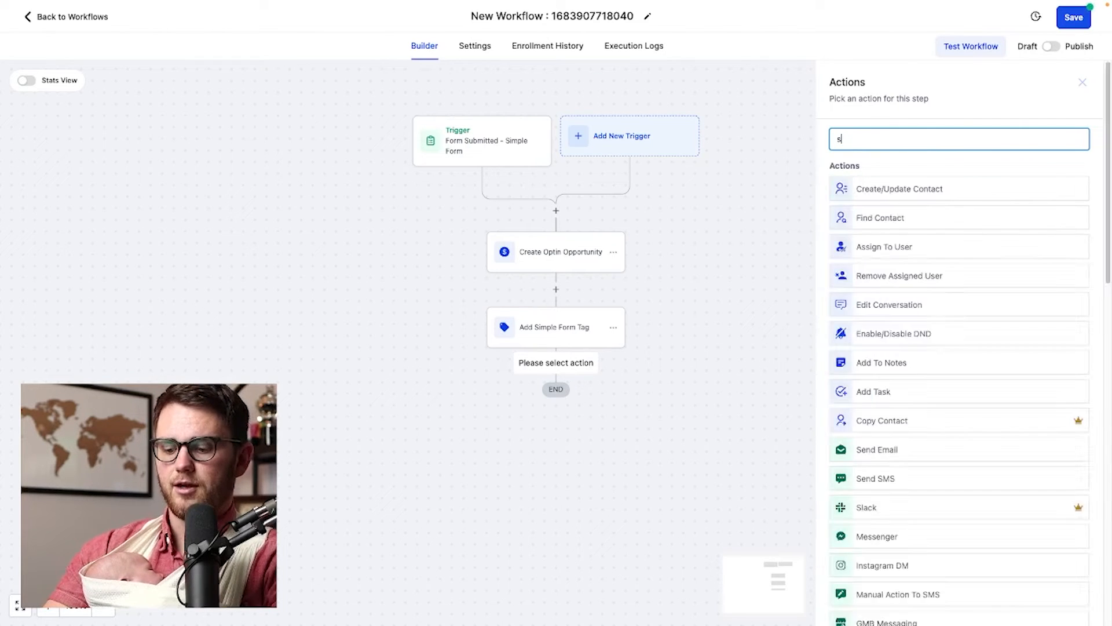
{"action": "type", "text": "ms"}
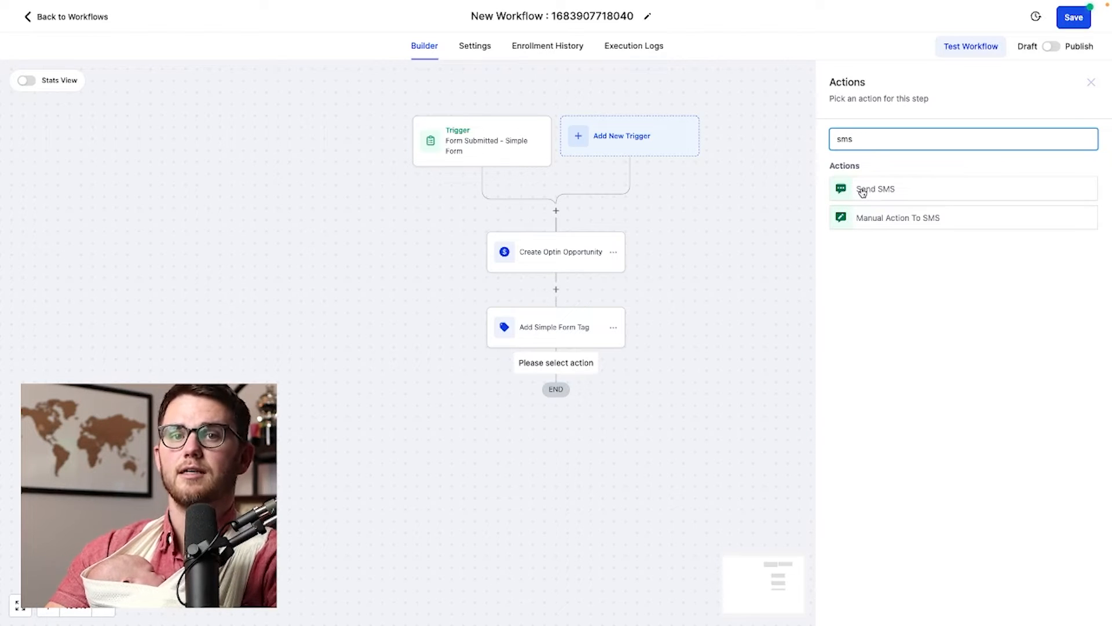
{"action": "type", "text": "inter"}
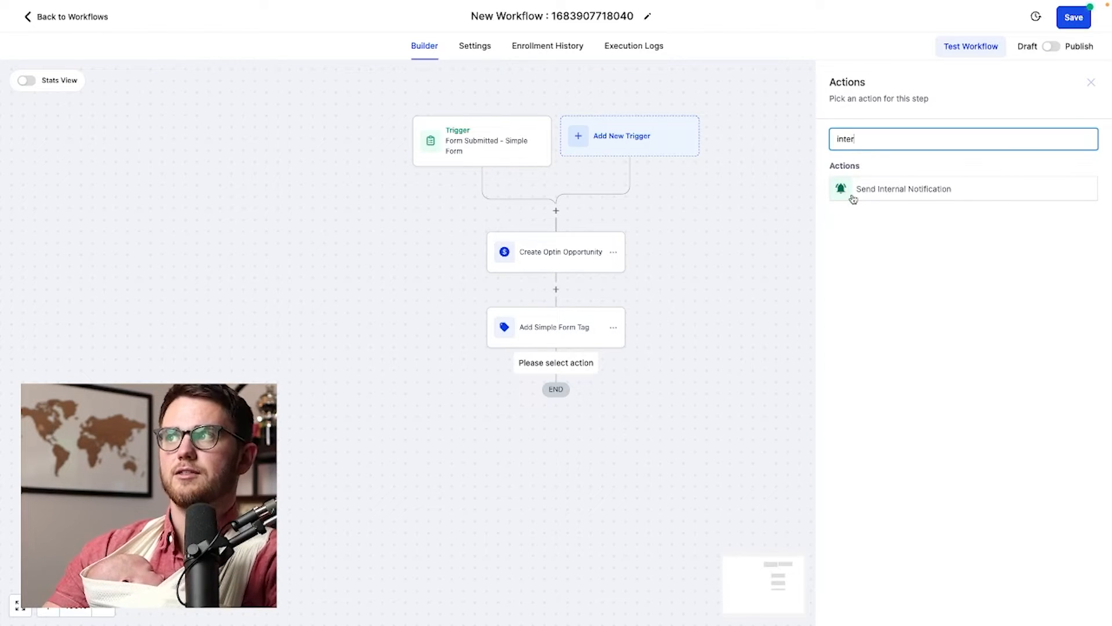
{"action": "left_click", "coordinate": [903, 189]}
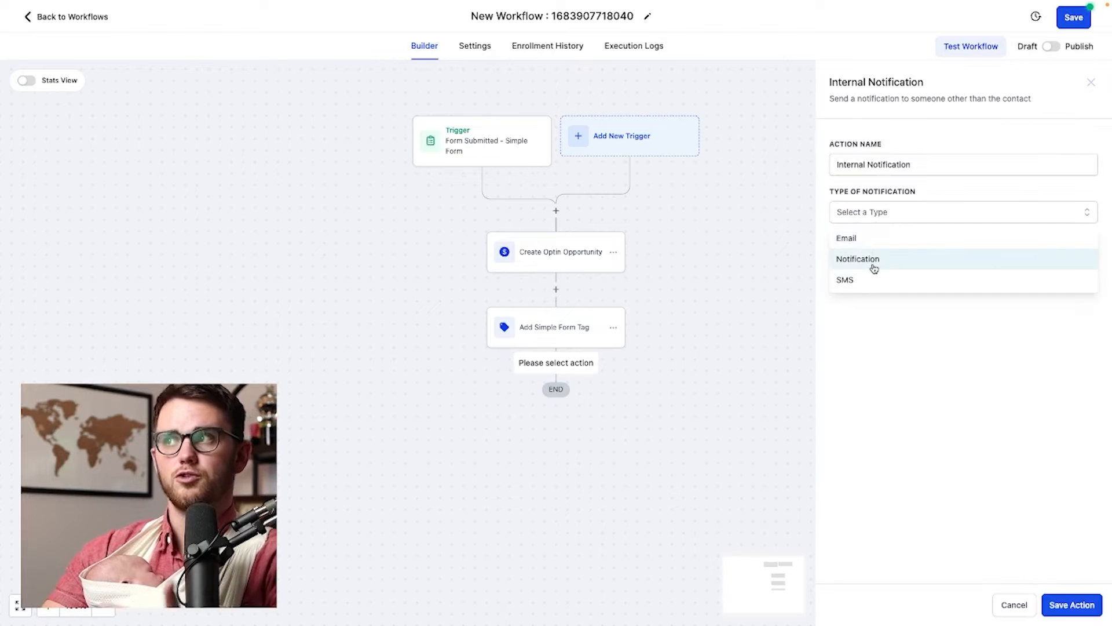
{"action": "mouse_move", "coordinate": [907, 278]}
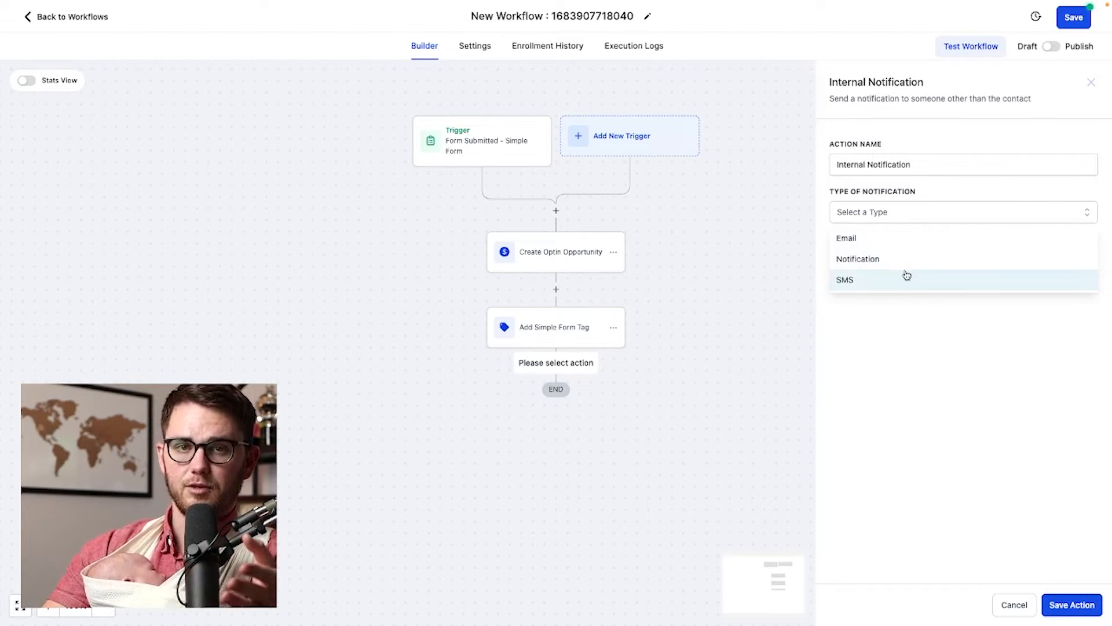
{"action": "mouse_move", "coordinate": [896, 272]}
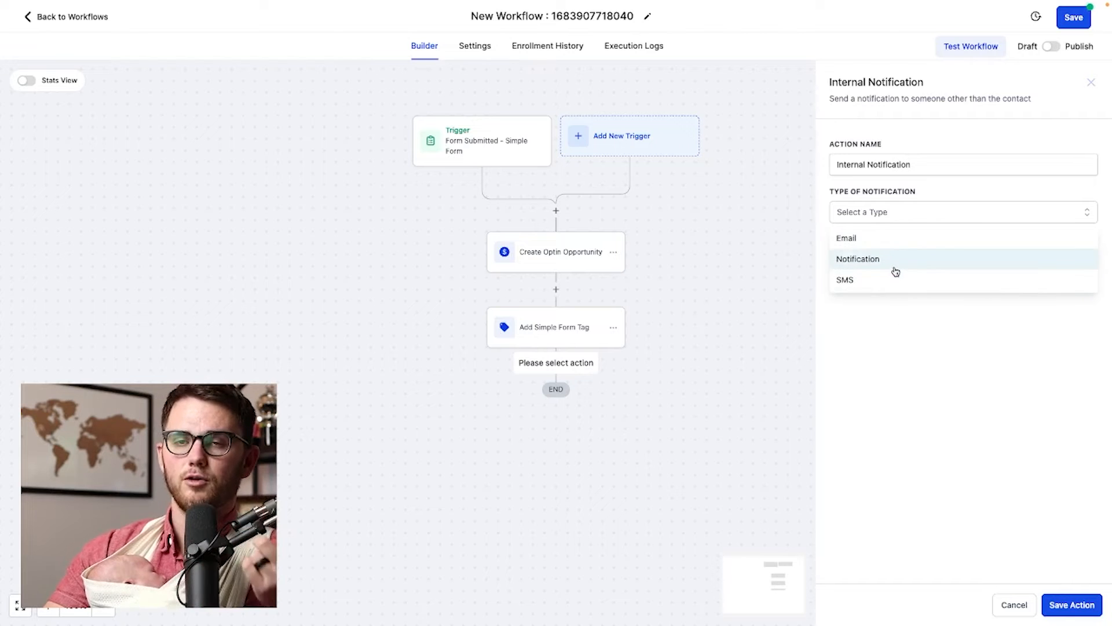
Make it an email from sender name Streamlyne with a sender address starting info@str
{"action": "left_click", "coordinate": [846, 238]}
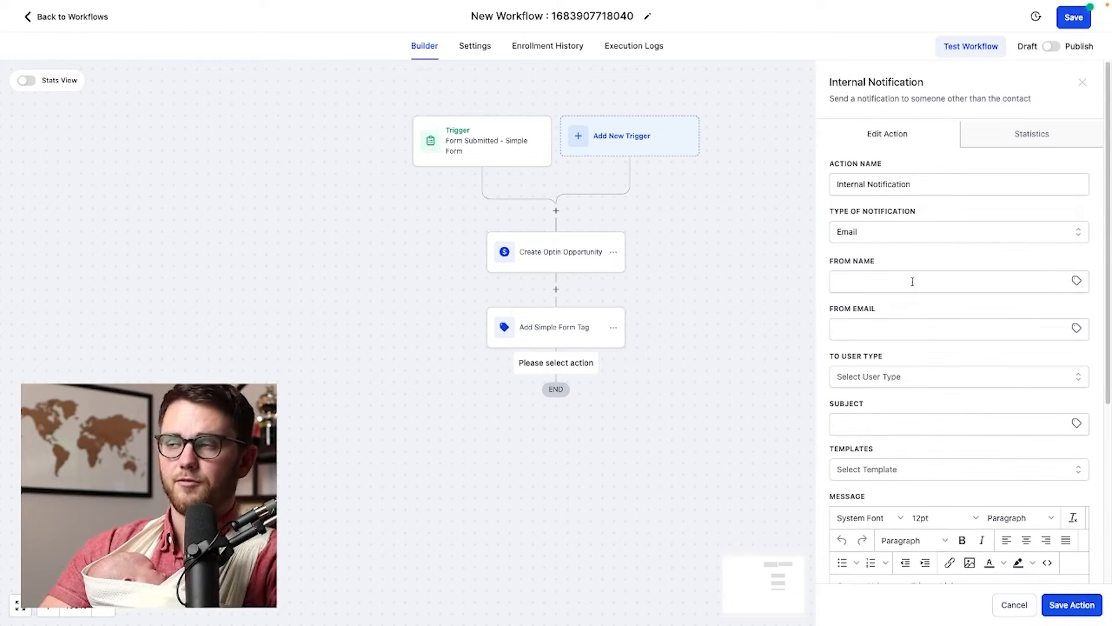
{"action": "left_click", "coordinate": [954, 281]}
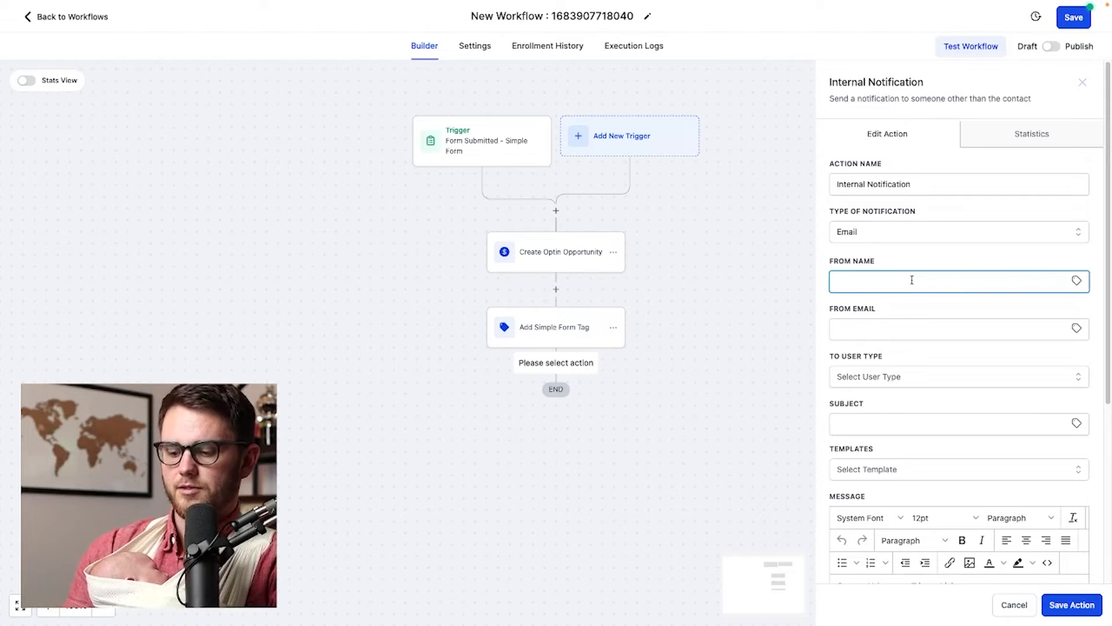
{"action": "type", "text": "Streamlyne"}
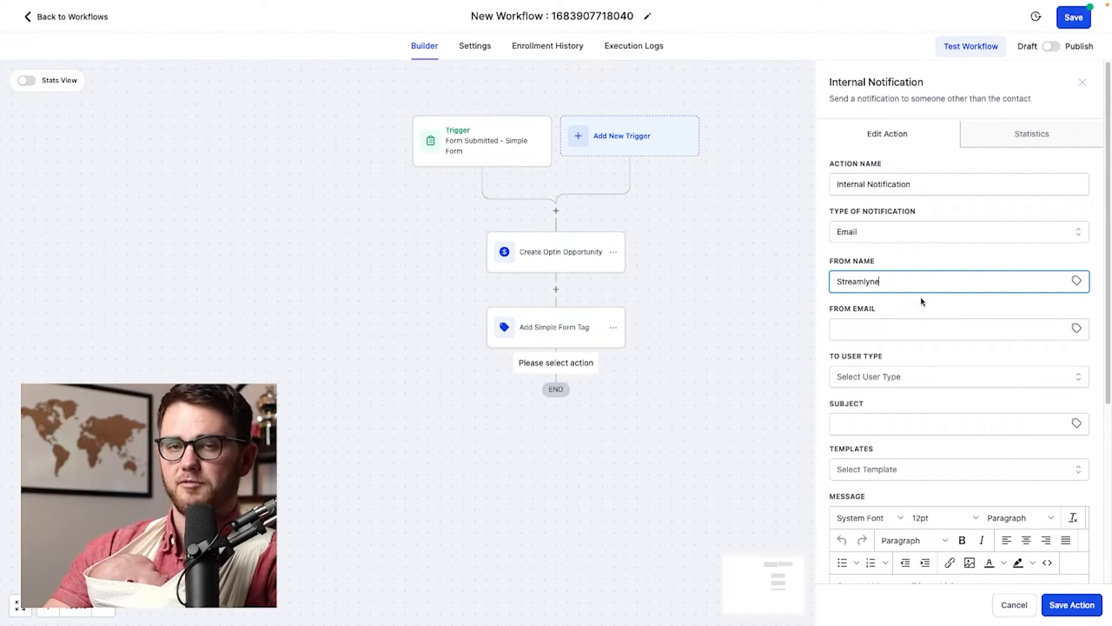
{"action": "left_click", "coordinate": [951, 329]}
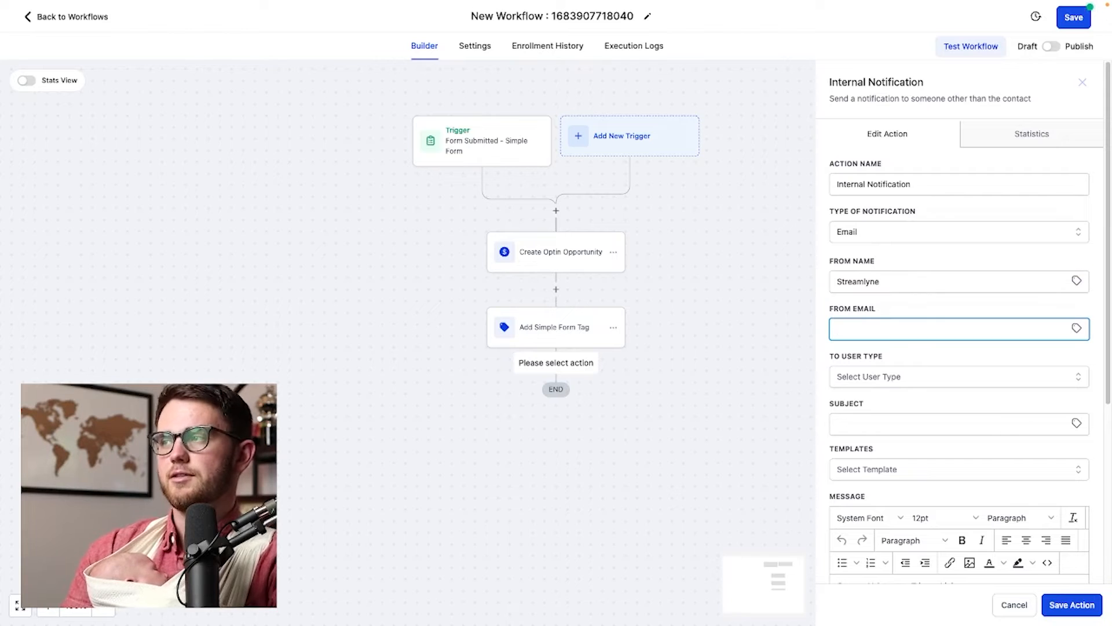
{"action": "left_click", "coordinate": [950, 329]}
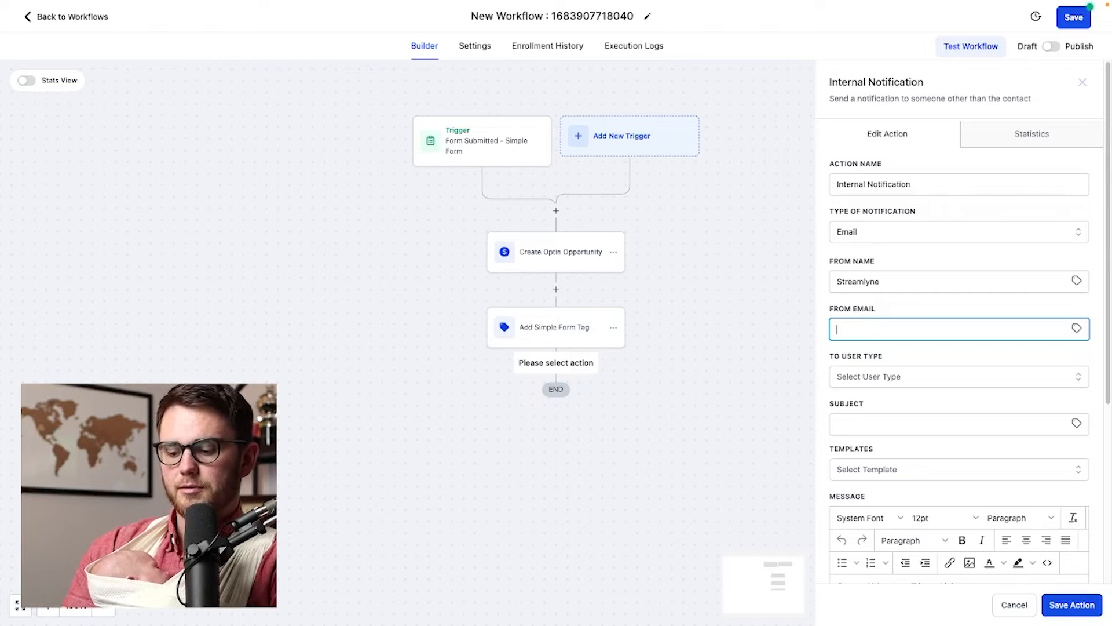
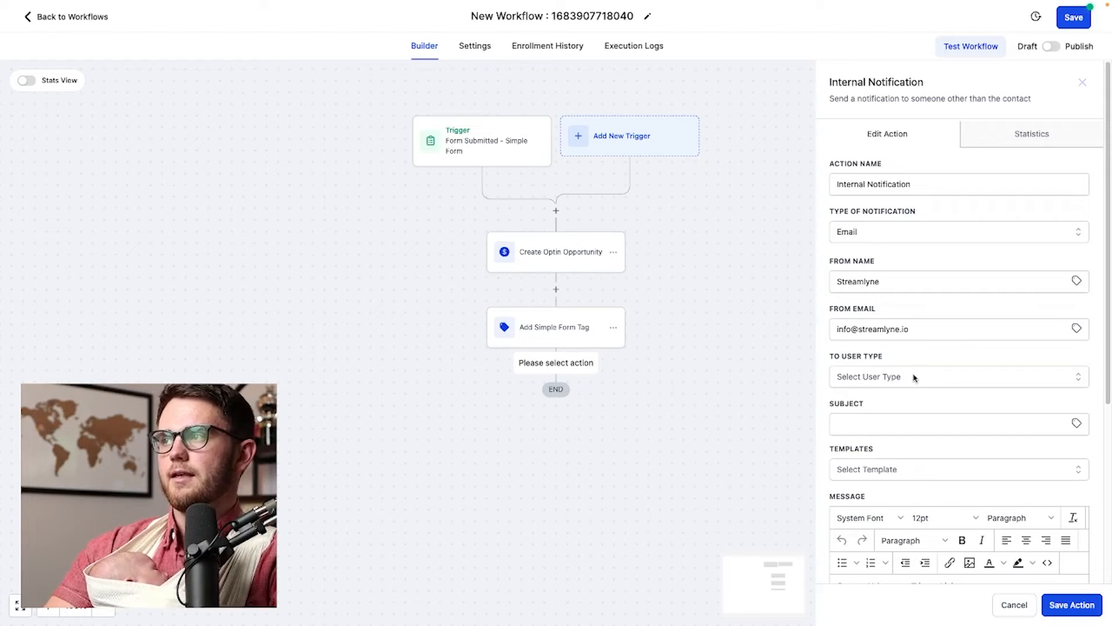
Try a Custom Email recipient, then switch the recipient type to All Users
{"action": "left_click", "coordinate": [956, 376]}
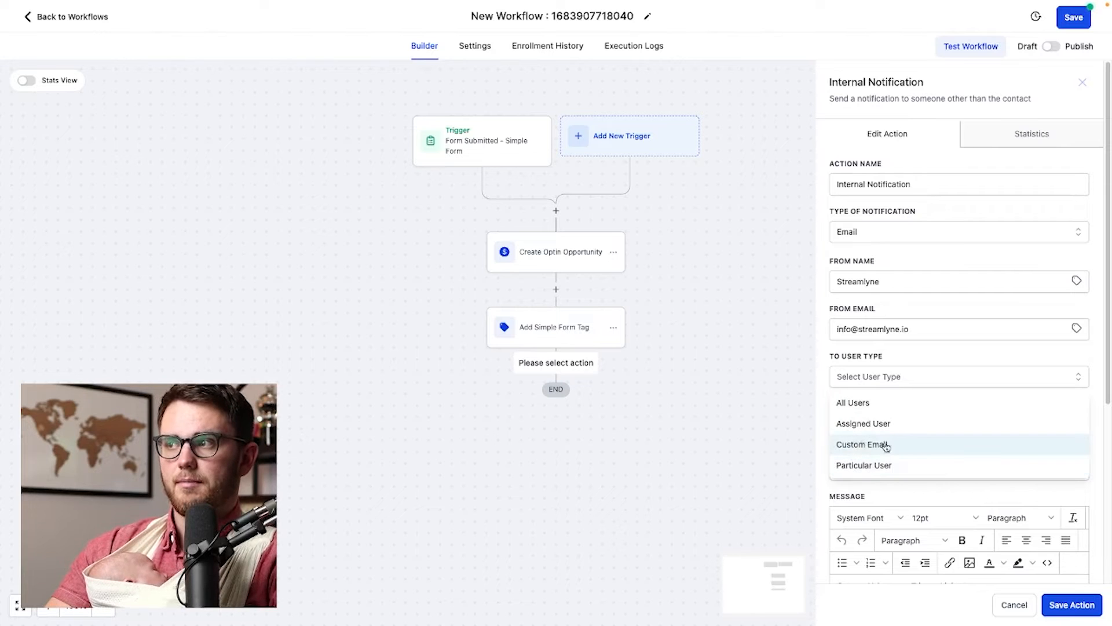
{"action": "left_click", "coordinate": [862, 444]}
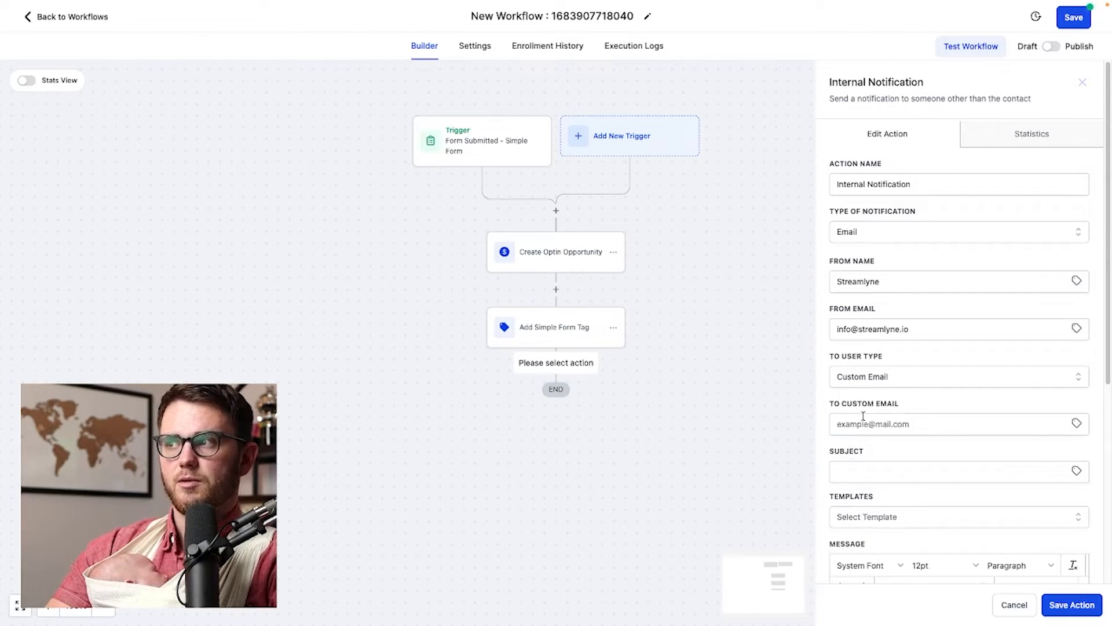
{"action": "left_click", "coordinate": [950, 424]}
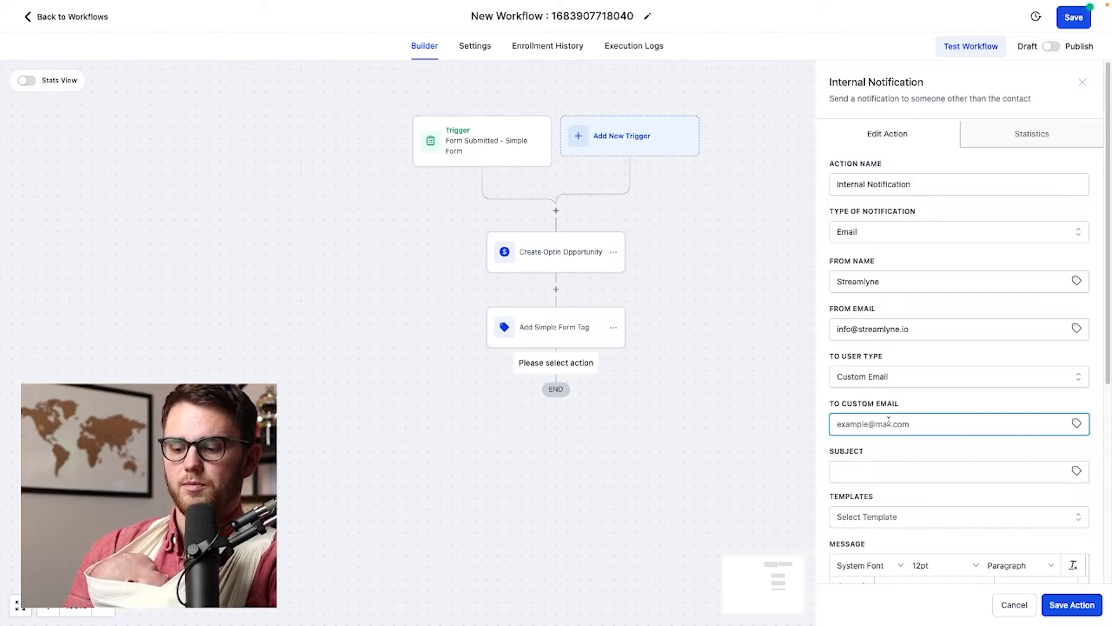
{"action": "type", "text": "hel"}
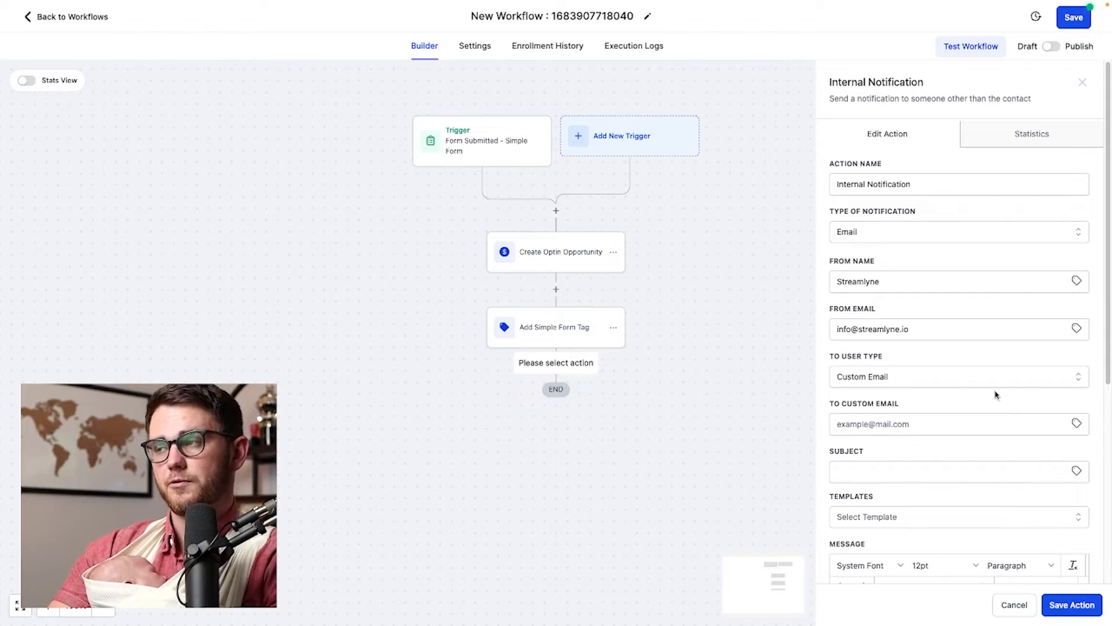
{"action": "left_click", "coordinate": [957, 376]}
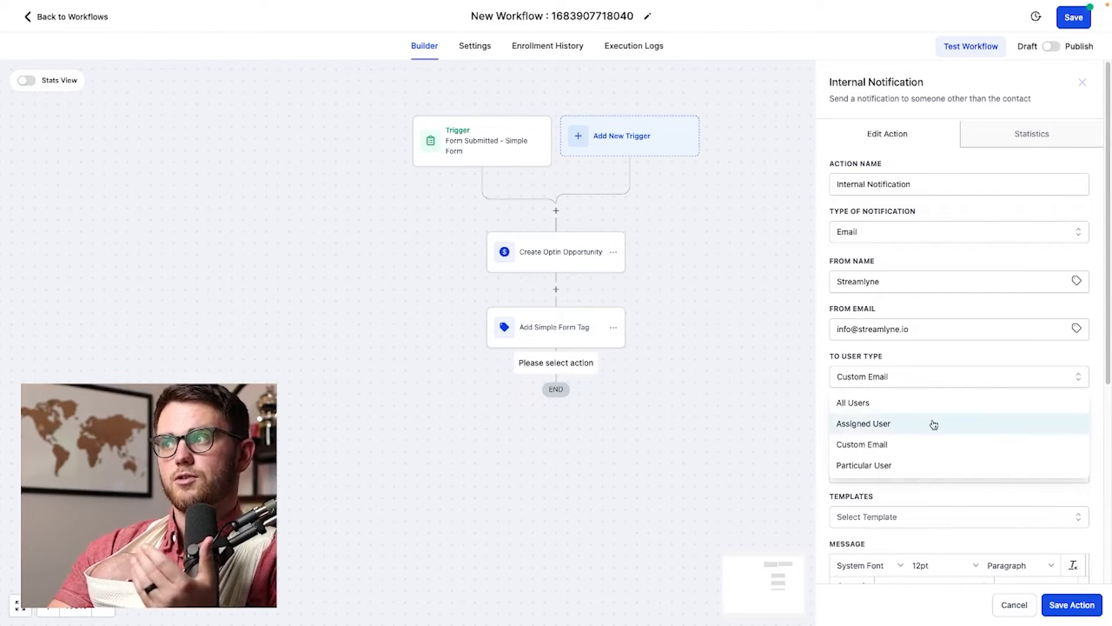
{"action": "left_click", "coordinate": [852, 402]}
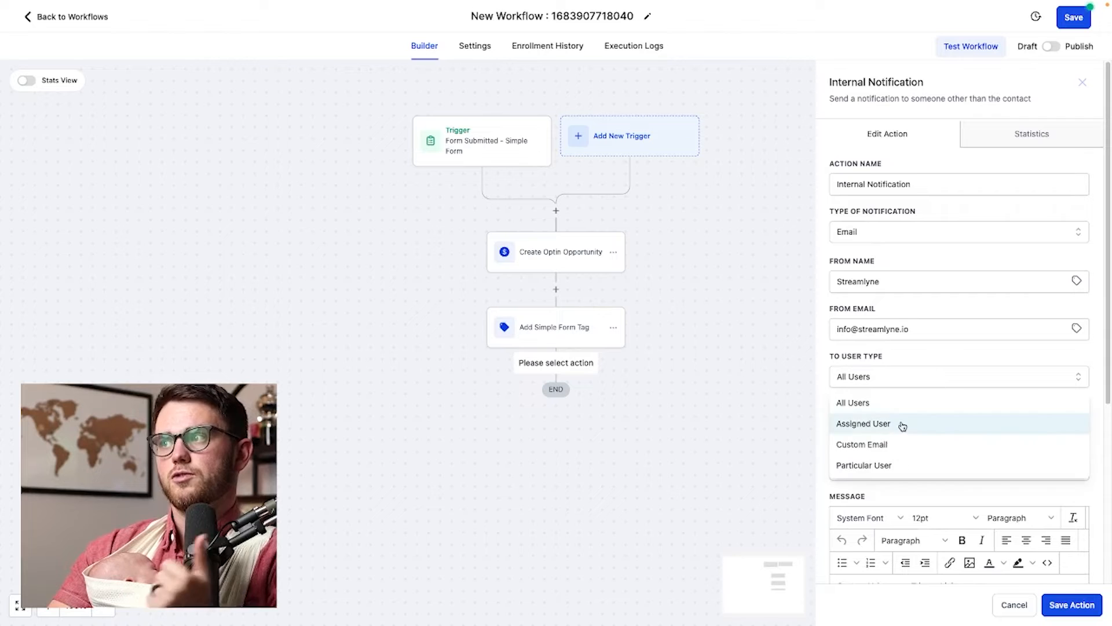
{"action": "mouse_move", "coordinate": [963, 422]}
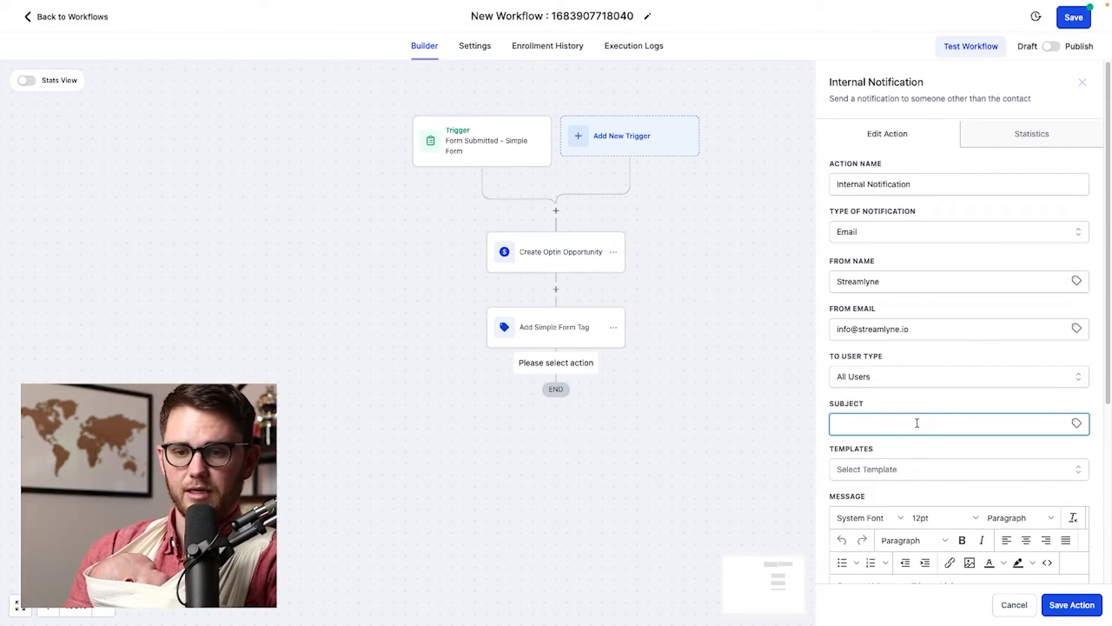
Enter subject 'New Lead!', go to the message, and save the step as Email All Users
{"action": "type", "text": "New Lead!"}
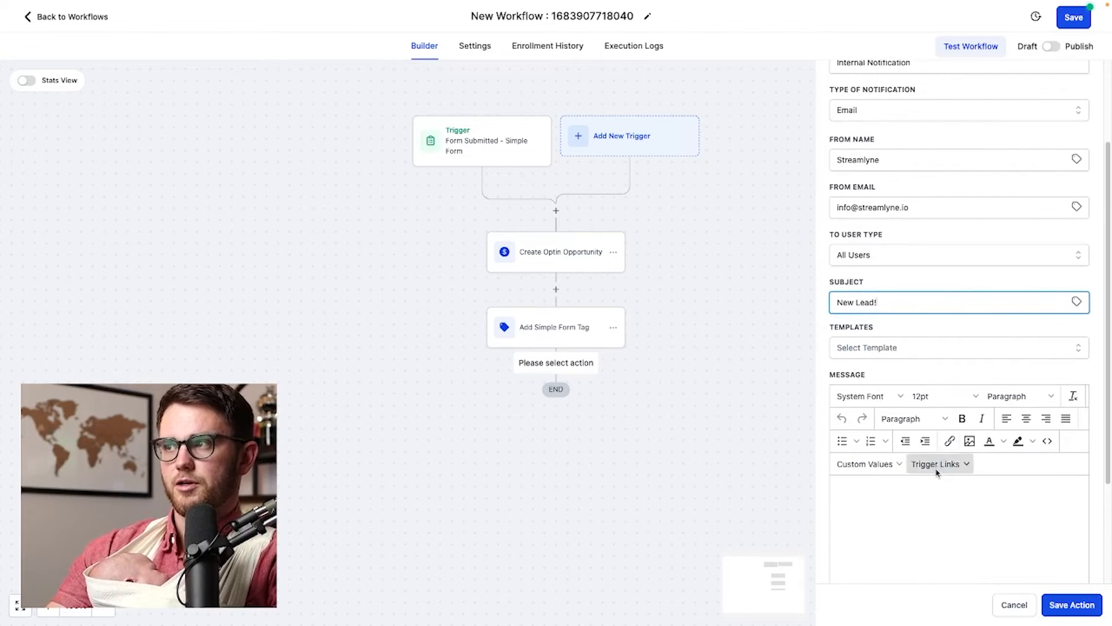
{"action": "scroll", "scroll_direction": "down", "scroll_amount": 3}
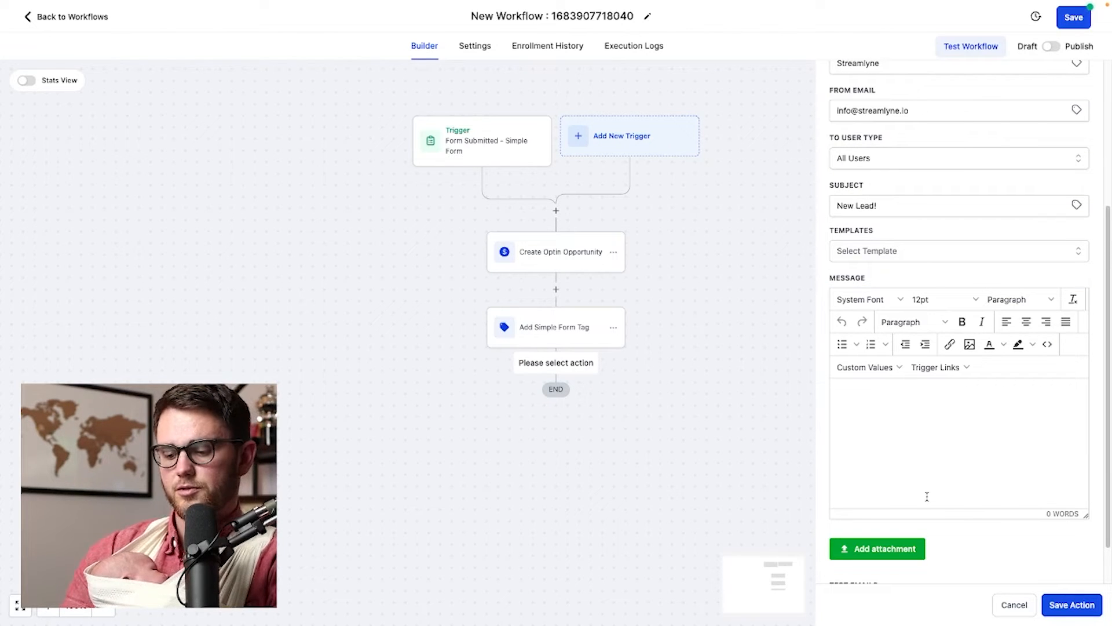
{"action": "left_click", "coordinate": [958, 394]}
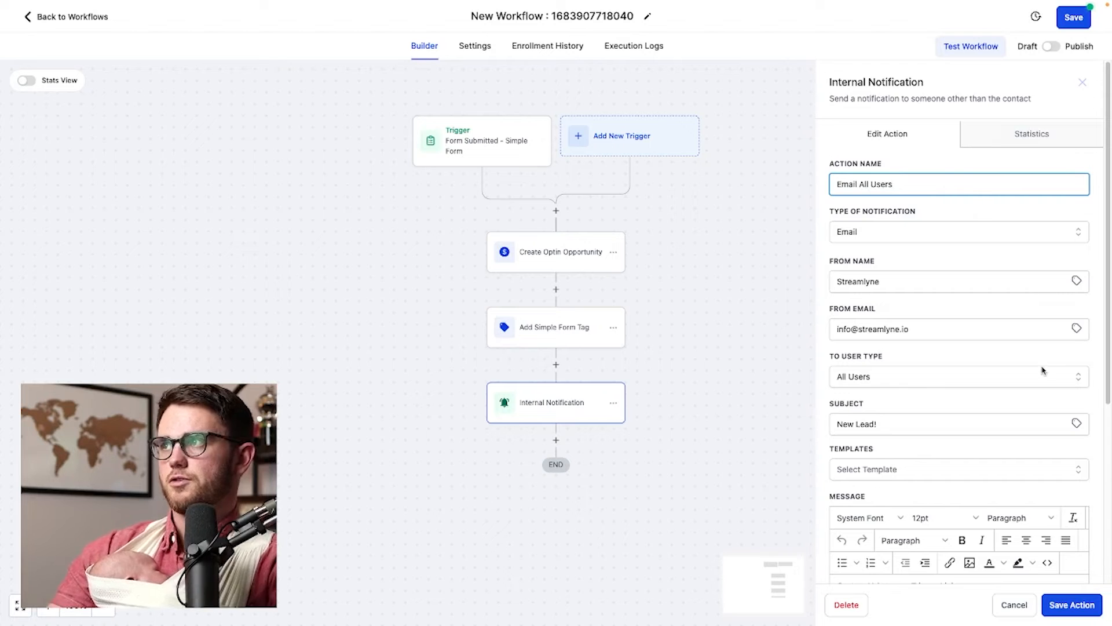
{"action": "left_click", "coordinate": [1071, 604]}
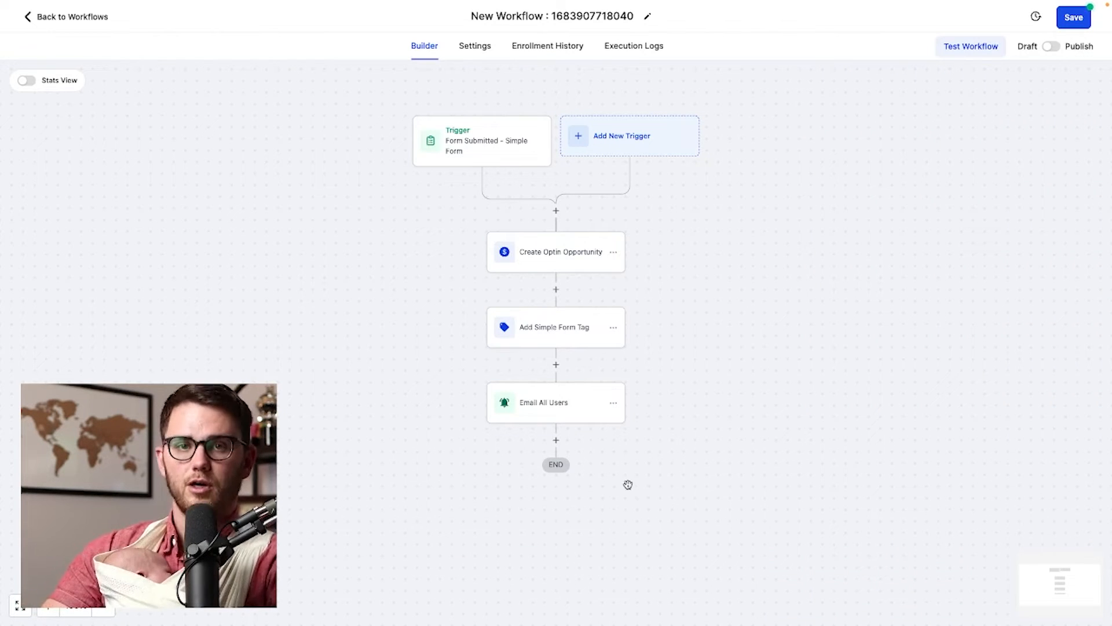
Add an SMS step with the zip-code message, rename it 'Zip Code?', and save
{"action": "left_click", "coordinate": [555, 439]}
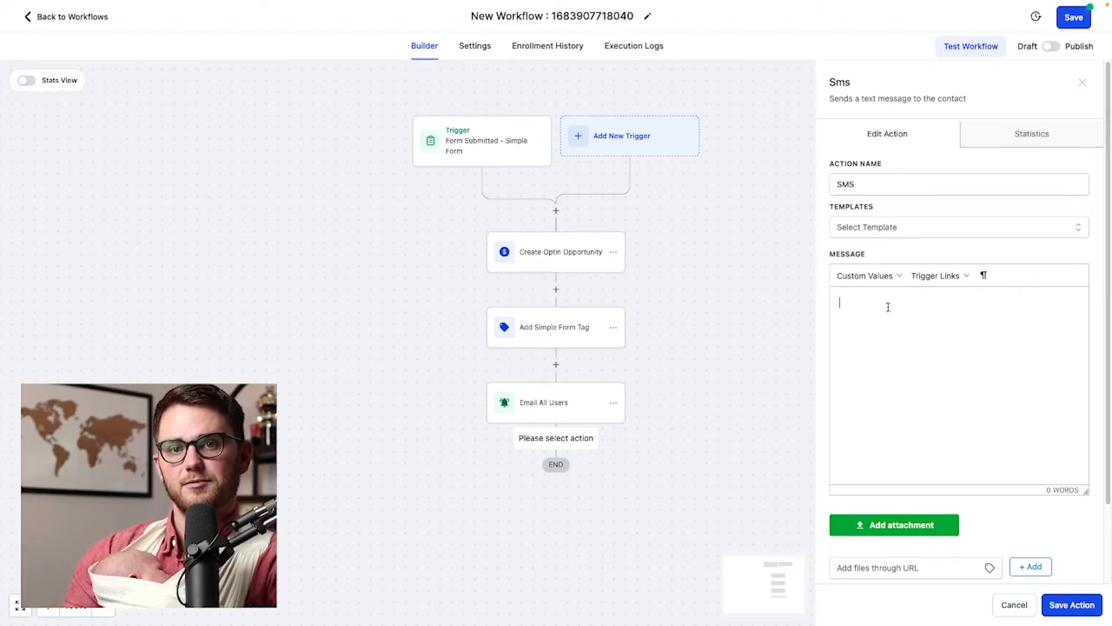
{"action": "type", "text": "H"}
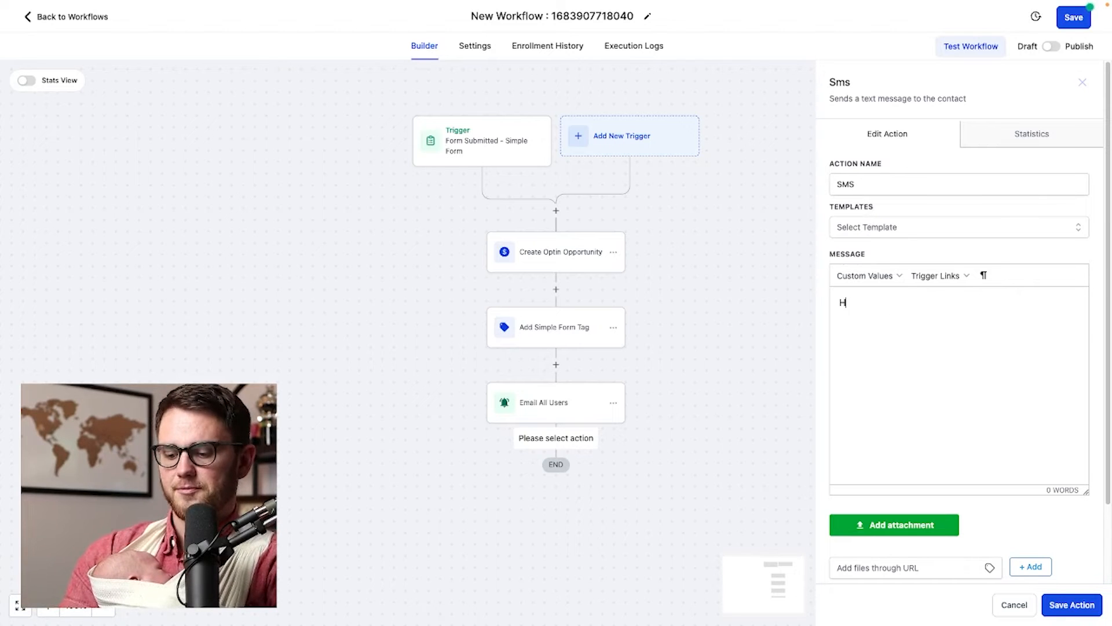
{"action": "left_click", "coordinate": [1073, 16]}
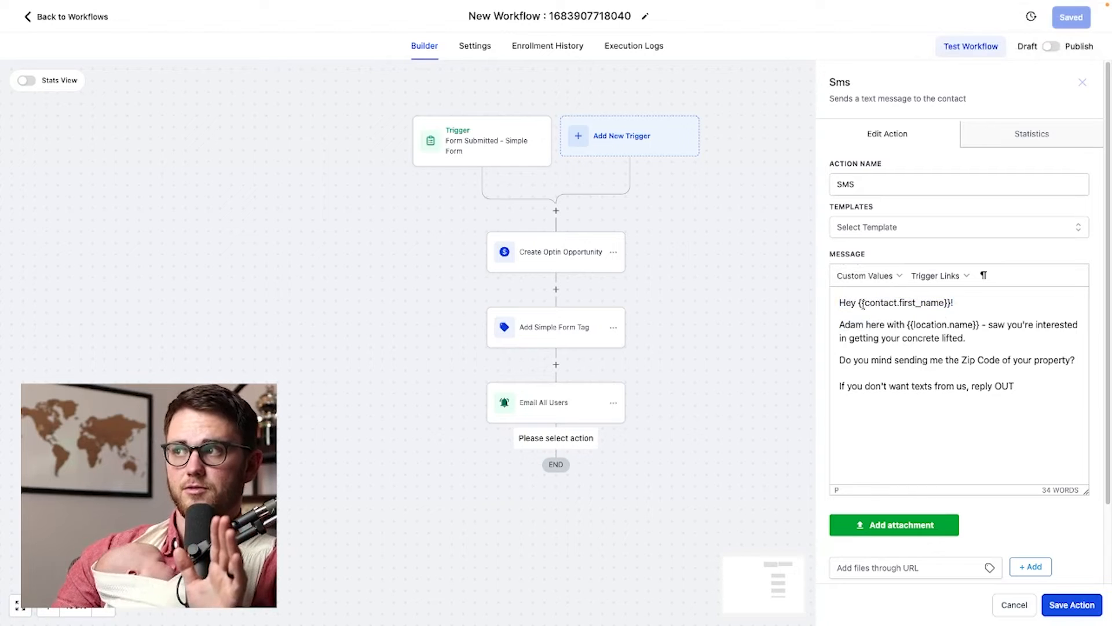
{"action": "left_click", "coordinate": [866, 275]}
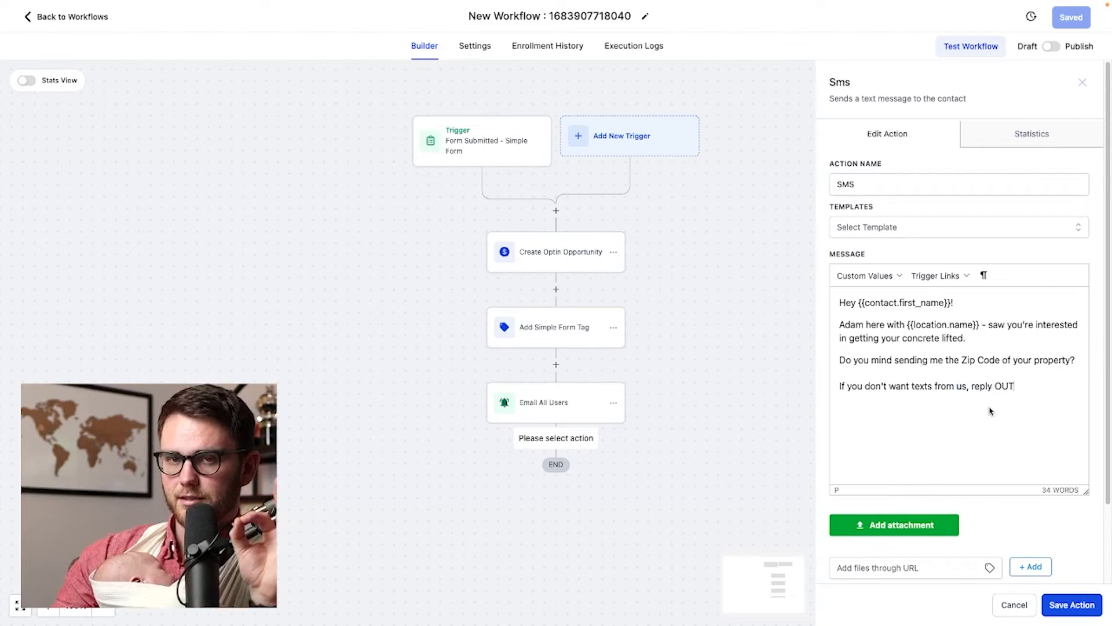
{"action": "double_click", "coordinate": [1004, 385]}
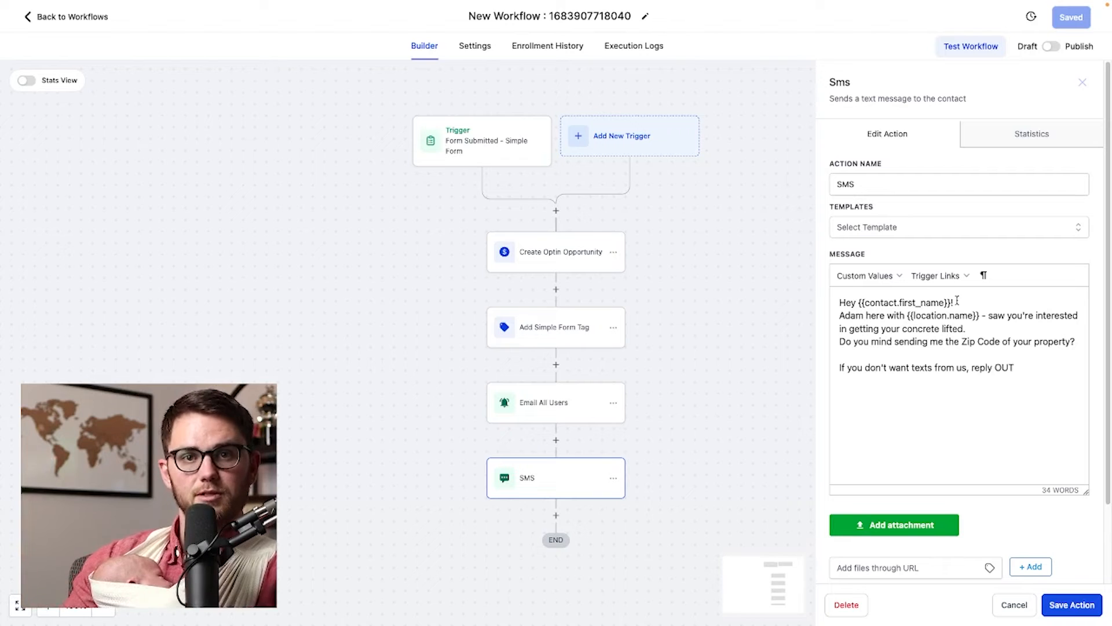
{"action": "type", "text": "Zip Code?"}
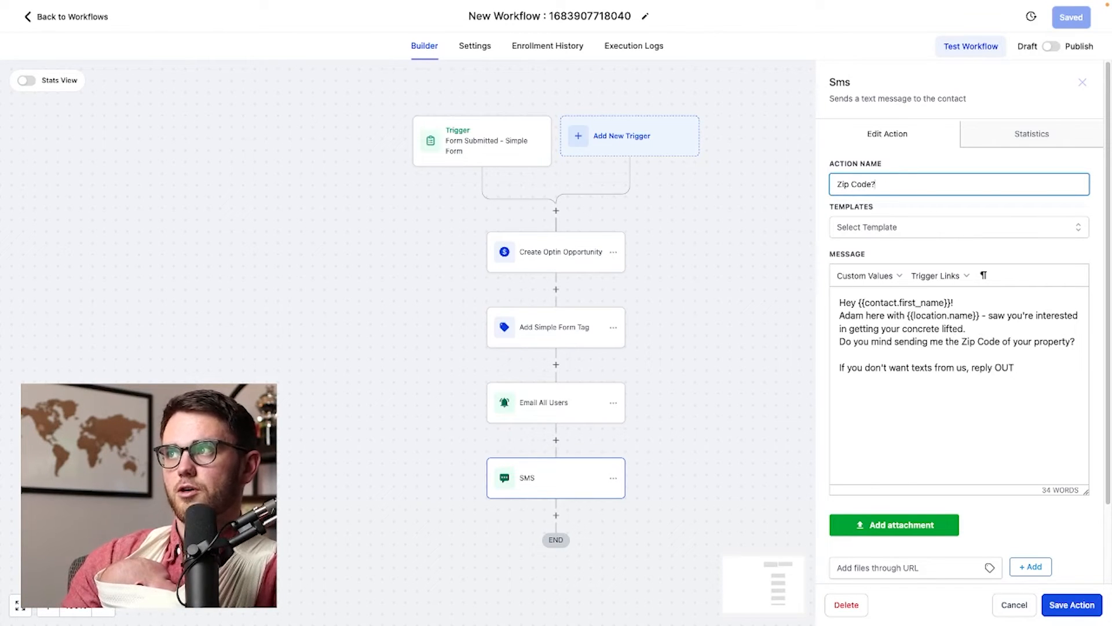
{"action": "left_click", "coordinate": [1071, 604]}
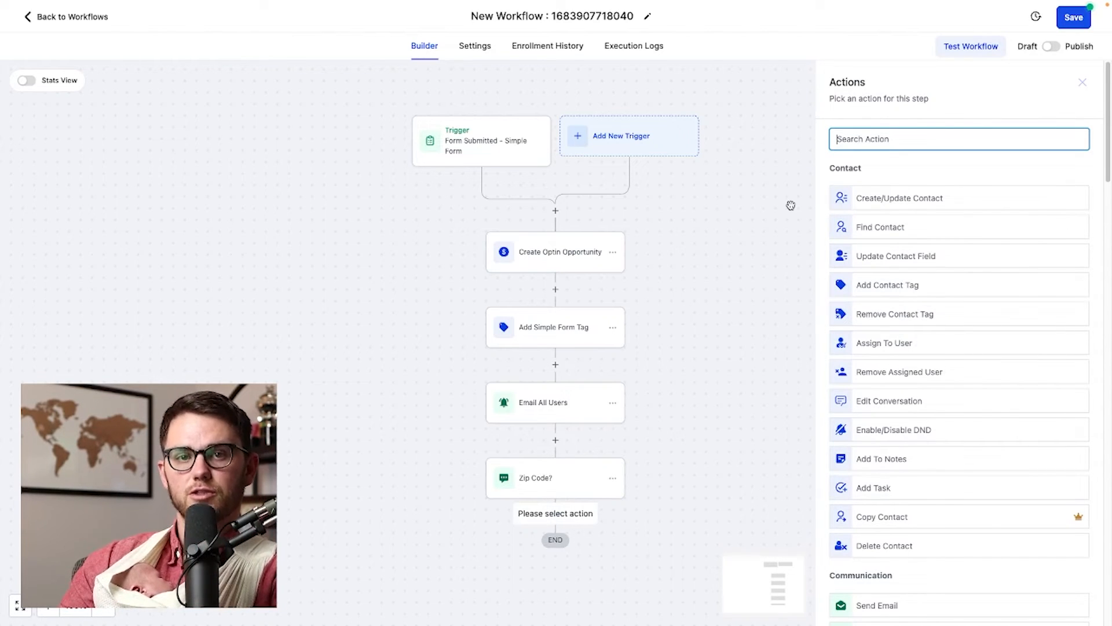
Insert a Wait action with a 15-minute time delay below the Zip Code? text
{"action": "type", "text": "if/"}
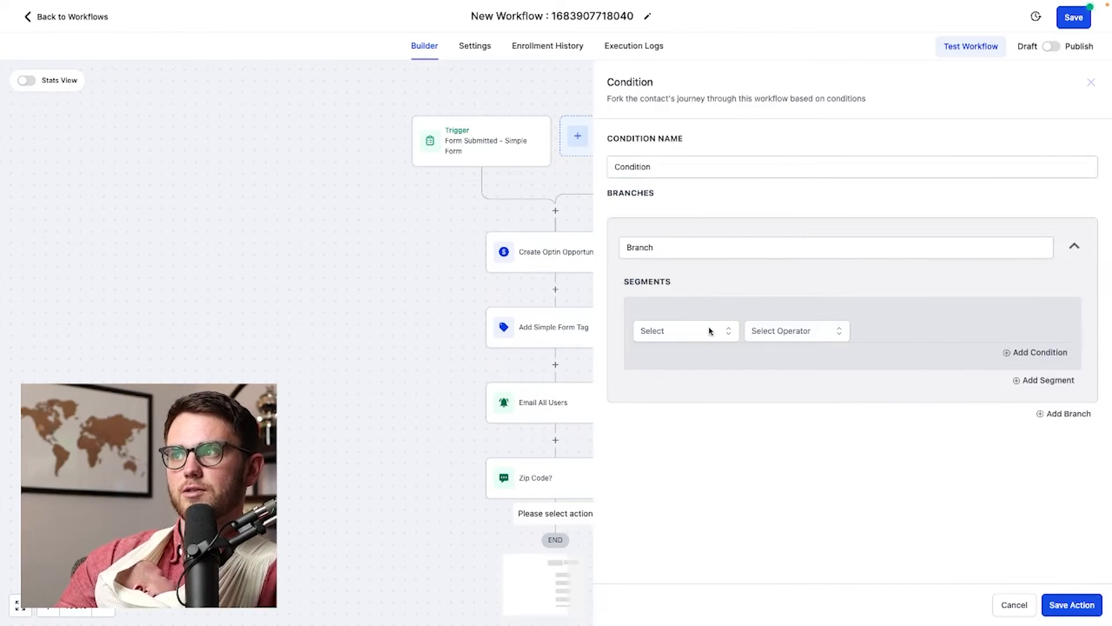
{"action": "left_click", "coordinate": [681, 330]}
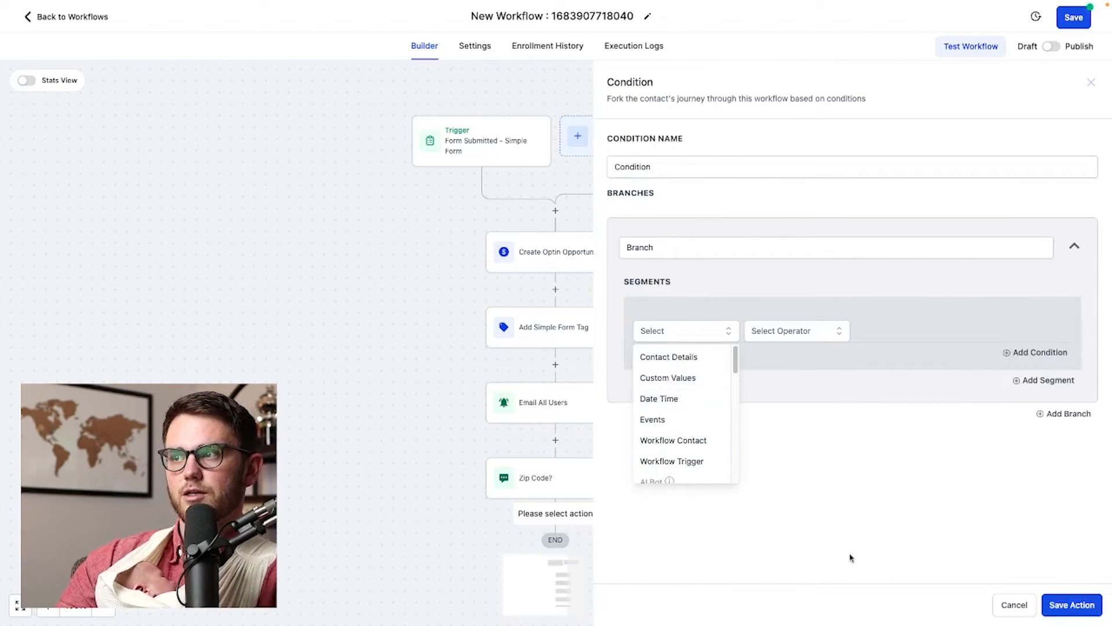
{"action": "mouse_move", "coordinate": [1034, 585]}
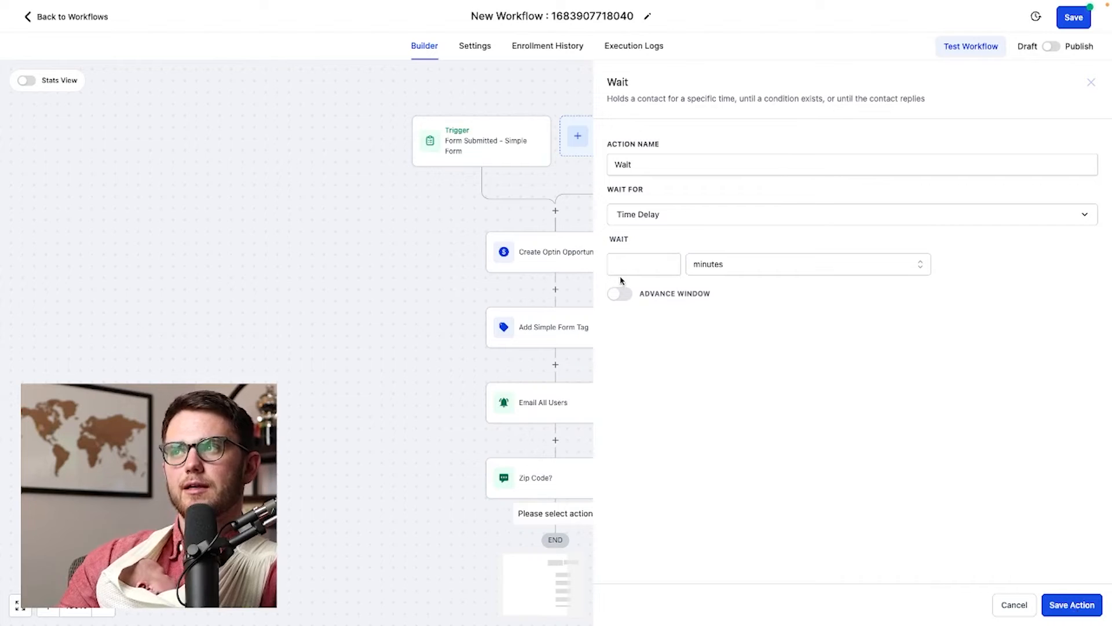
{"action": "left_click", "coordinate": [642, 264]}
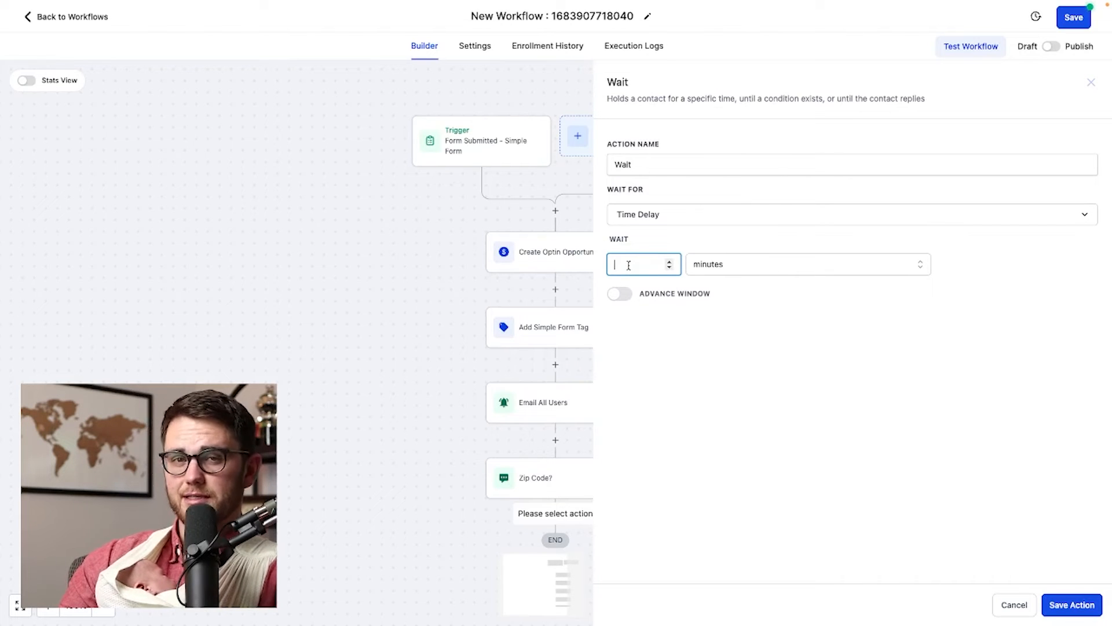
{"action": "type", "text": "15"}
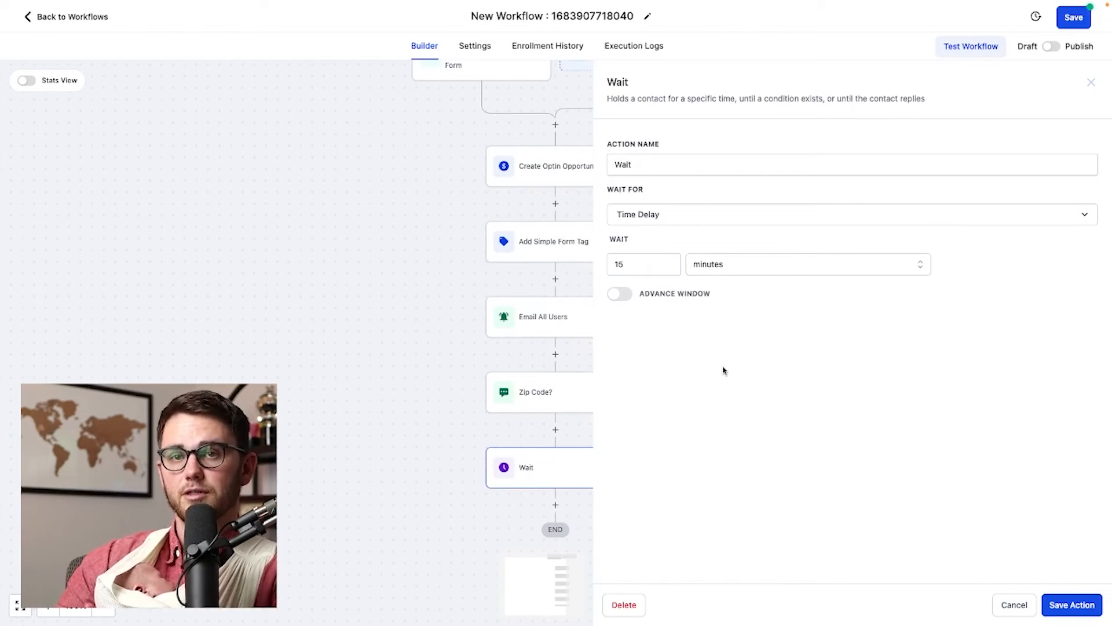
{"action": "left_click", "coordinate": [850, 214]}
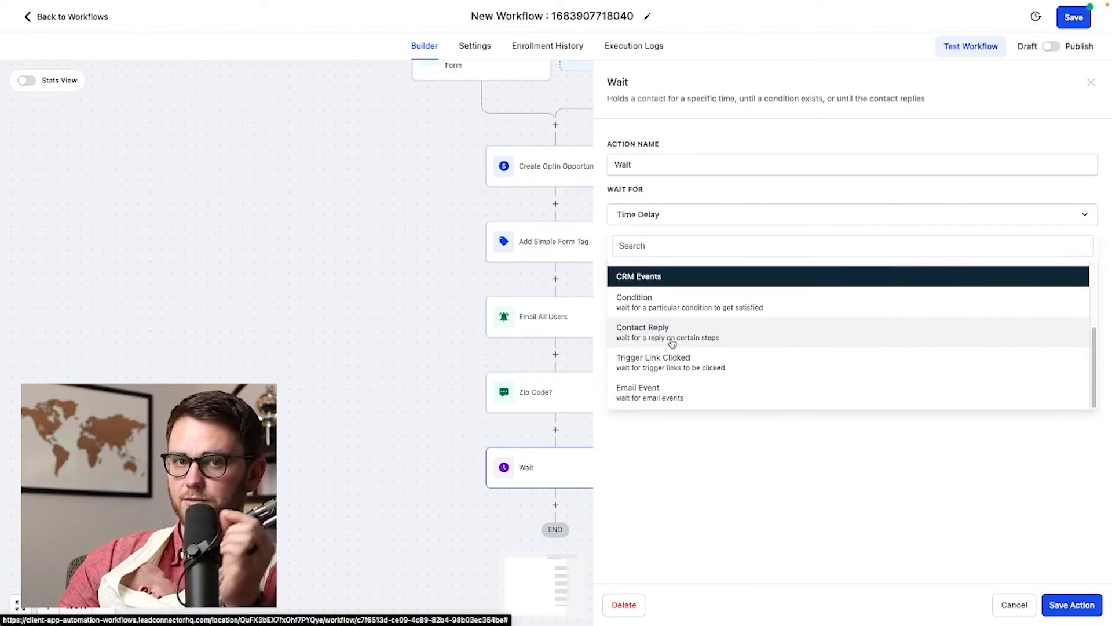
{"action": "left_click", "coordinate": [642, 332]}
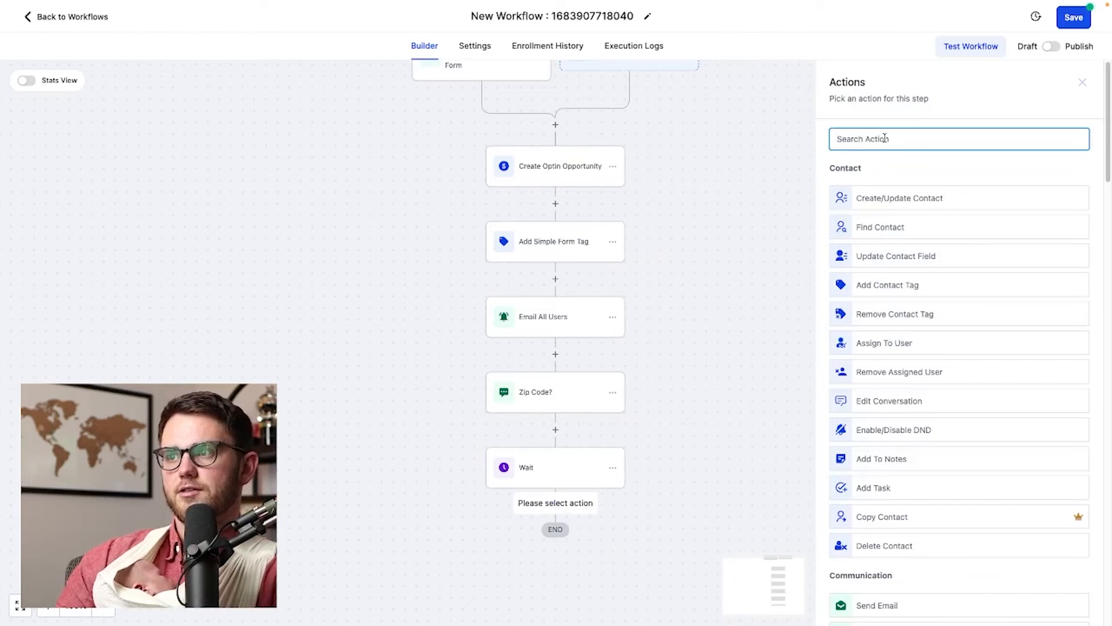
Add an if/else condition that branches on whether the contact replied
{"action": "type", "text": "if"}
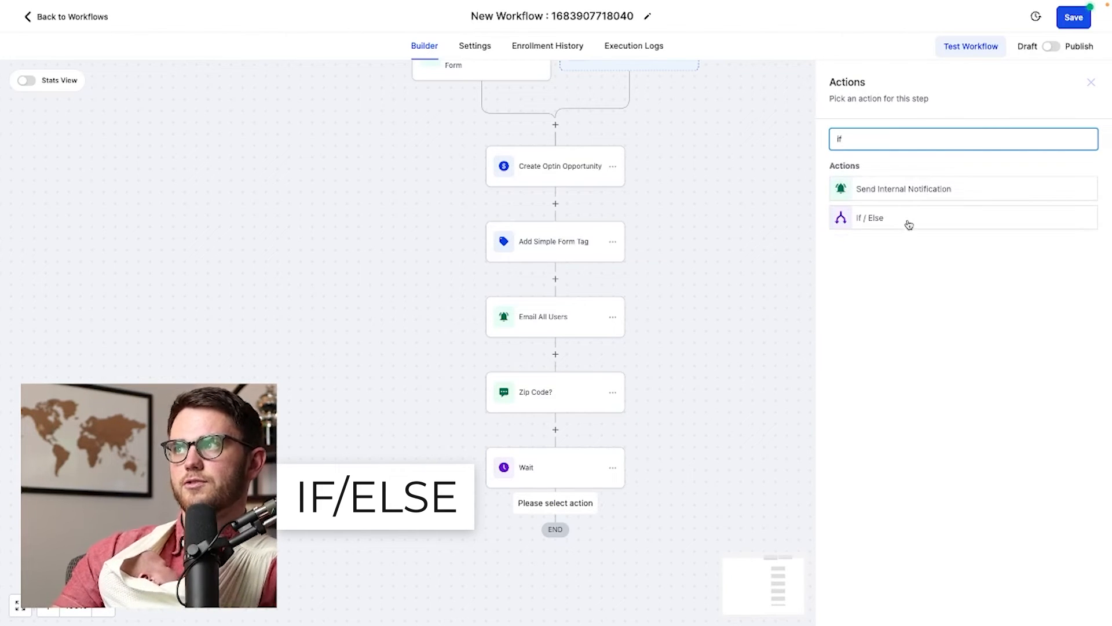
{"action": "left_click", "coordinate": [870, 218]}
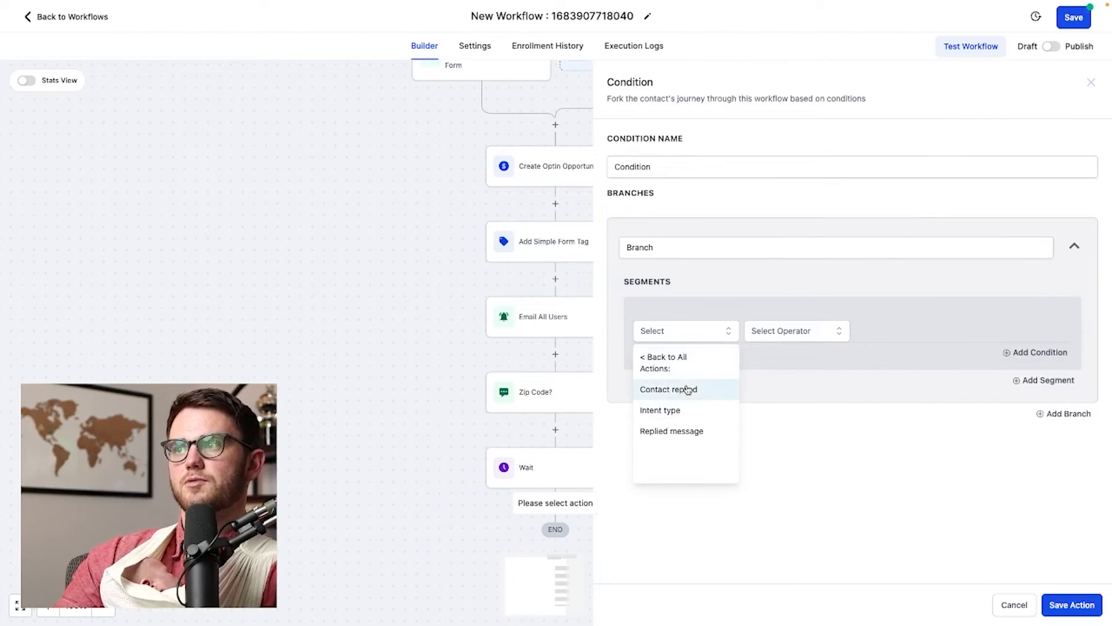
{"action": "left_click", "coordinate": [668, 389]}
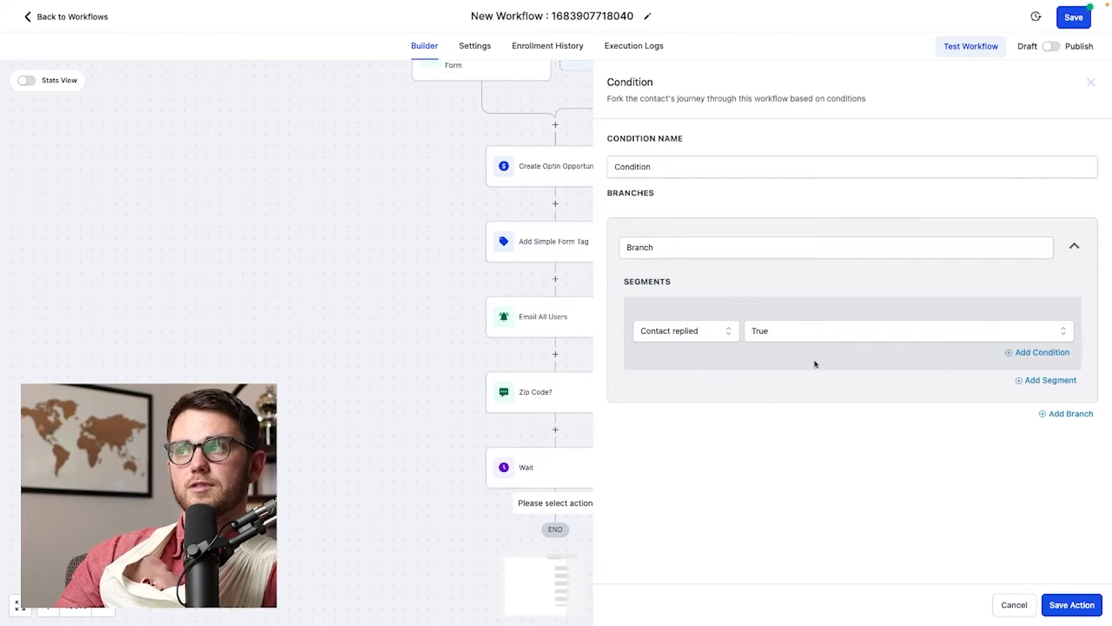
{"action": "left_click", "coordinate": [1071, 604]}
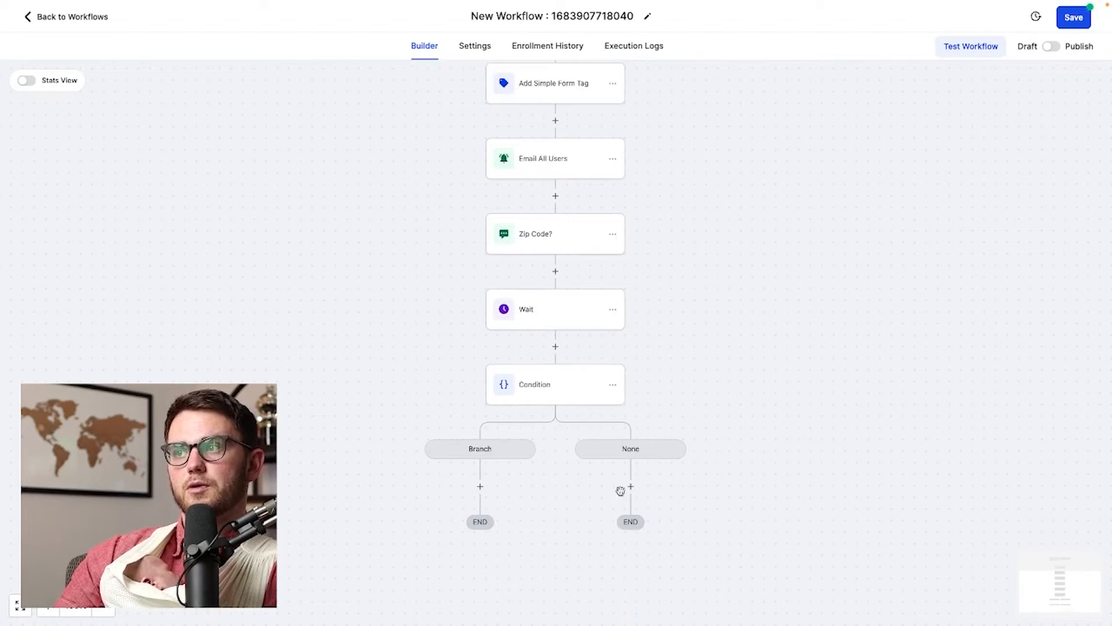
Name the branch Yes and the condition Reply, then save it and the 15-minute reply wait
{"action": "left_click", "coordinate": [555, 384]}
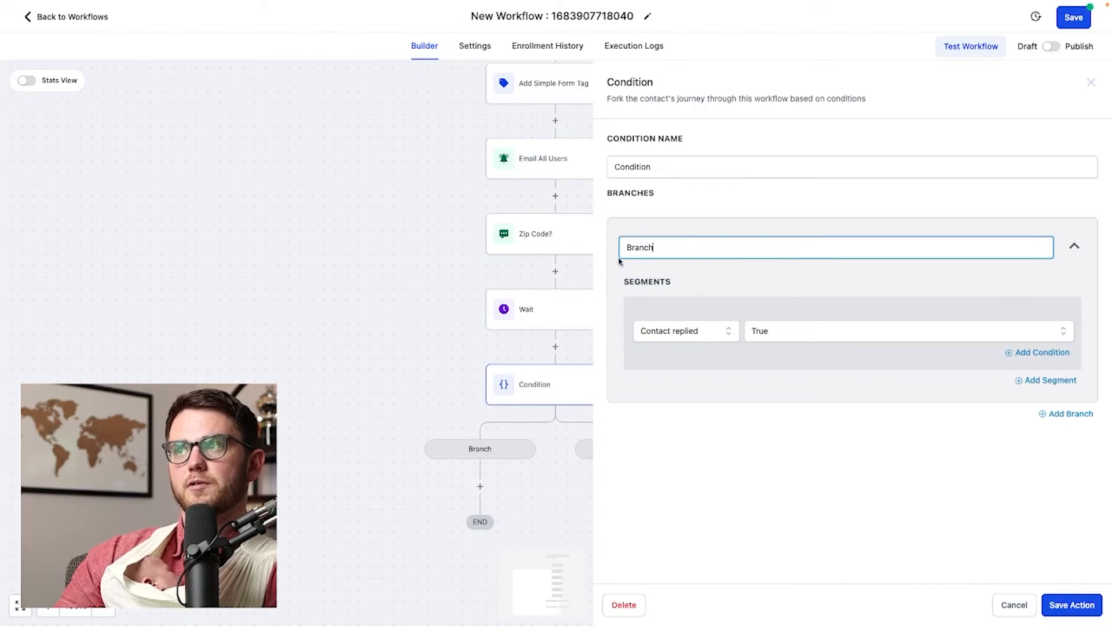
{"action": "type", "text": "Yes"}
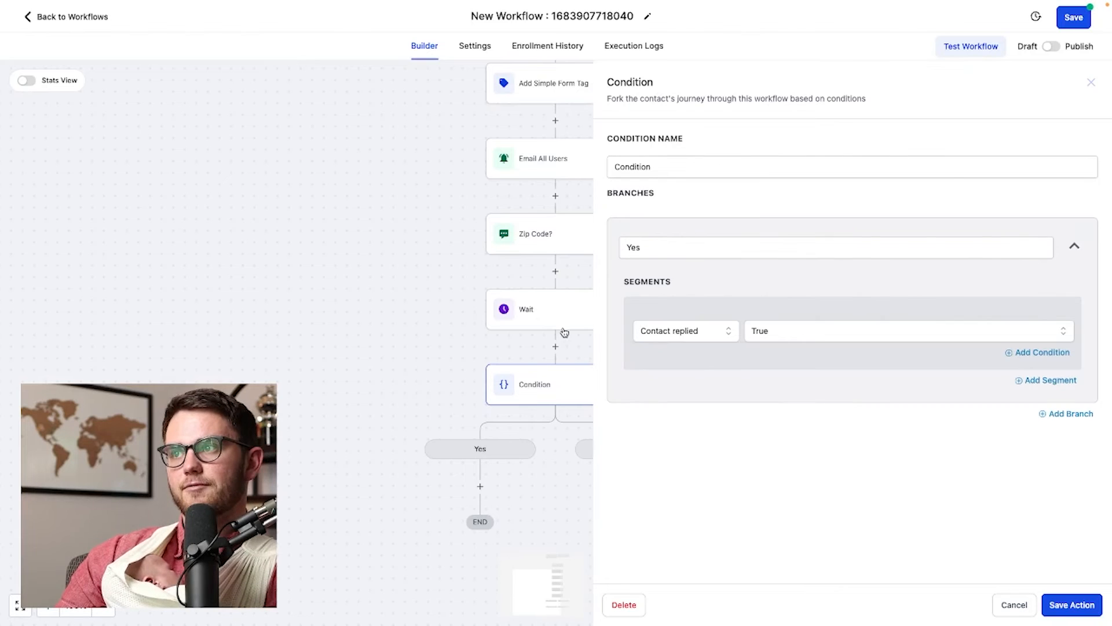
{"action": "type", "text": "Reply"}
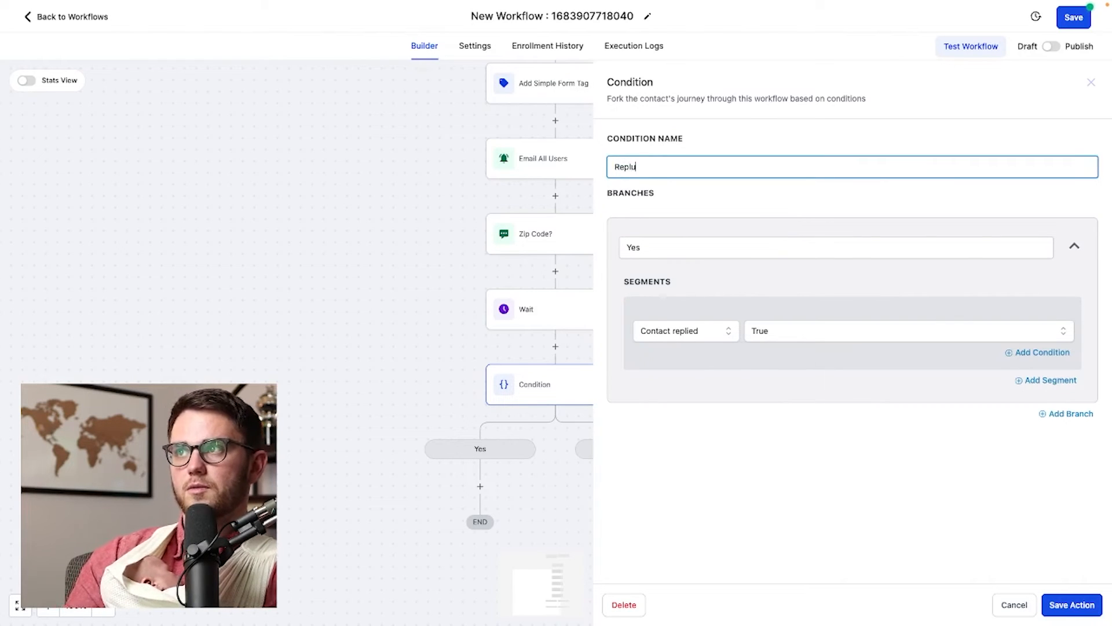
{"action": "left_click", "coordinate": [526, 308]}
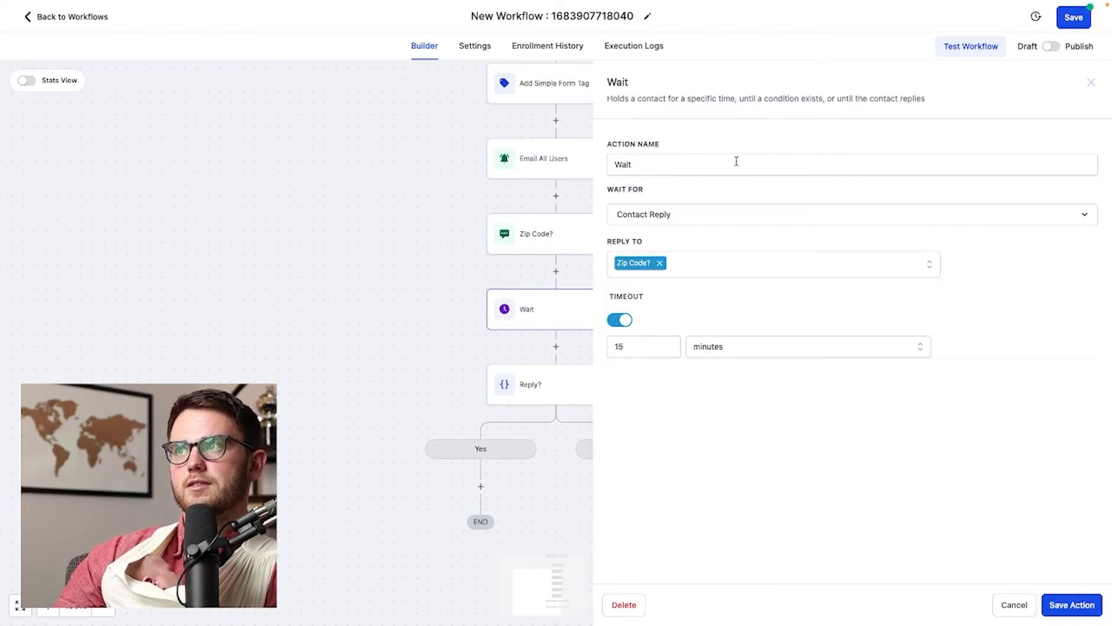
{"action": "left_click", "coordinate": [1071, 604]}
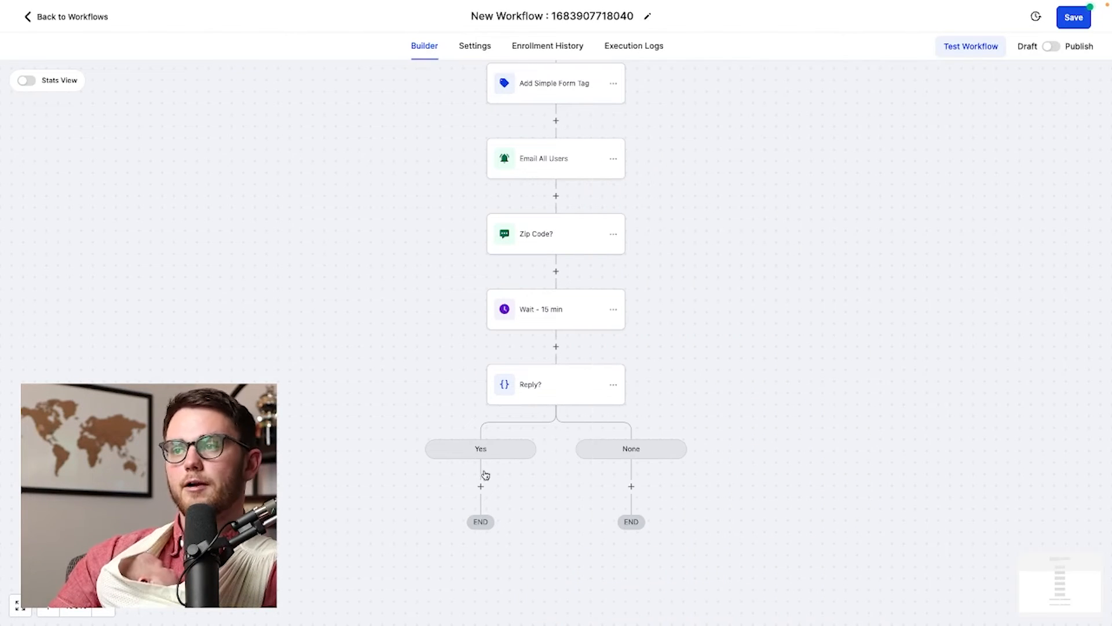
{"action": "mouse_move", "coordinate": [399, 549]}
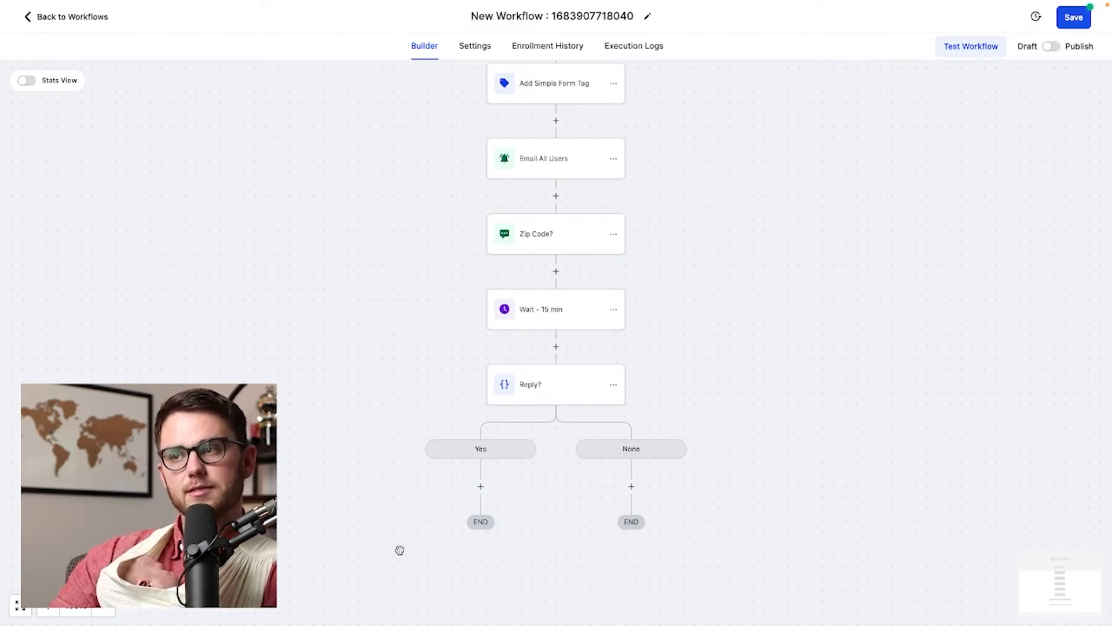
{"action": "mouse_move", "coordinate": [618, 483]}
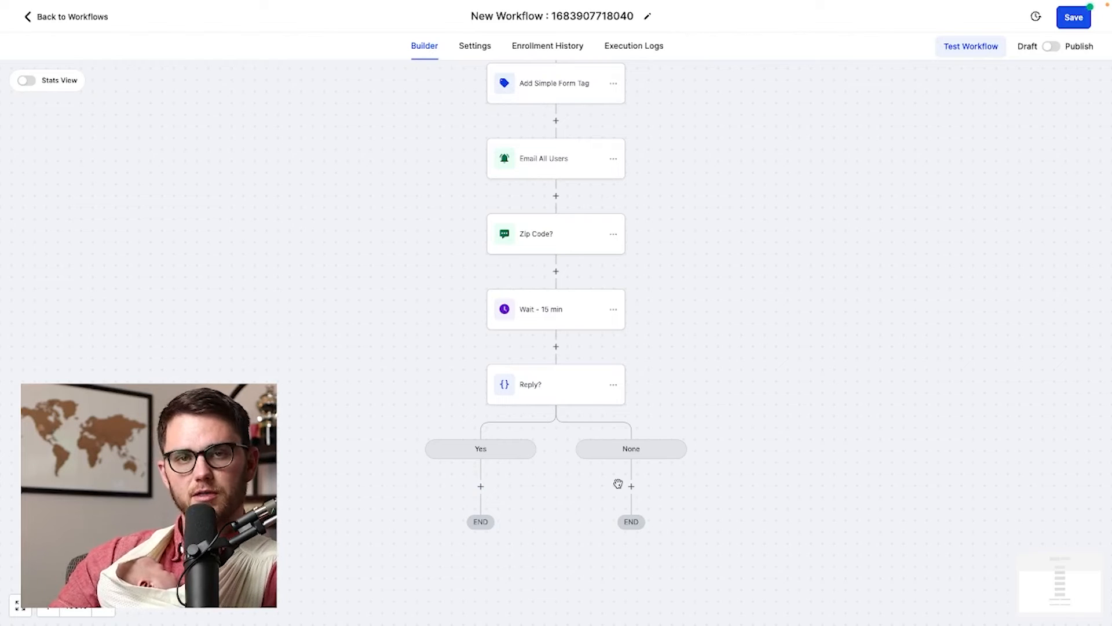
Add an SMS on the Yes branch: 'Thank you!… schedule your free estimate :)'
{"action": "left_click", "coordinate": [480, 486]}
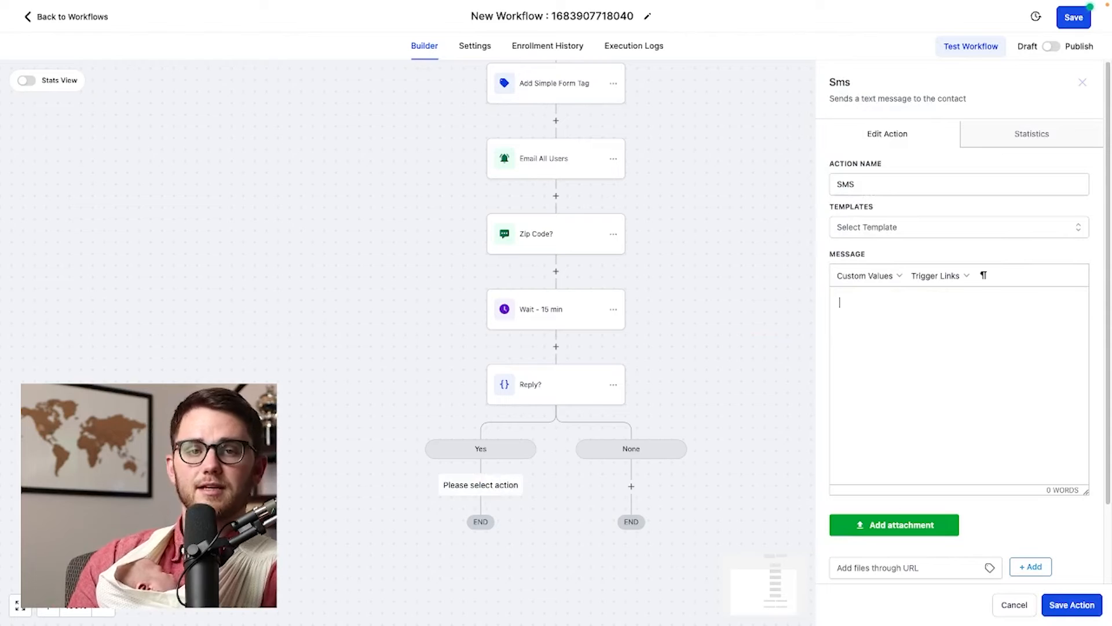
{"action": "type", "text": "Thank you!"}
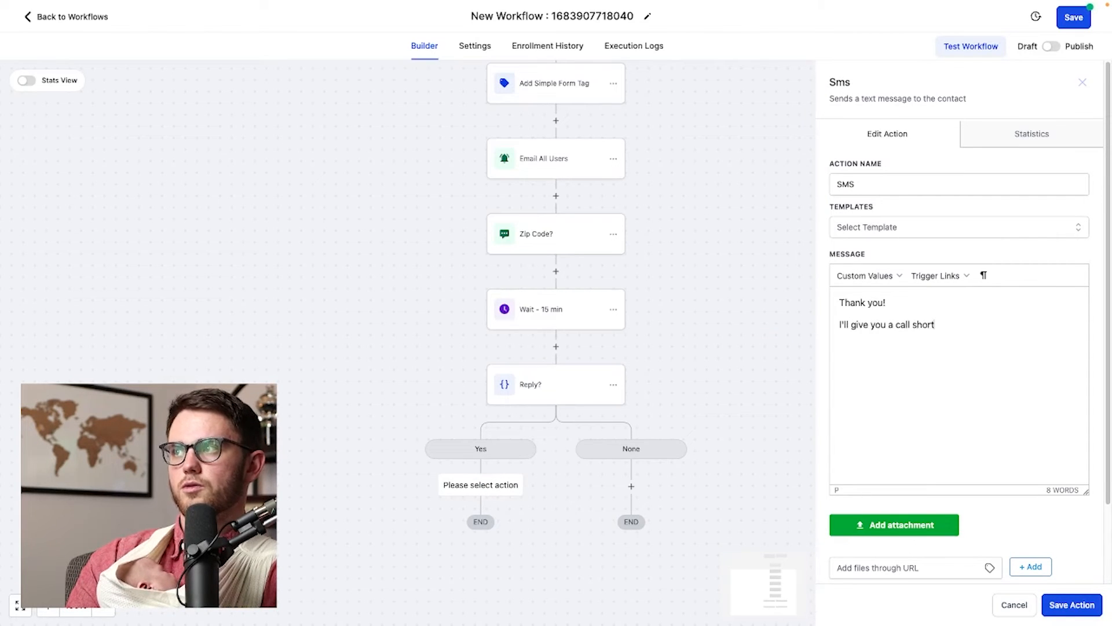
{"action": "type", "text": "ly to schedule your"}
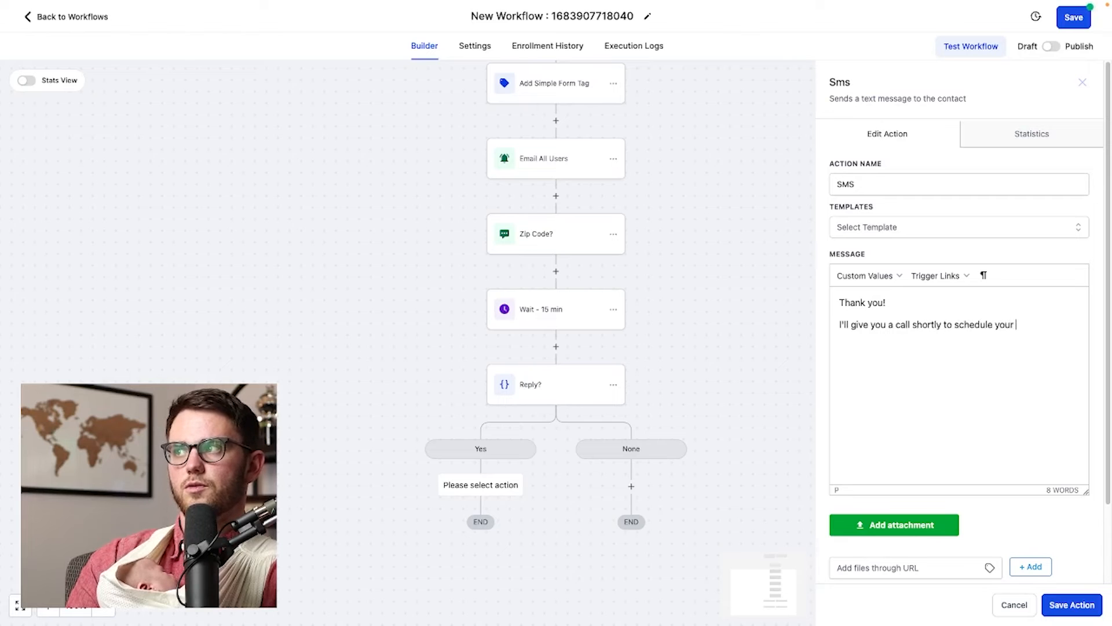
{"action": "type", "text": "free estimate :)"}
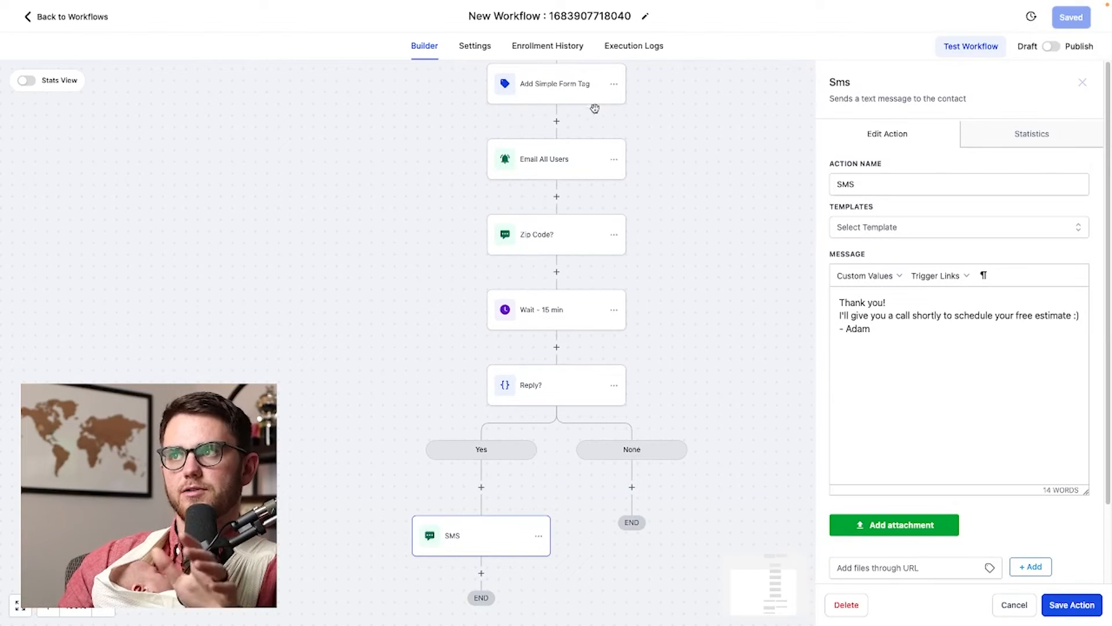
{"action": "mouse_move", "coordinate": [500, 531]}
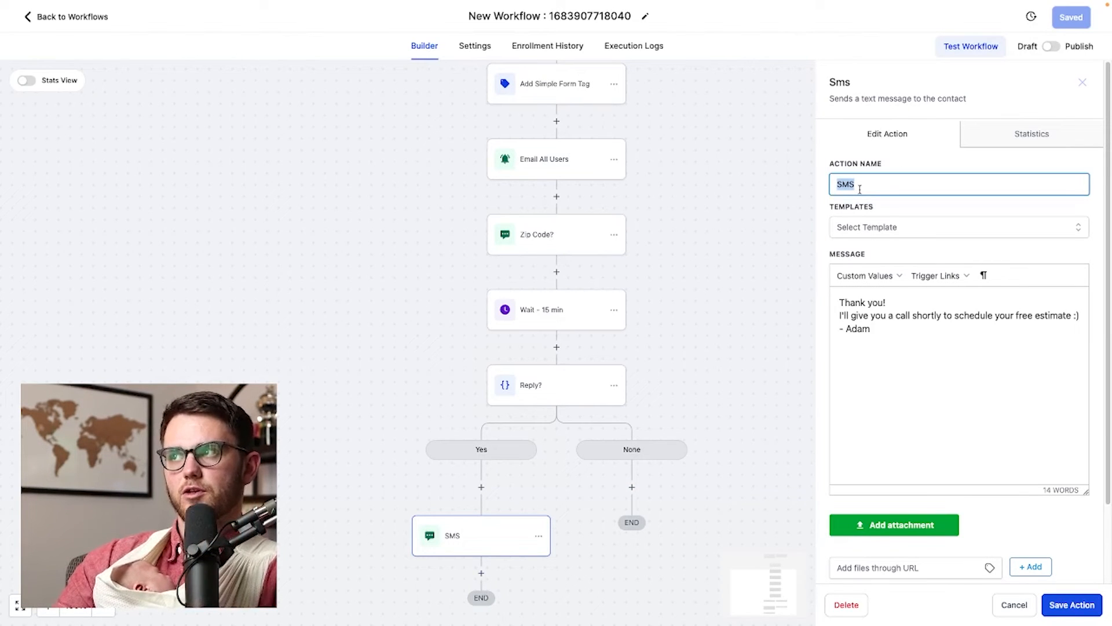
{"action": "left_click", "coordinate": [1072, 605]}
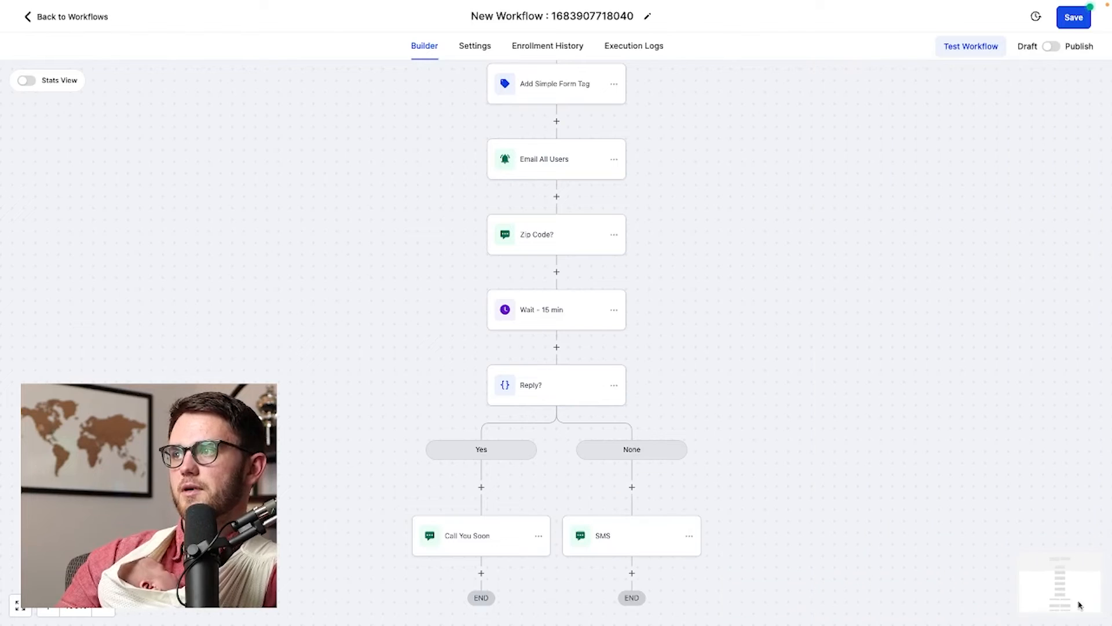
Rename the None branch's SMS step to 'Let Me Know' and scroll the canvas down
{"action": "left_click", "coordinate": [601, 535]}
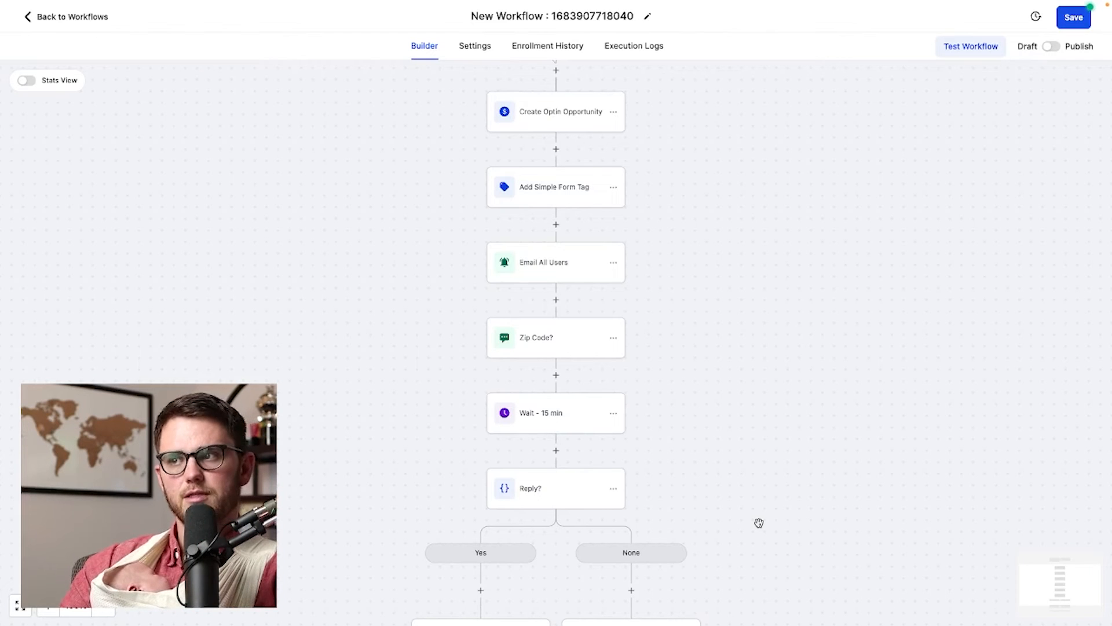
{"action": "scroll", "scroll_direction": "down", "scroll_amount": 3}
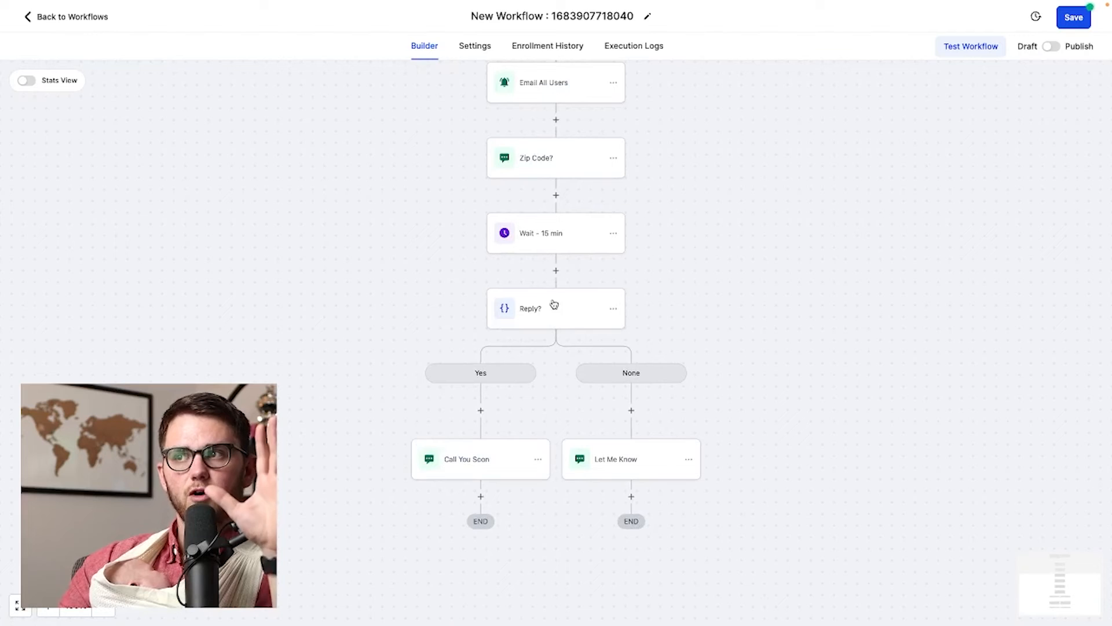
{"action": "mouse_move", "coordinate": [480, 496]}
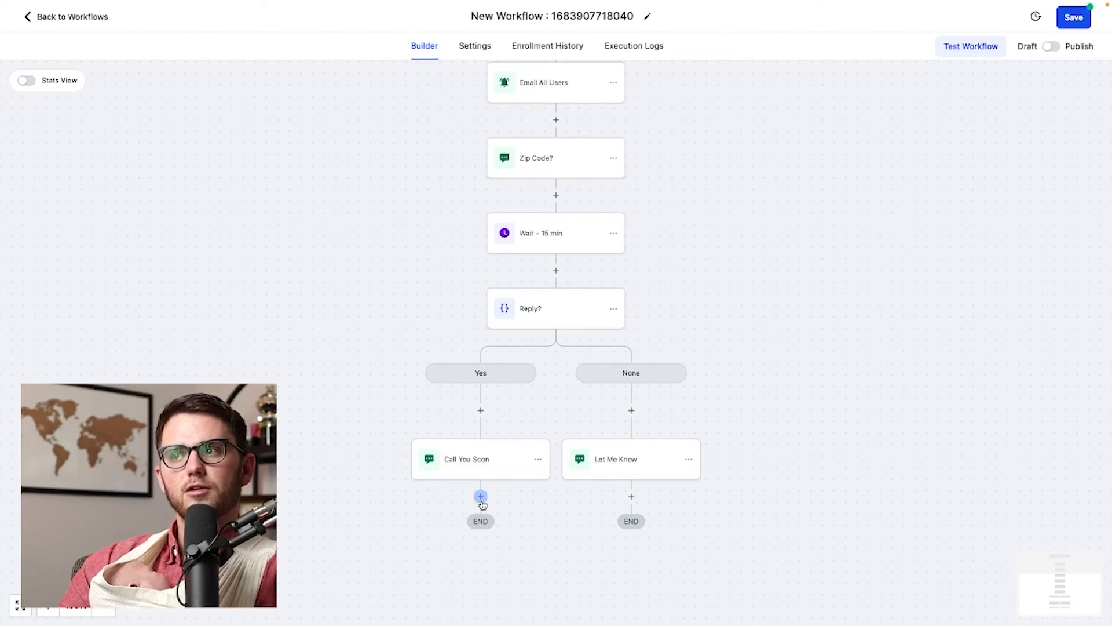
{"action": "mouse_move", "coordinate": [568, 431]}
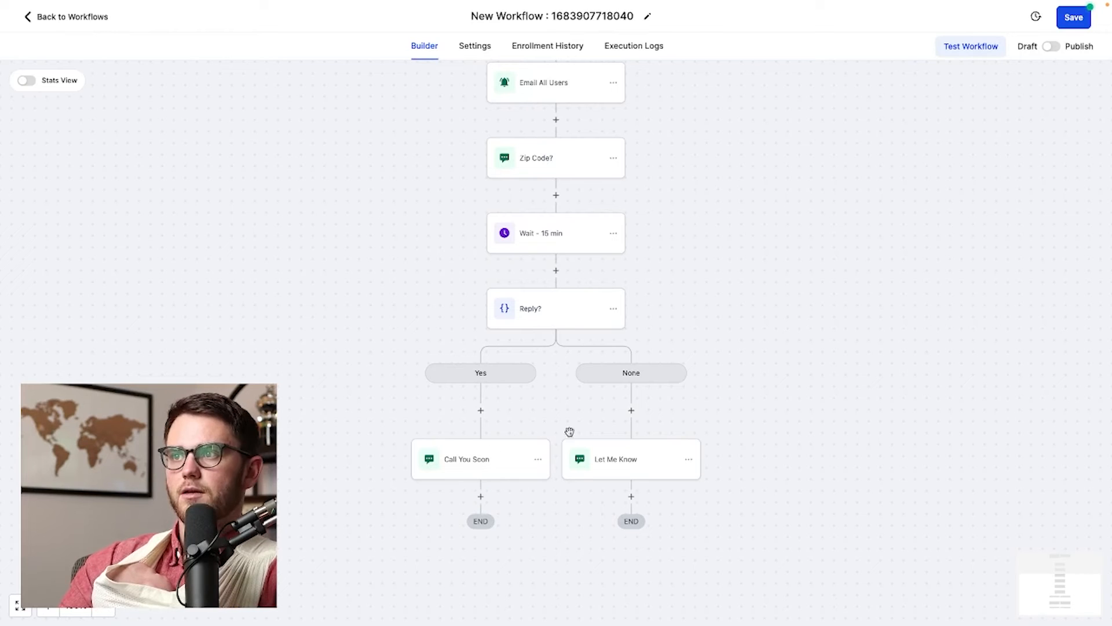
Add a 'Mark as Hot Lead' opportunity step using Simple Pipeline's Hot Lead stage
{"action": "left_click", "coordinate": [480, 410]}
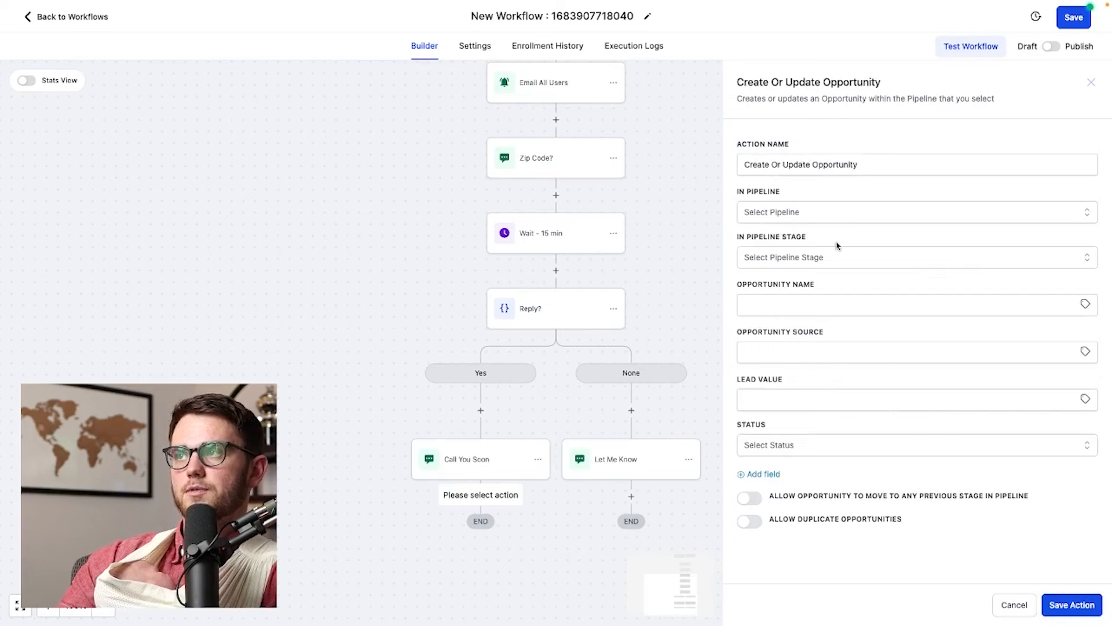
{"action": "left_click", "coordinate": [915, 257]}
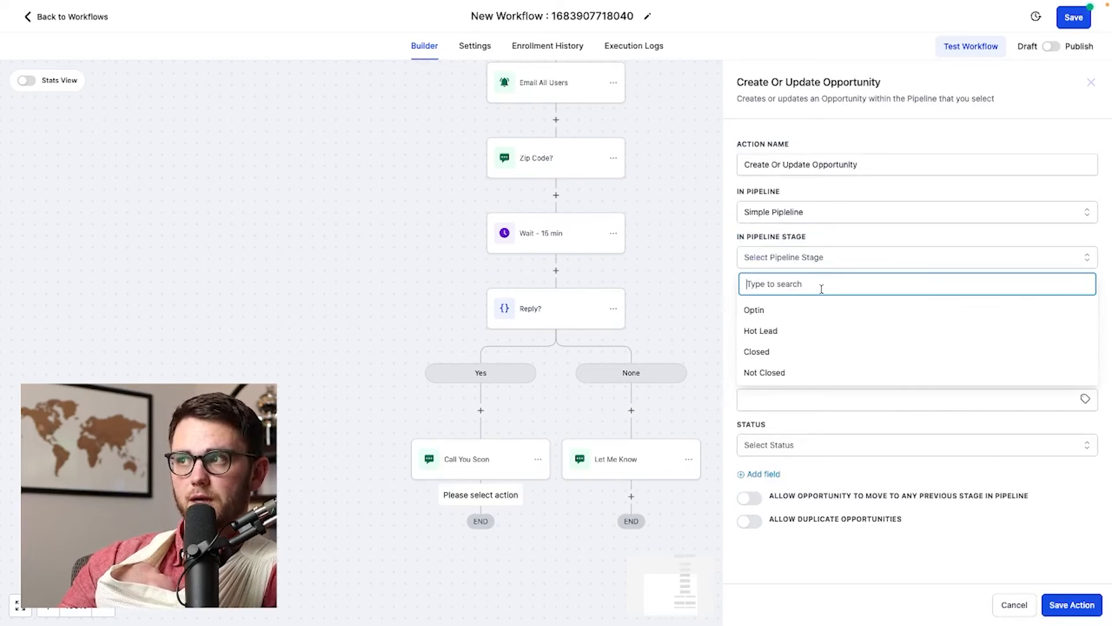
{"action": "left_click", "coordinate": [760, 331]}
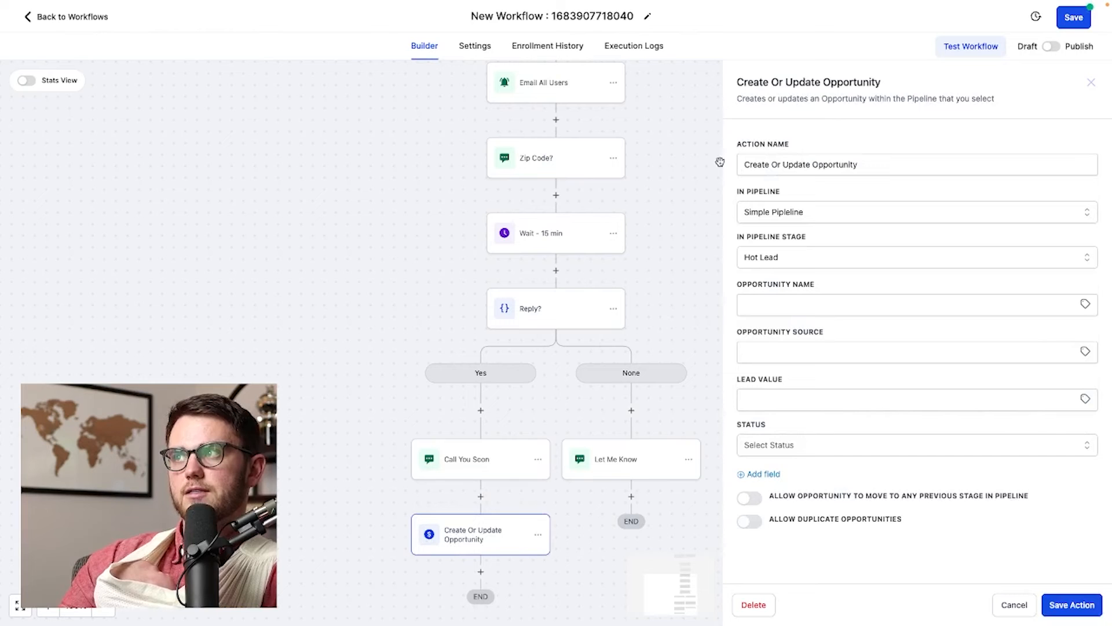
{"action": "type", "text": "Mark a"}
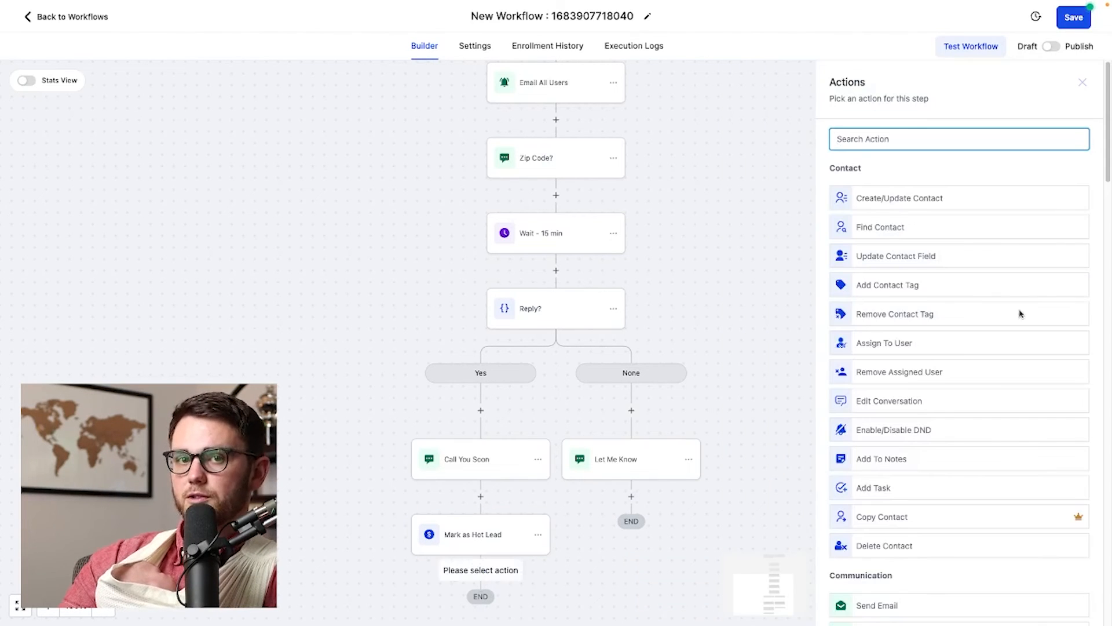
{"action": "mouse_move", "coordinate": [786, 224]}
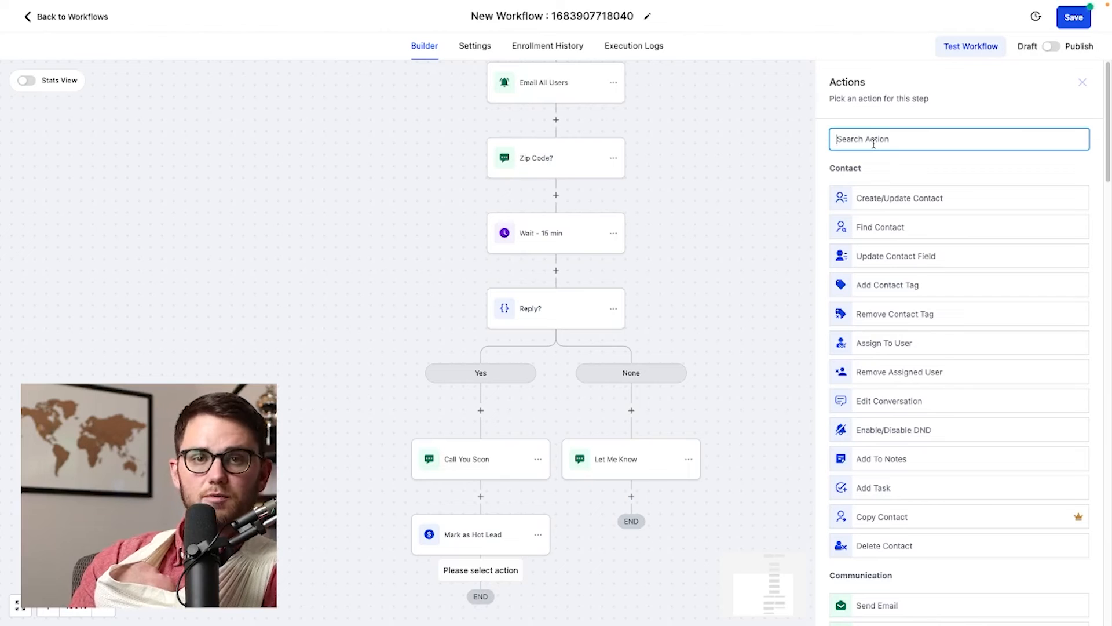
Add an SMS internal notification: 'Hey {{location.name}} team, you've got a hot lead wanting a call'
{"action": "type", "text": "inter"}
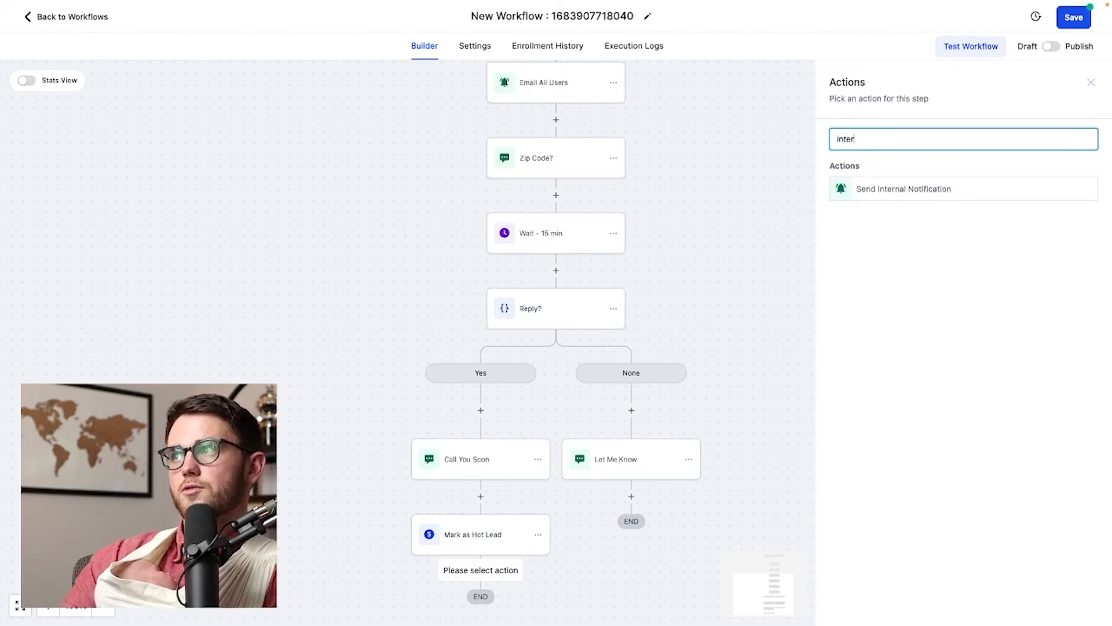
{"action": "left_click", "coordinate": [903, 189]}
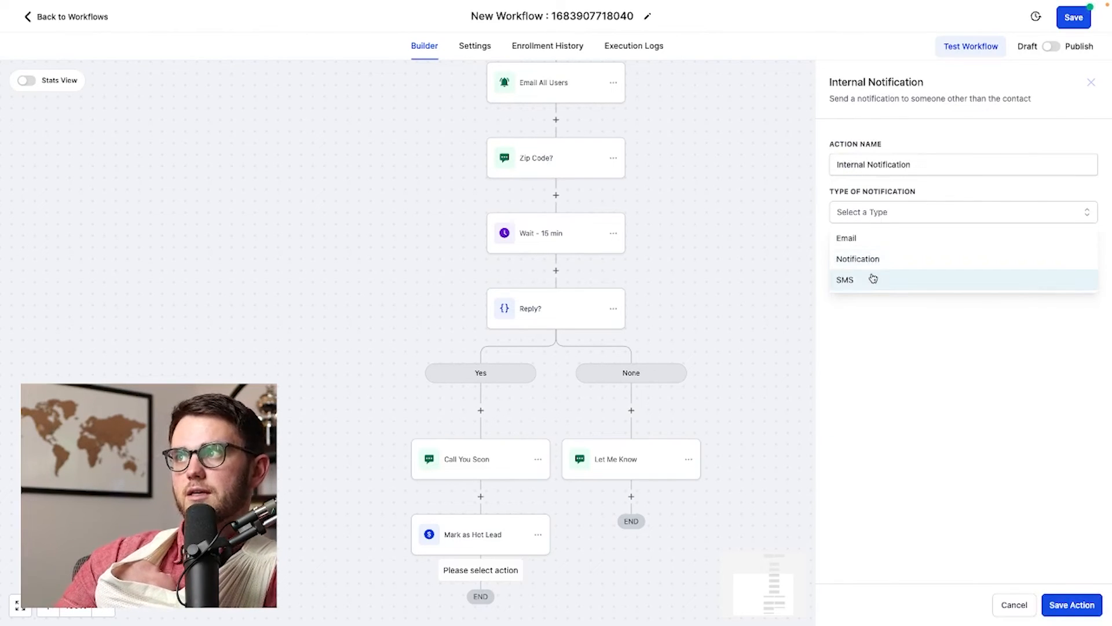
{"action": "left_click", "coordinate": [844, 279]}
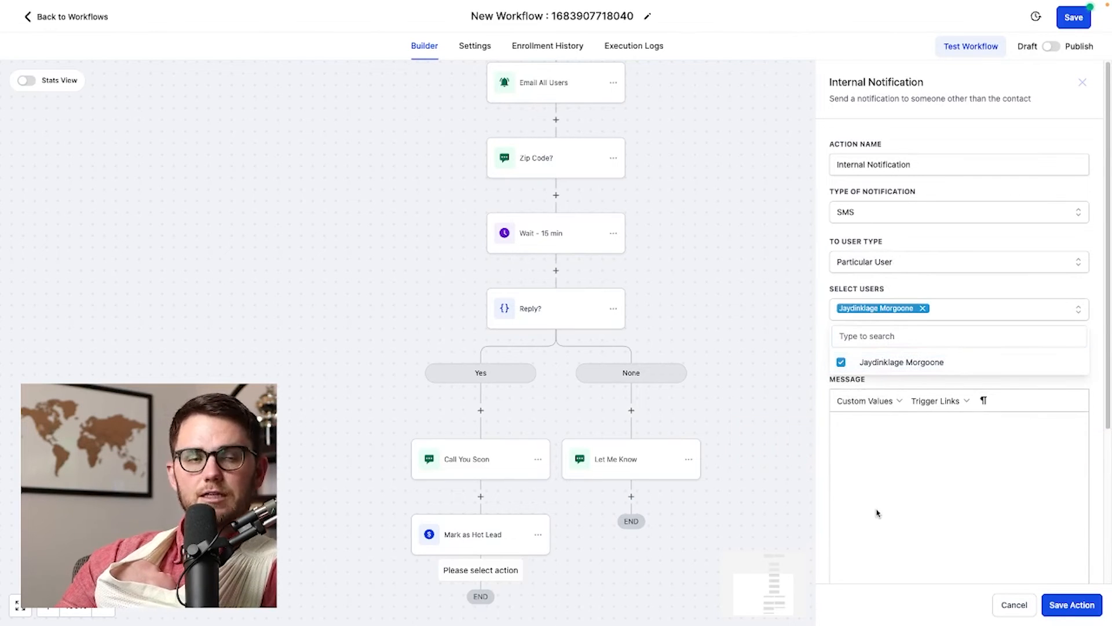
{"action": "type", "text": "H"}
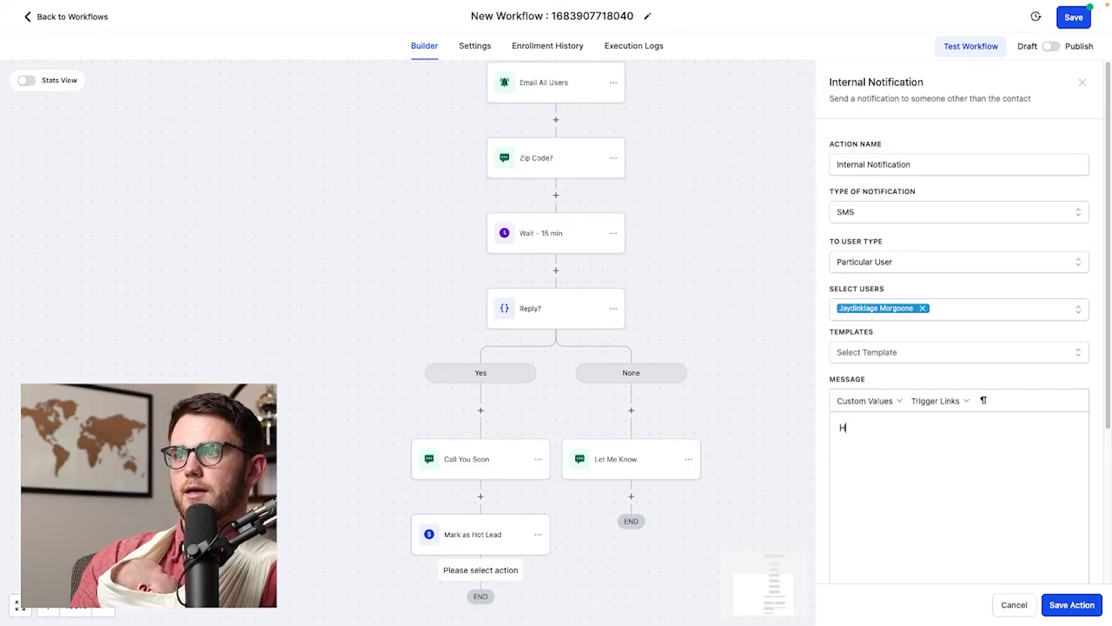
{"action": "type", "text": "ey {{location.name}} team"}
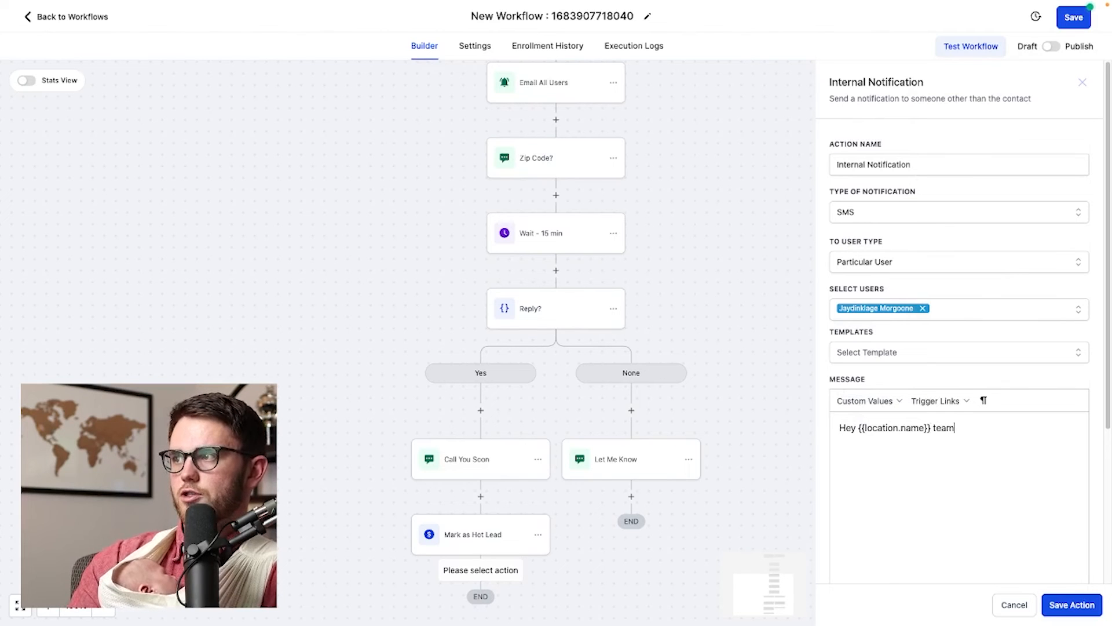
{"action": "type", "text": "You've got a ha"}
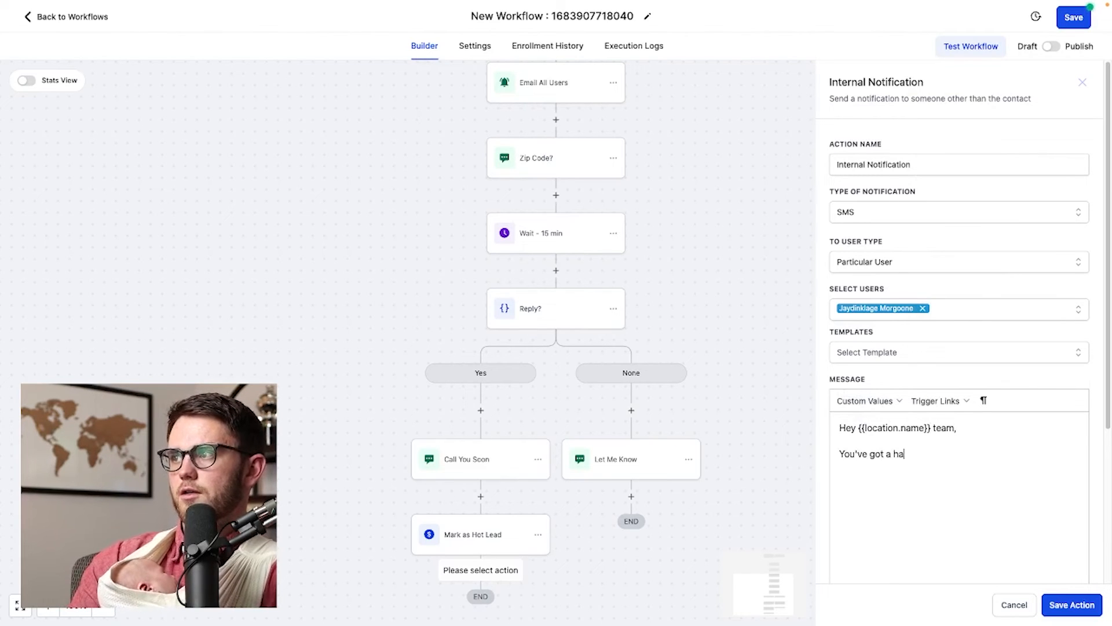
{"action": "type", "text": "t lead that wants a phone call!"}
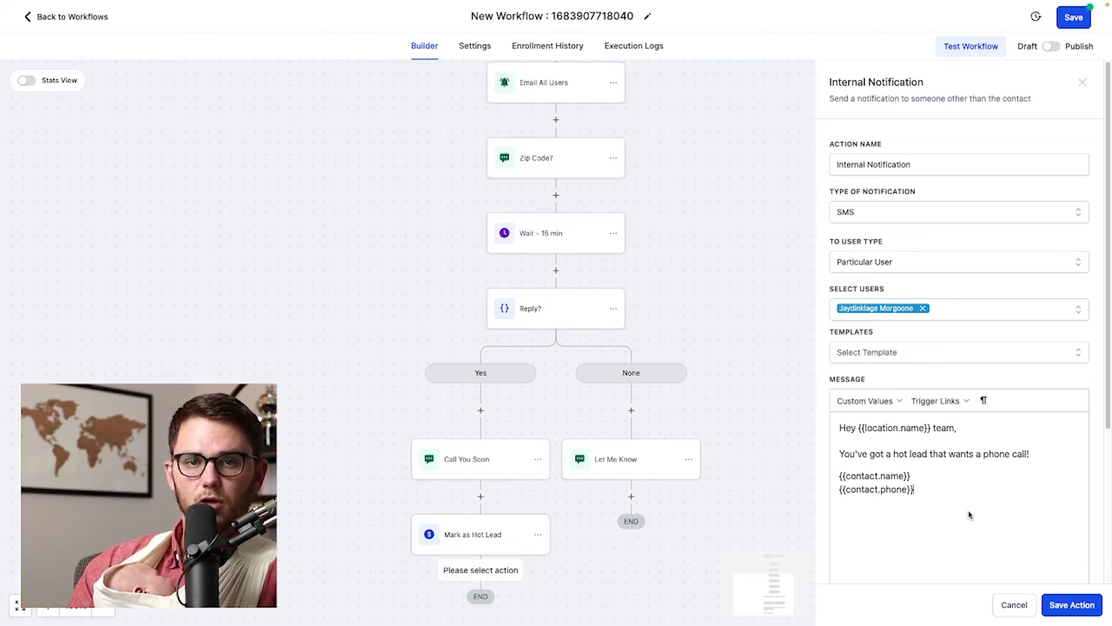
{"action": "left_click", "coordinate": [1071, 604]}
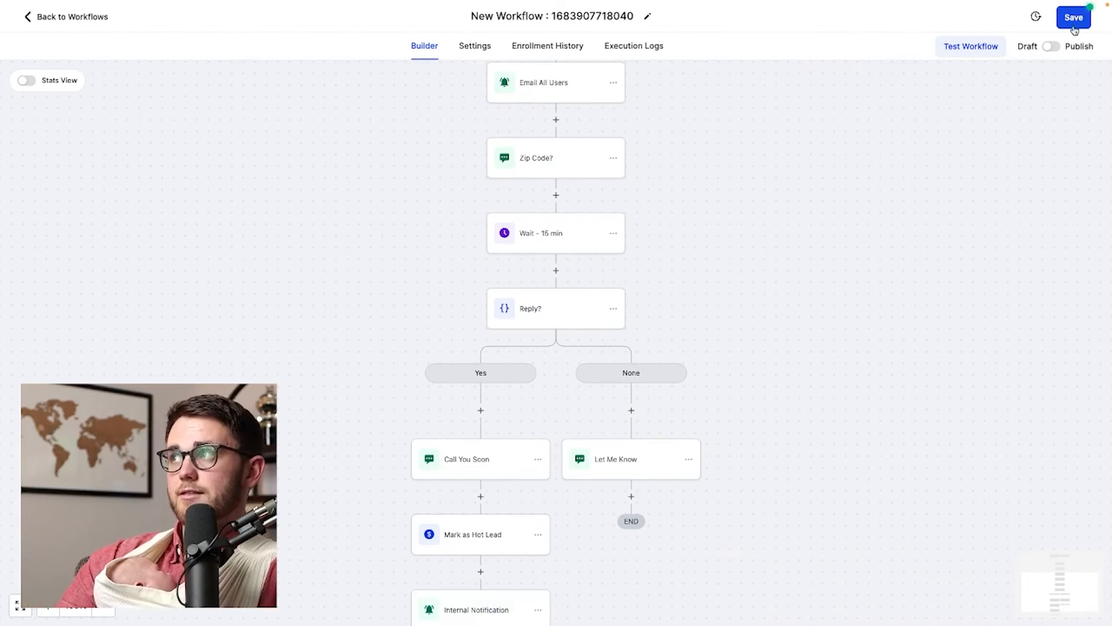
Add a Call step after Internal Notification with the whisper 'Call from Streamlyne'
{"action": "left_click", "coordinate": [1074, 17]}
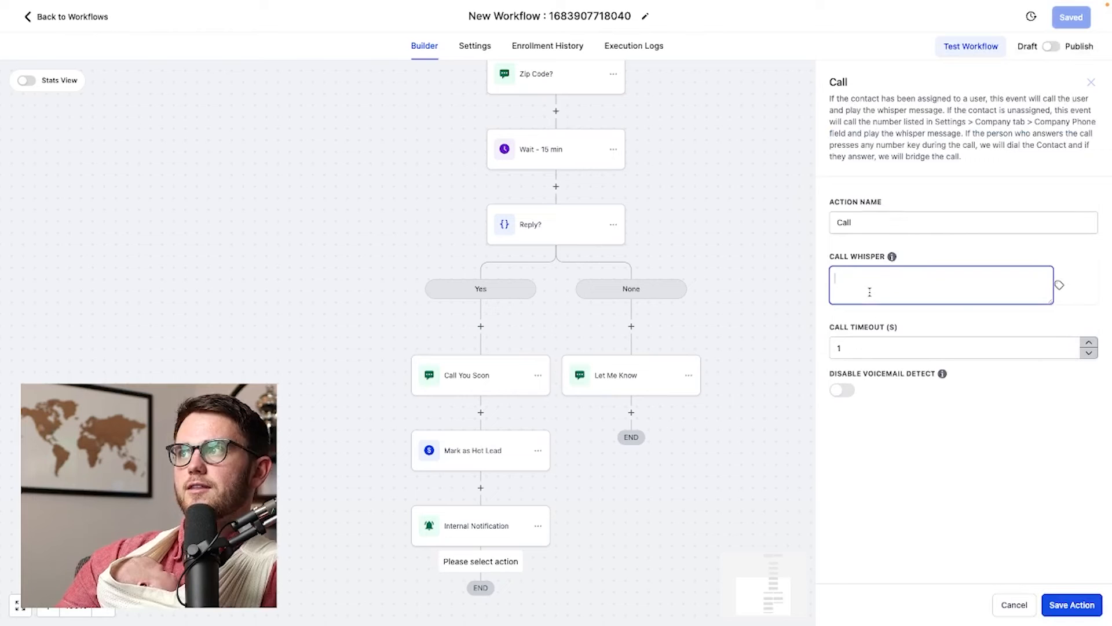
{"action": "type", "text": "Call from S"}
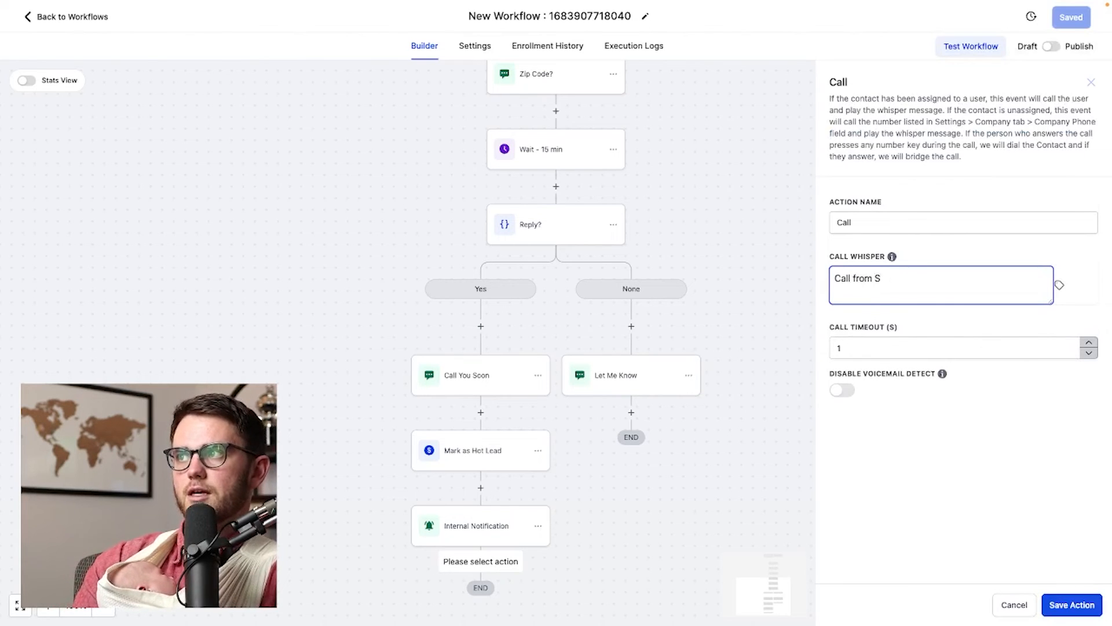
{"action": "type", "text": "treamlyne"}
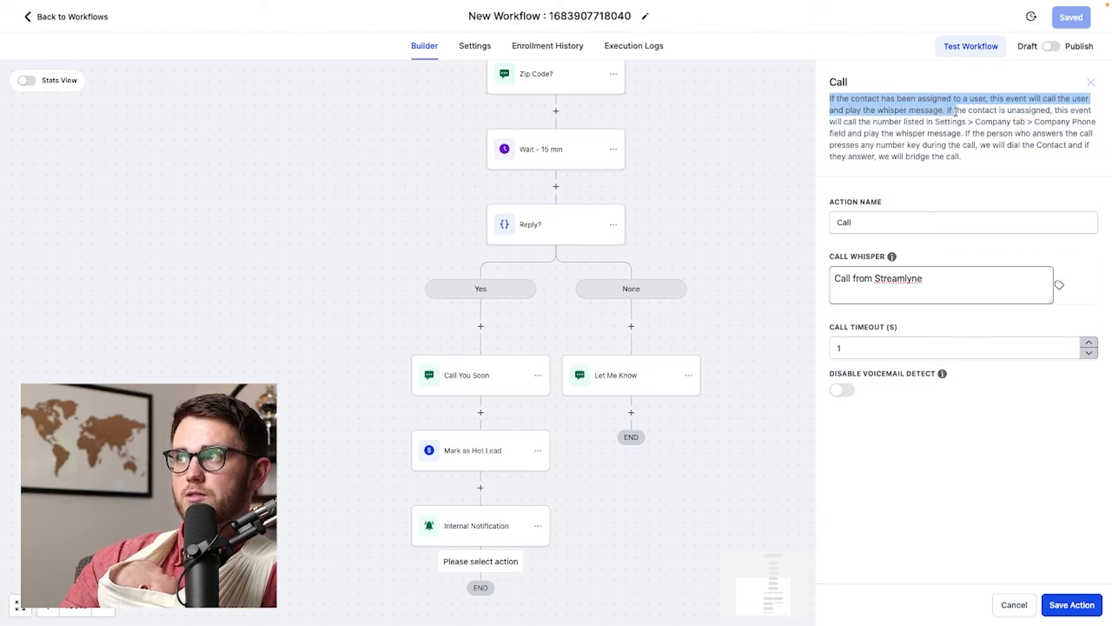
{"action": "left_click_drag", "start_coordinate": [948, 110], "coordinate": [922, 133]}
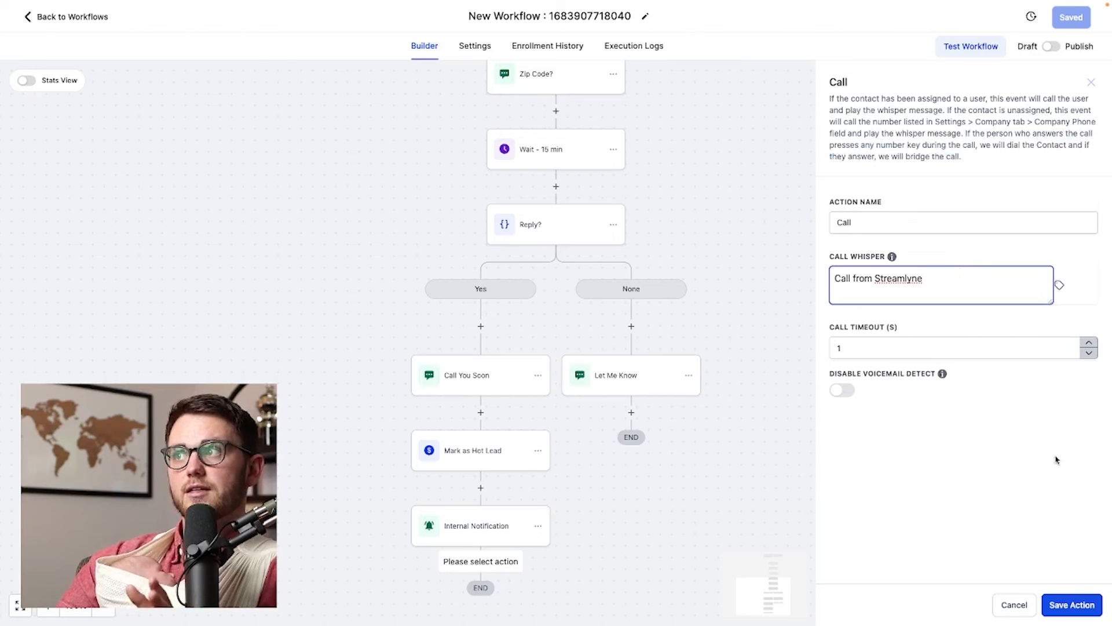
{"action": "left_click", "coordinate": [1071, 604]}
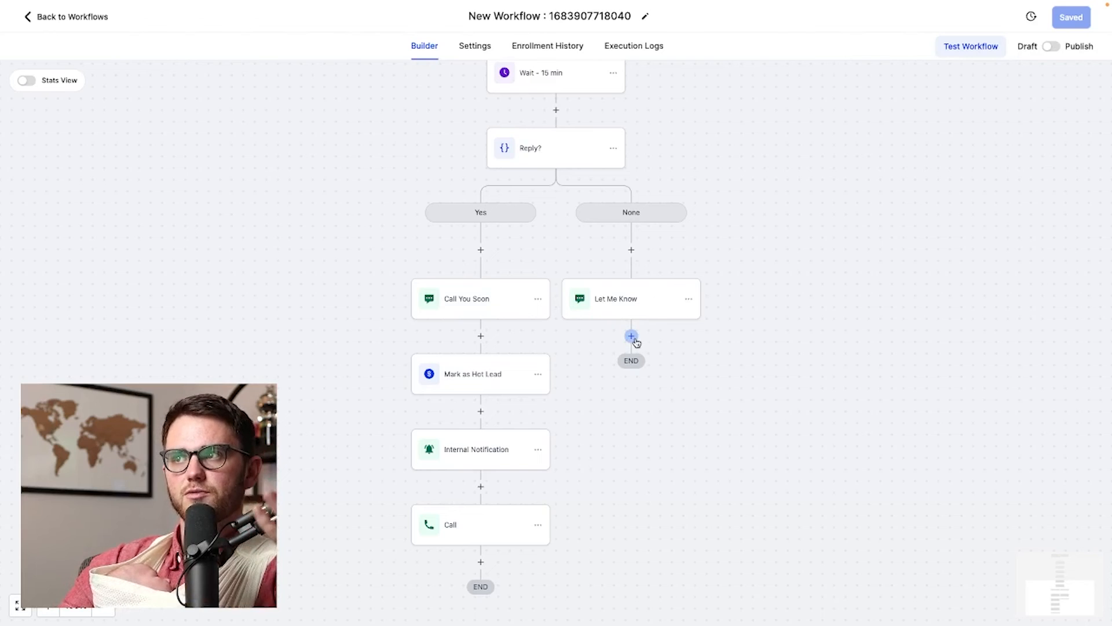
Add a 1-hour Wait and a Condition after Let Me Know, with Go To on its Yes path
{"action": "left_click", "coordinate": [631, 335]}
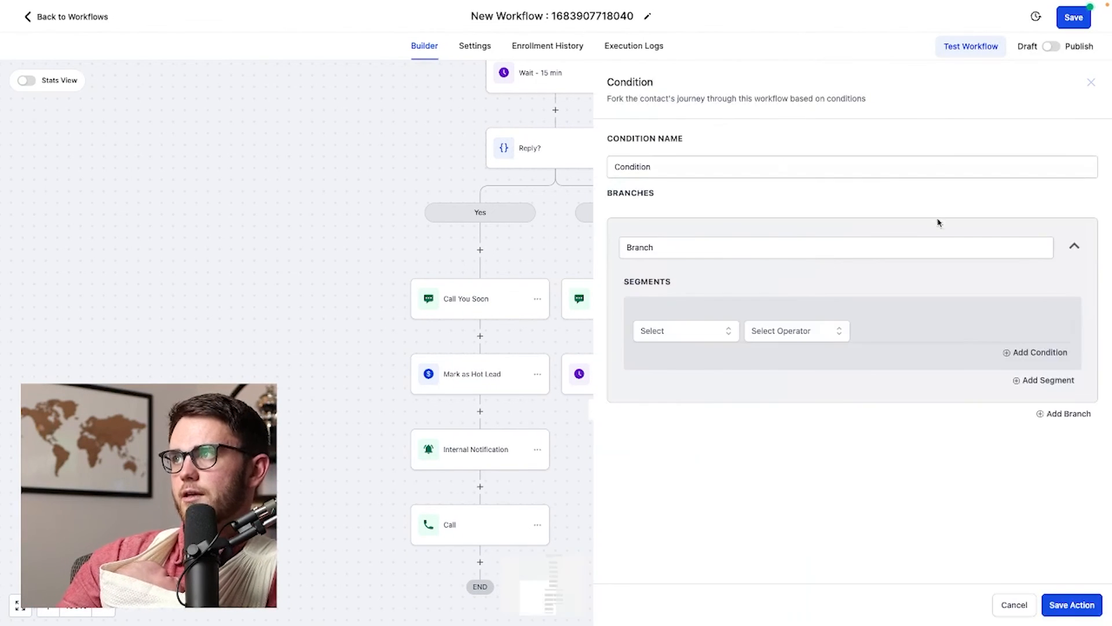
{"action": "left_click", "coordinate": [683, 331]}
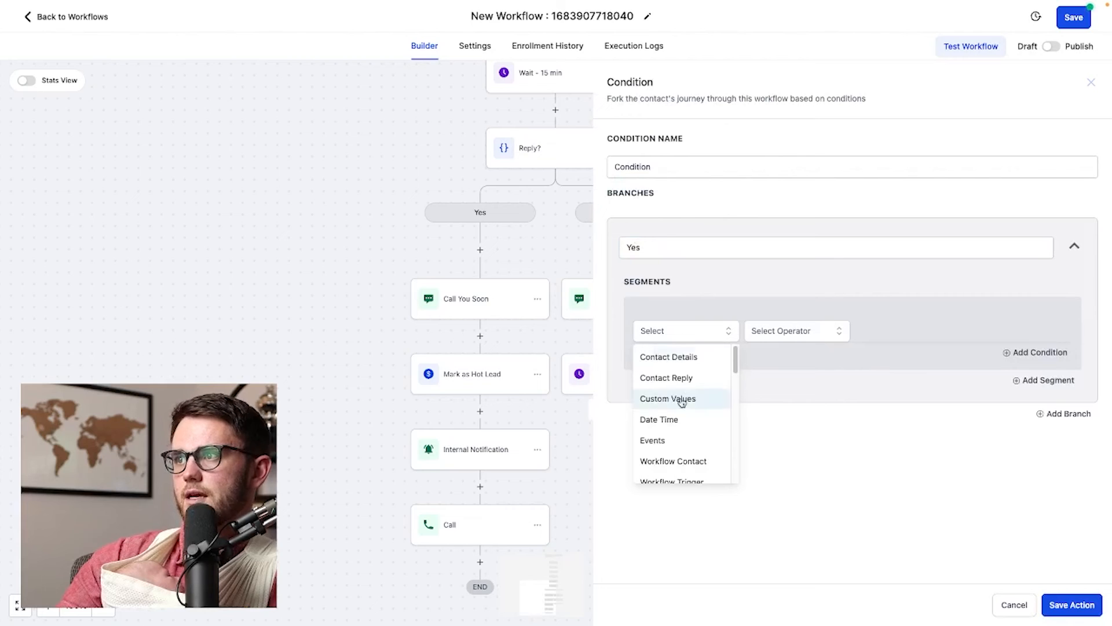
{"action": "left_click", "coordinate": [666, 377]}
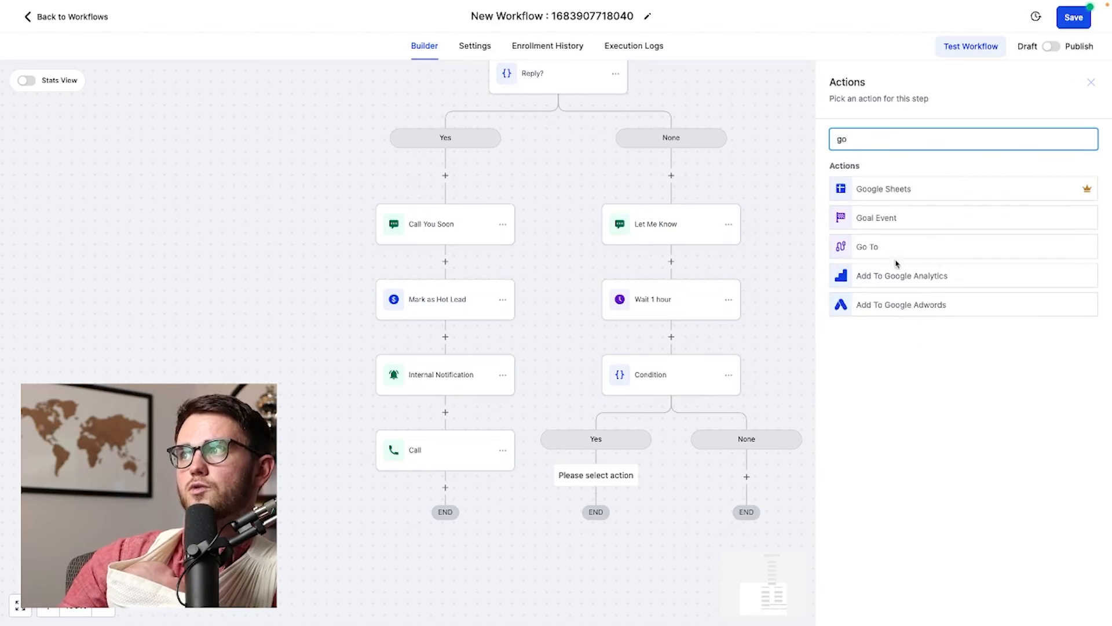
{"action": "left_click", "coordinate": [866, 246]}
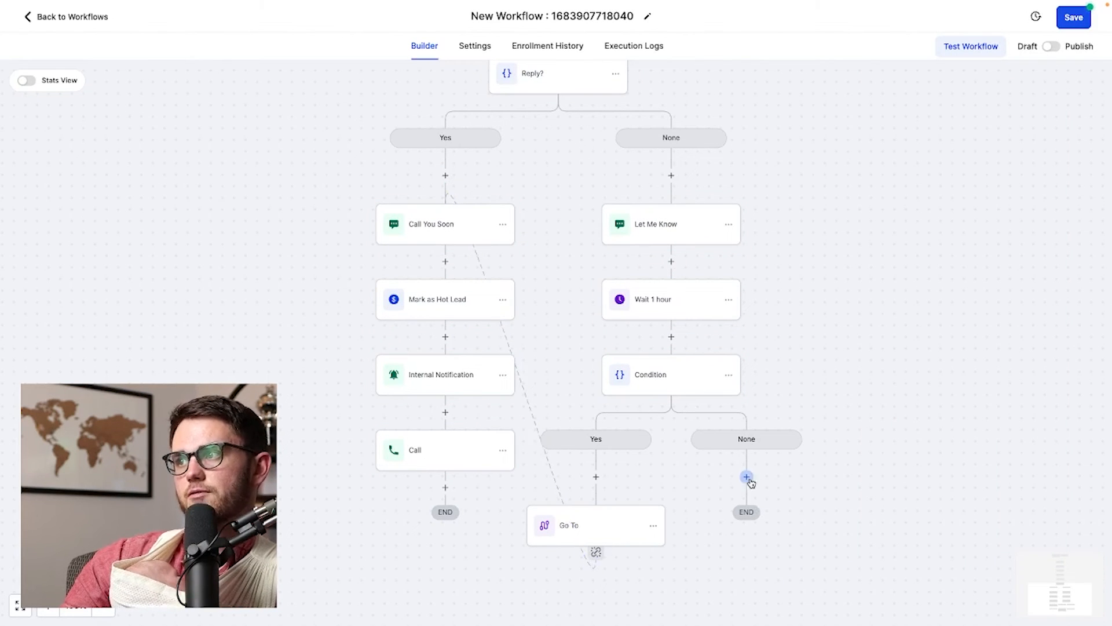
Add a Call step on the inner None path with a 'Non Hot' lead whisper
{"action": "left_click", "coordinate": [746, 476]}
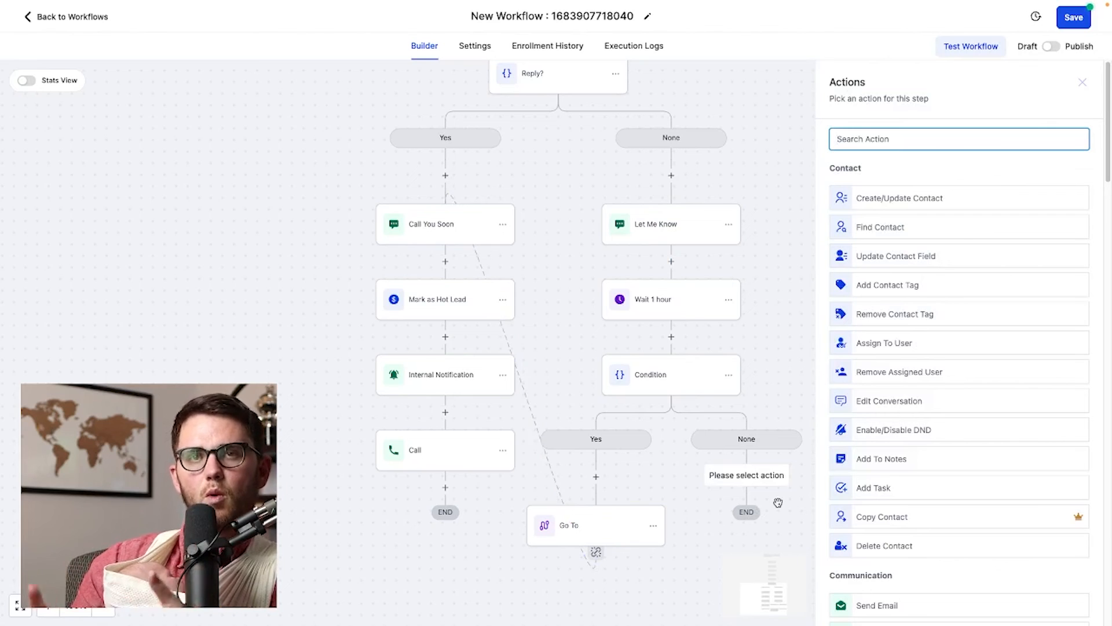
{"action": "type", "text": "email"}
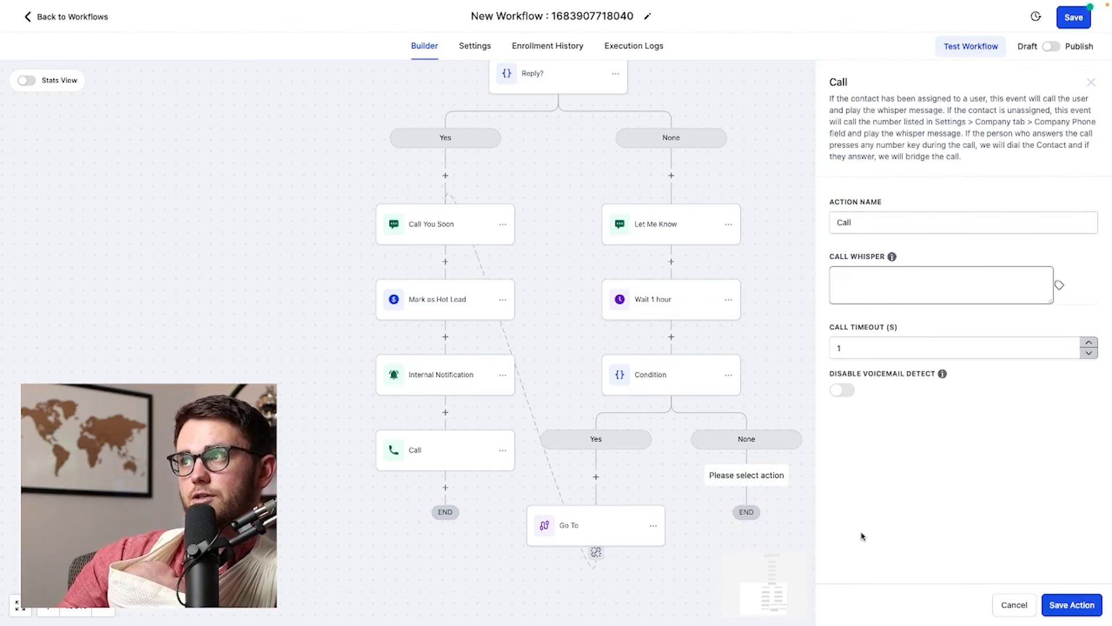
{"action": "type", "text": "Non Hot Lead from Strea"}
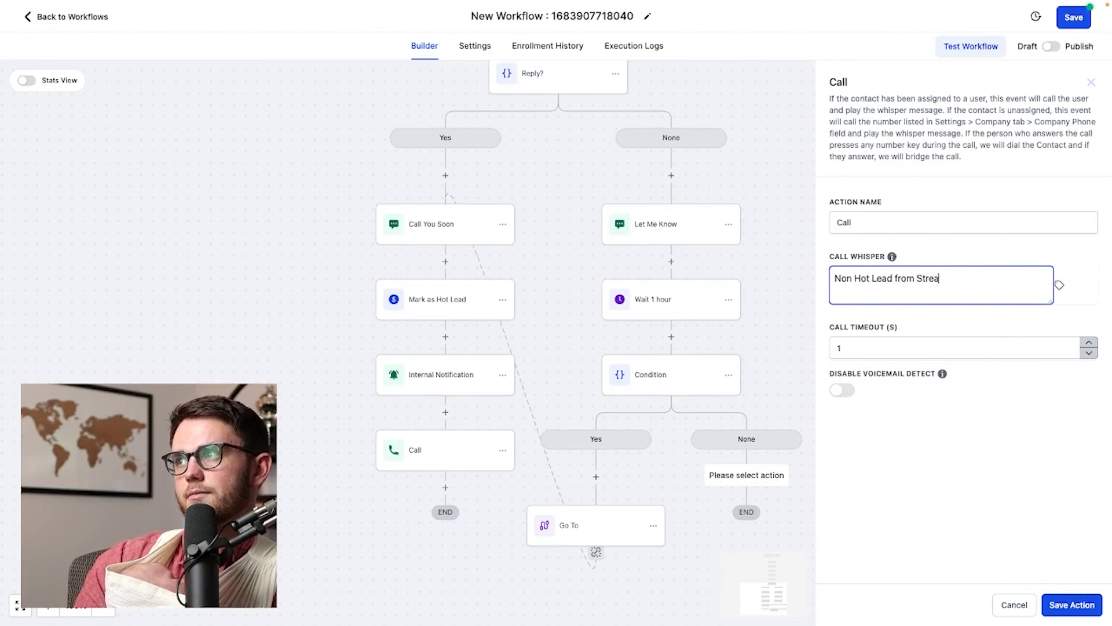
{"action": "left_click", "coordinate": [652, 298]}
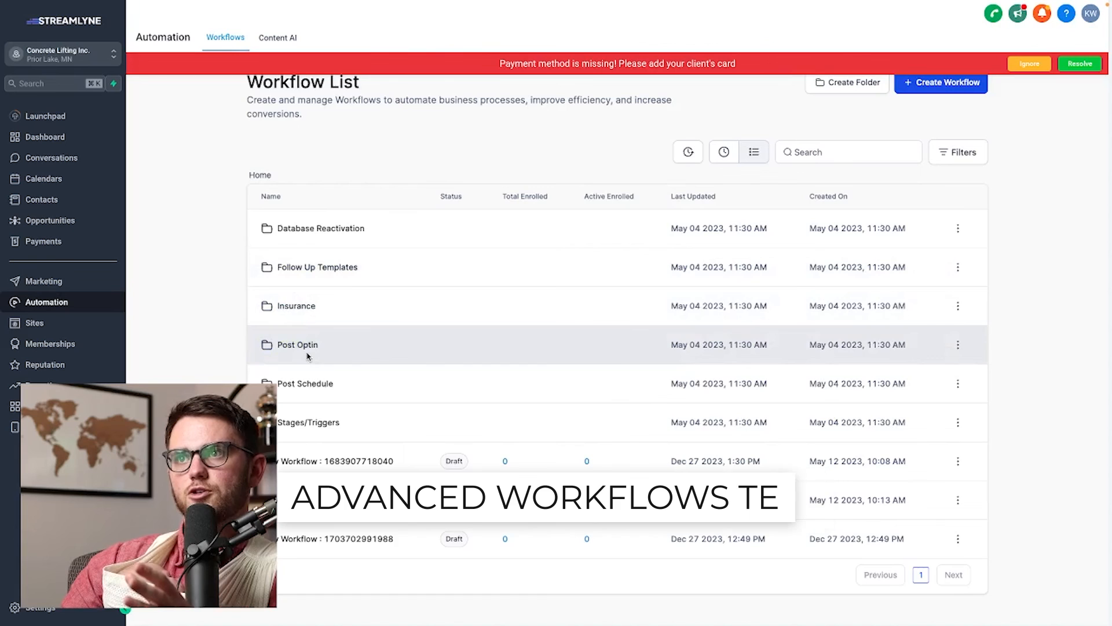
{"action": "left_click", "coordinate": [297, 345]}
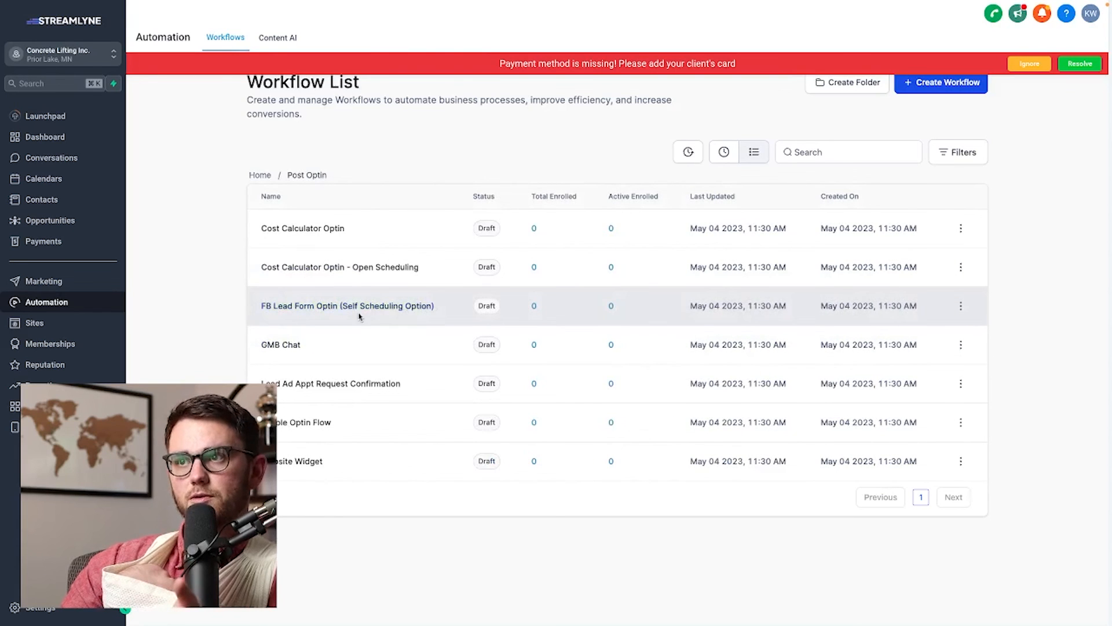
{"action": "left_click", "coordinate": [347, 305]}
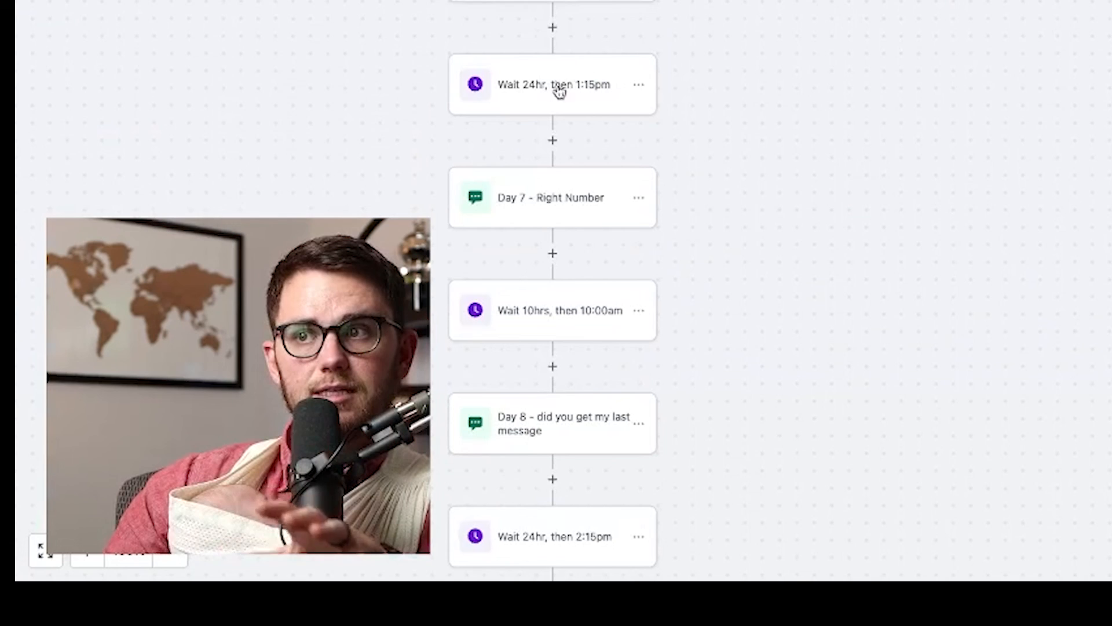
{"action": "mouse_move", "coordinate": [647, 256]}
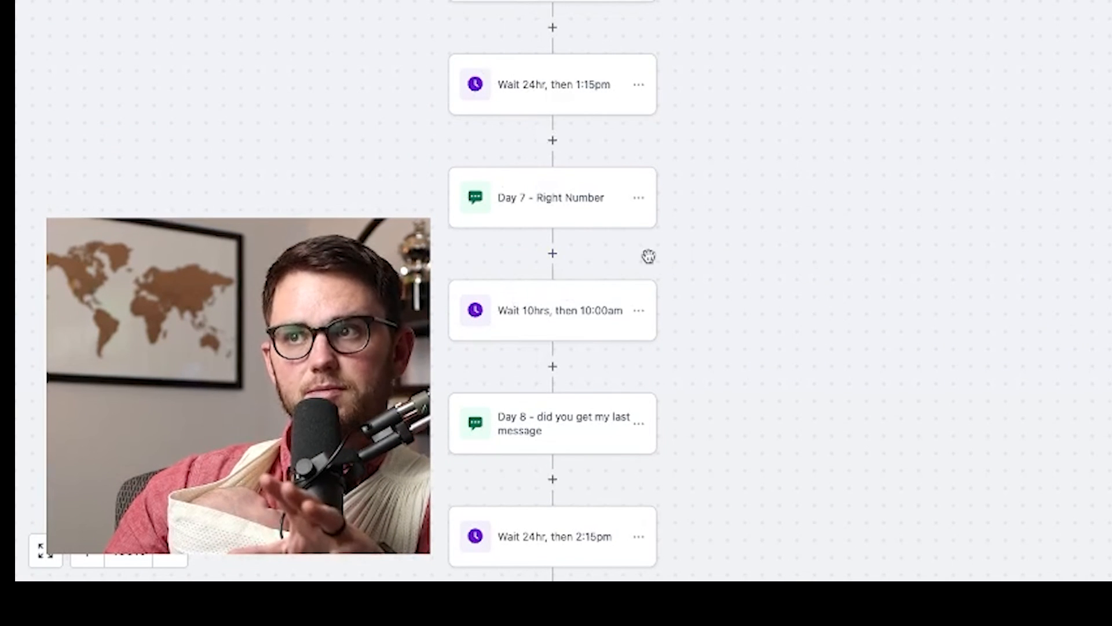
{"action": "scroll", "scroll_direction": "down", "scroll_amount": 3}
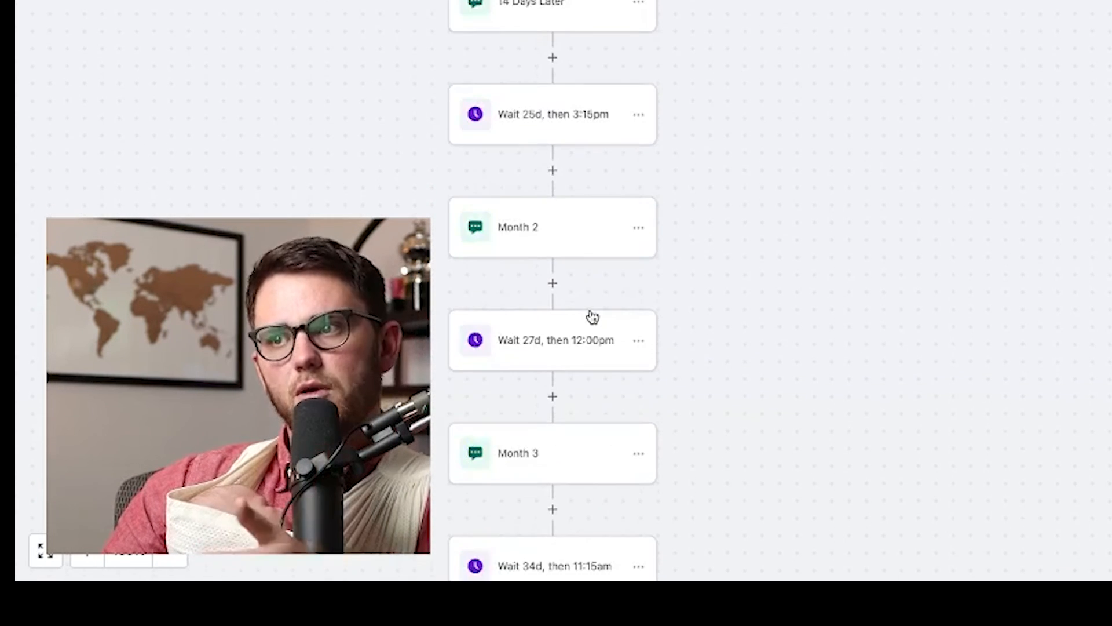
{"action": "scroll", "scroll_direction": "down", "scroll_amount": 3}
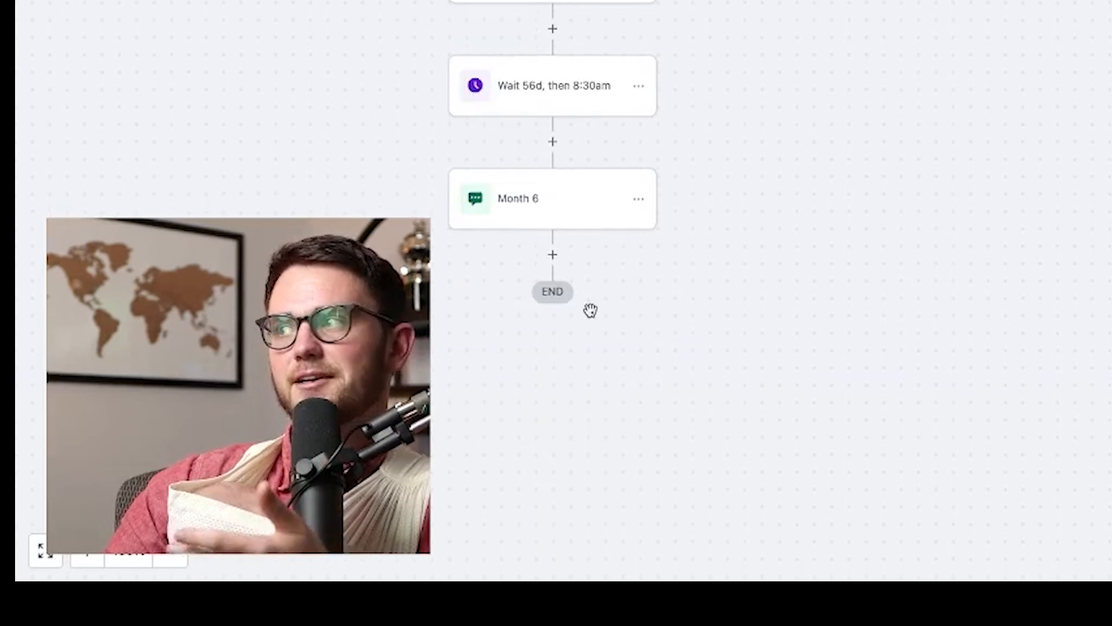
{"action": "scroll", "scroll_direction": "down", "scroll_amount": 3}
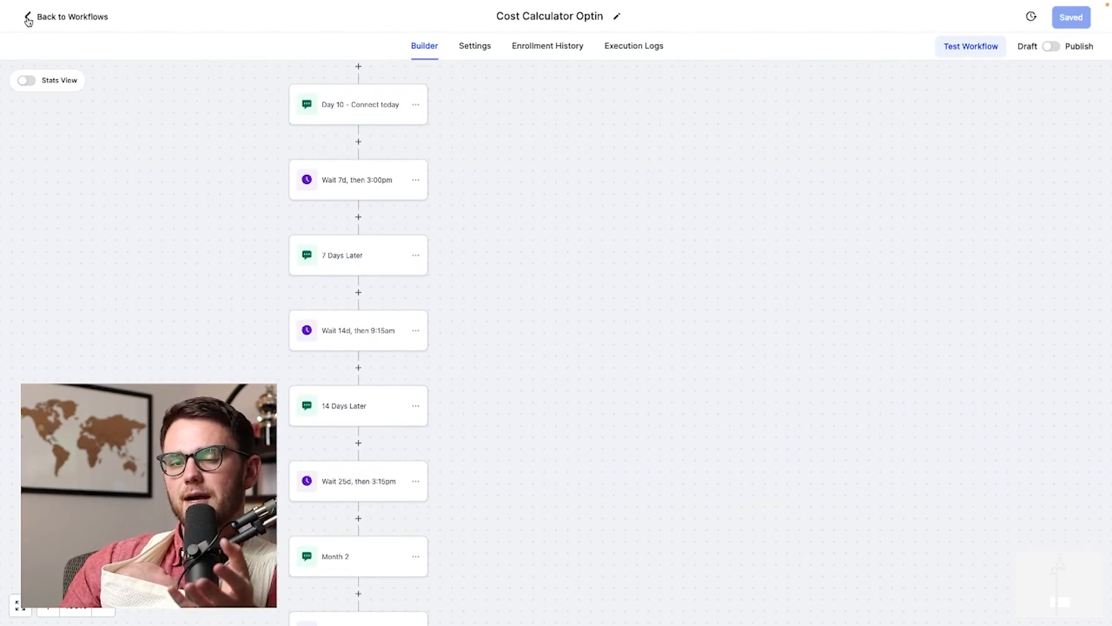
{"action": "left_click", "coordinate": [66, 17]}
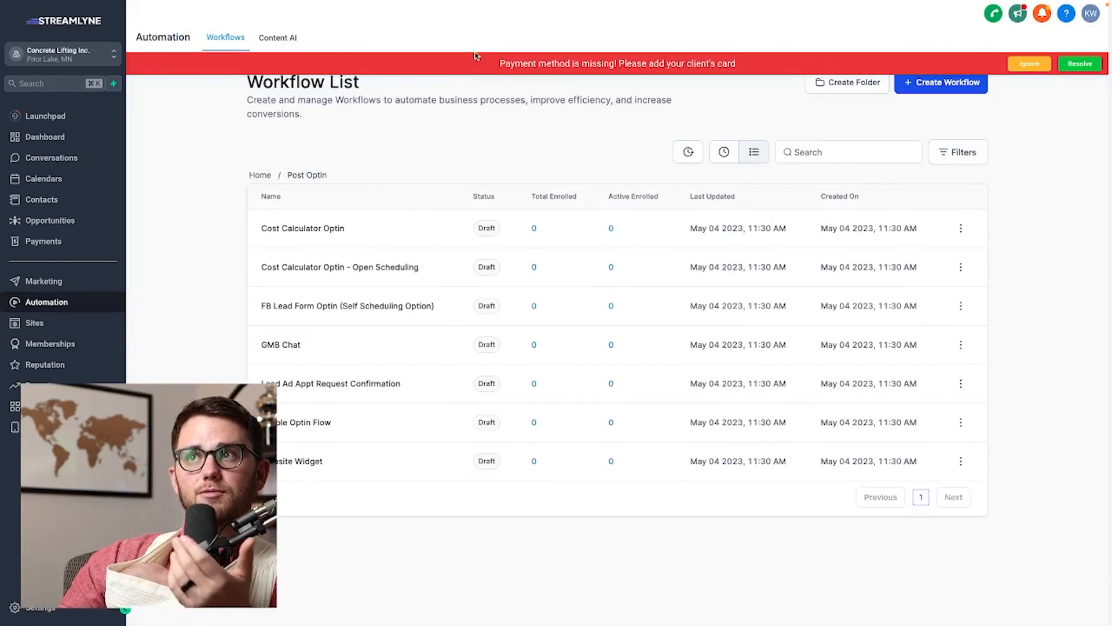
{"action": "left_click", "coordinate": [1029, 64]}
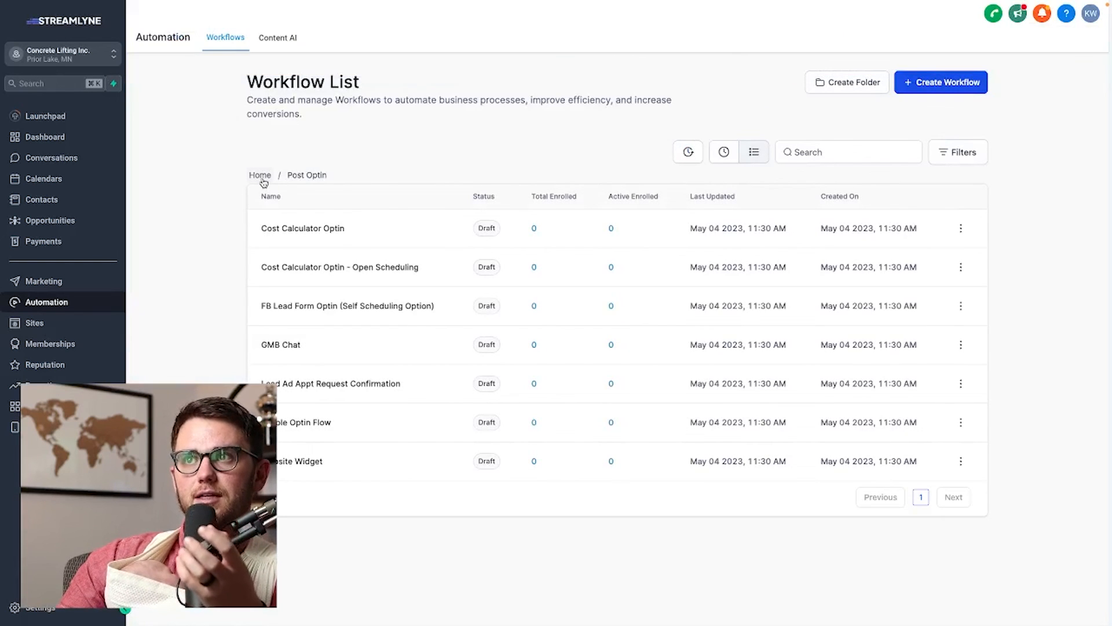
{"action": "left_click", "coordinate": [260, 175]}
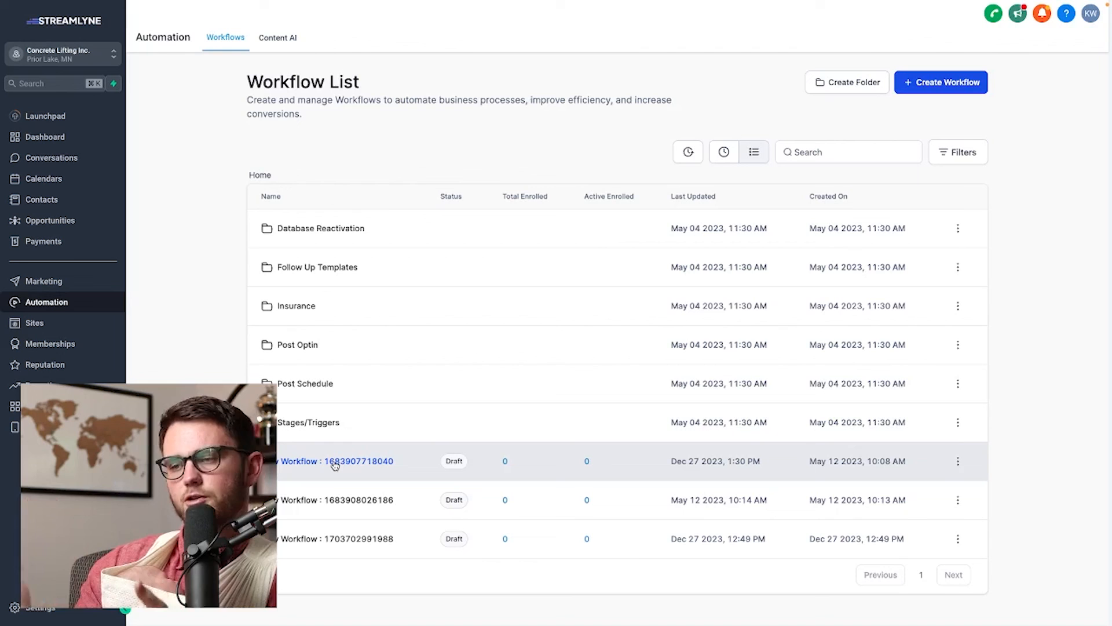
{"action": "left_click", "coordinate": [336, 461]}
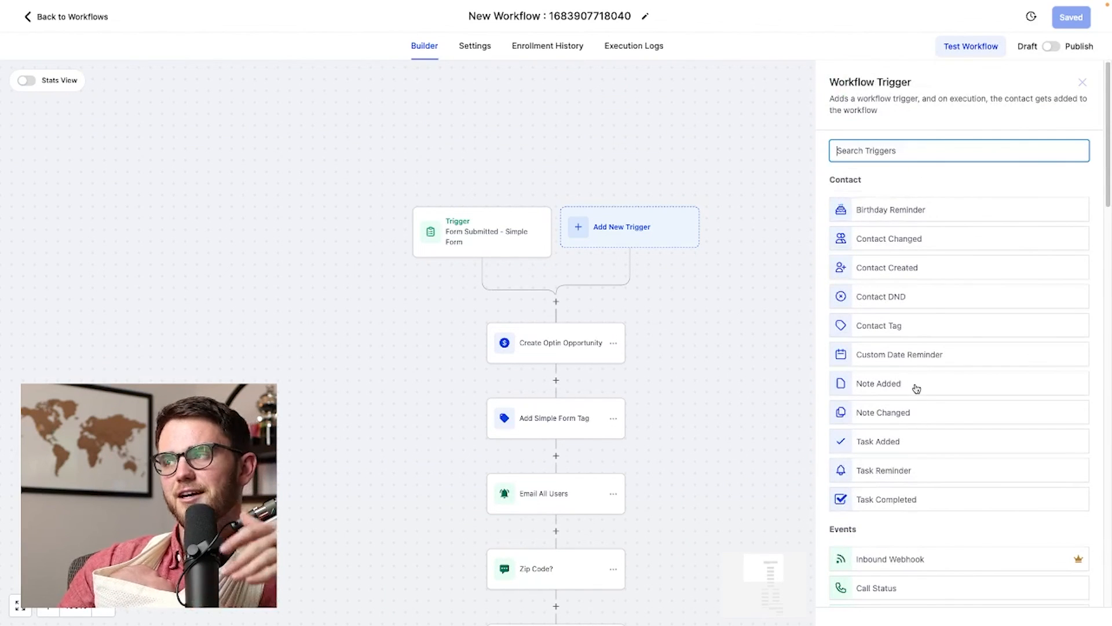
{"action": "scroll", "scroll_direction": "down", "scroll_amount": 3}
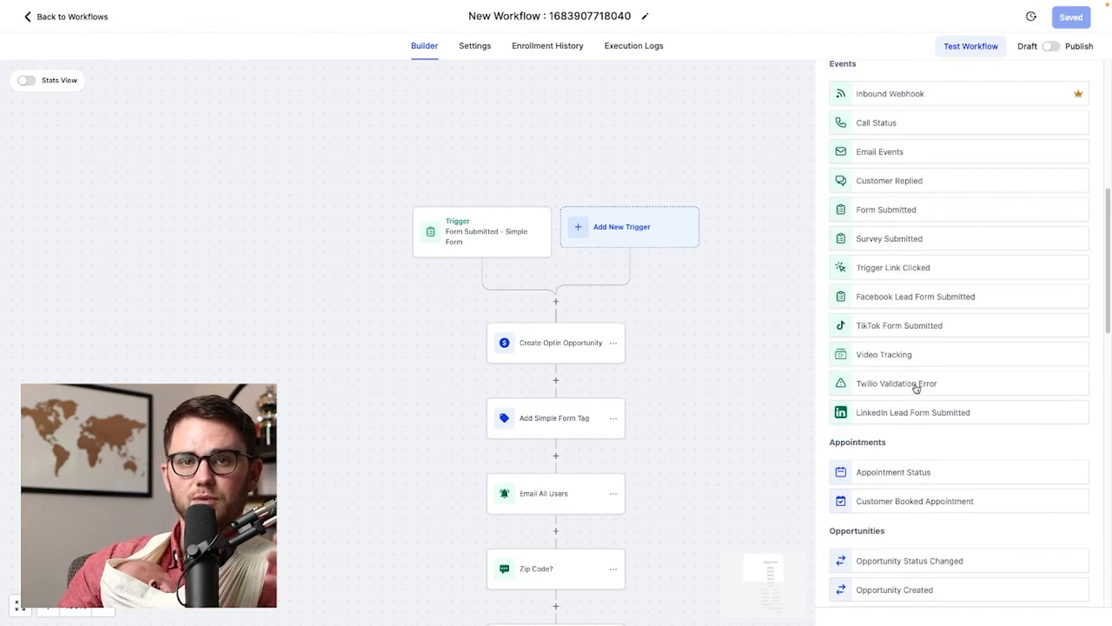
{"action": "scroll", "scroll_direction": "down", "scroll_amount": 3}
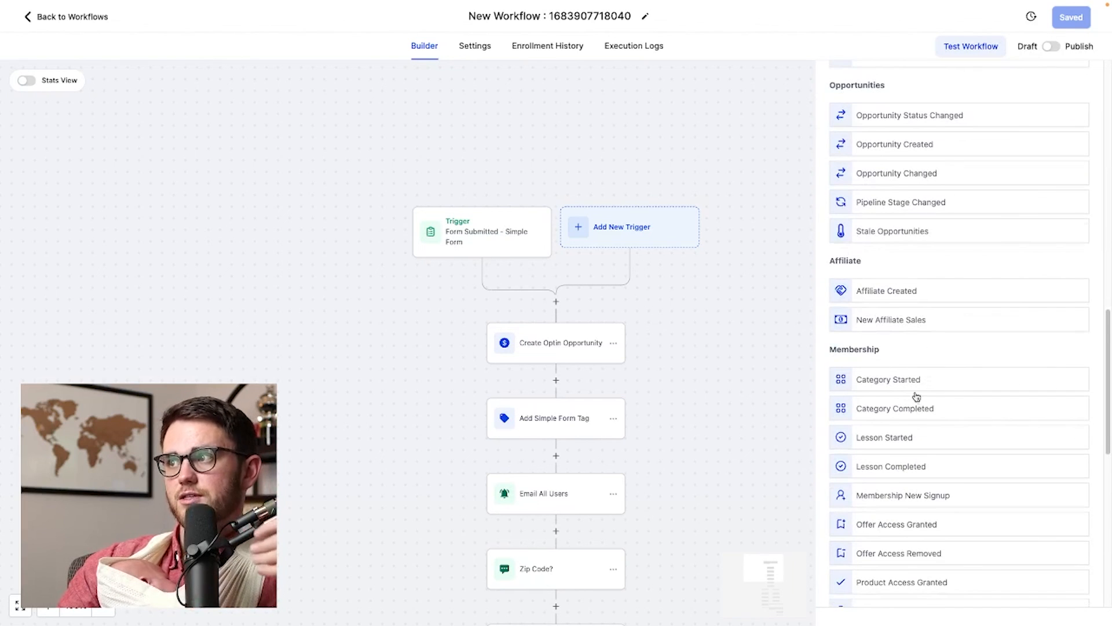
{"action": "scroll", "scroll_direction": "down", "scroll_amount": 3}
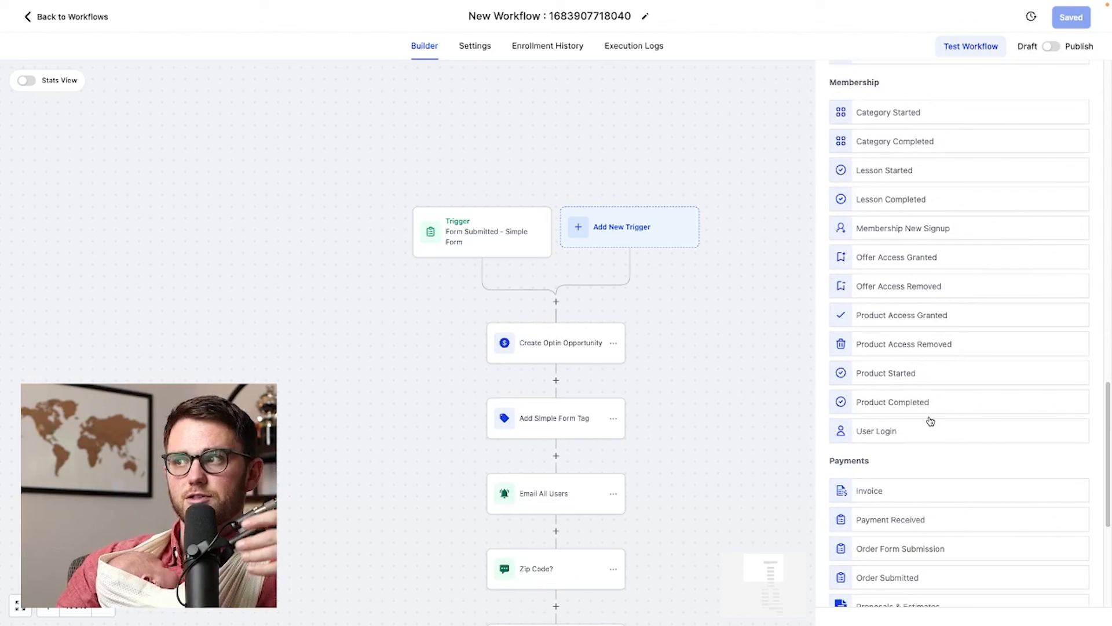
{"action": "scroll", "scroll_direction": "down", "scroll_amount": 3}
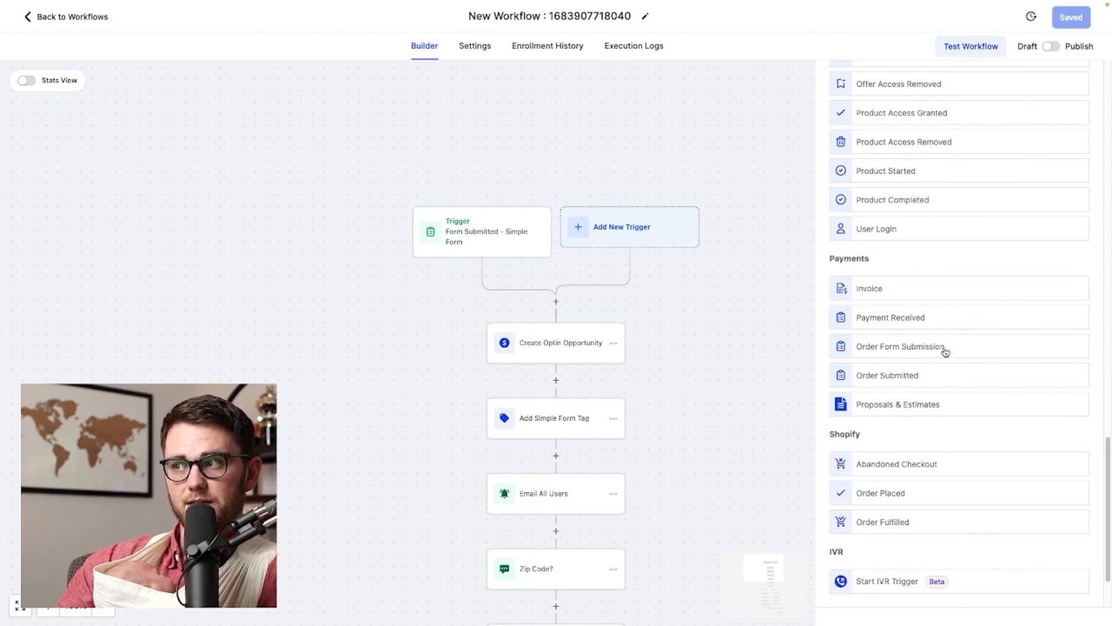
{"action": "scroll", "scroll_direction": "down", "scroll_amount": 3}
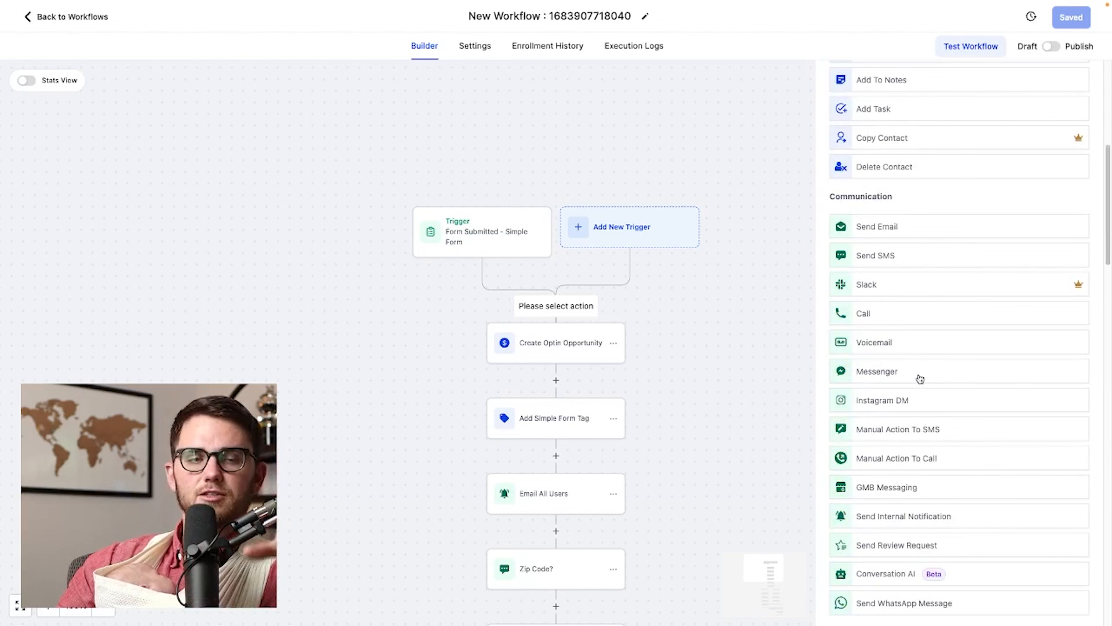
{"action": "scroll", "scroll_direction": "down", "scroll_amount": 3}
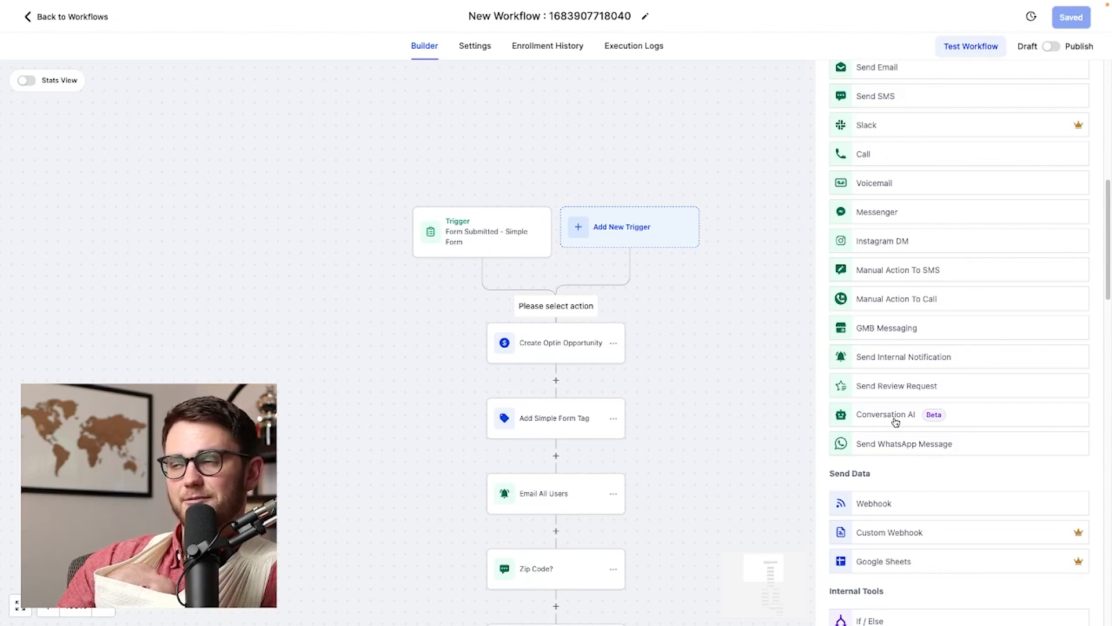
{"action": "left_click", "coordinate": [884, 414]}
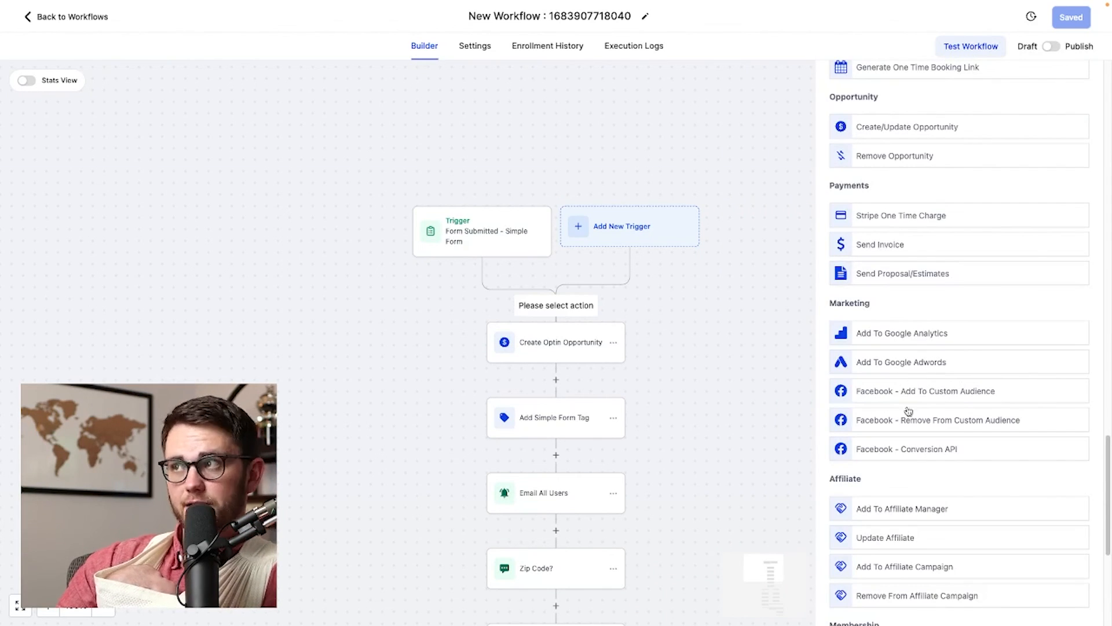
{"action": "scroll", "scroll_direction": "down", "scroll_amount": 3}
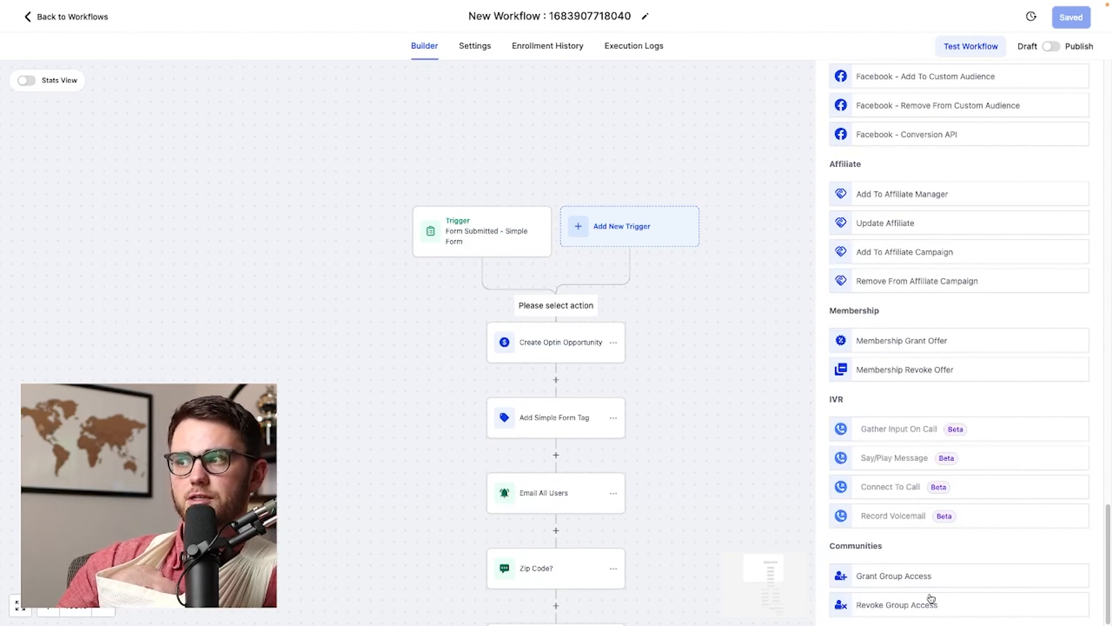